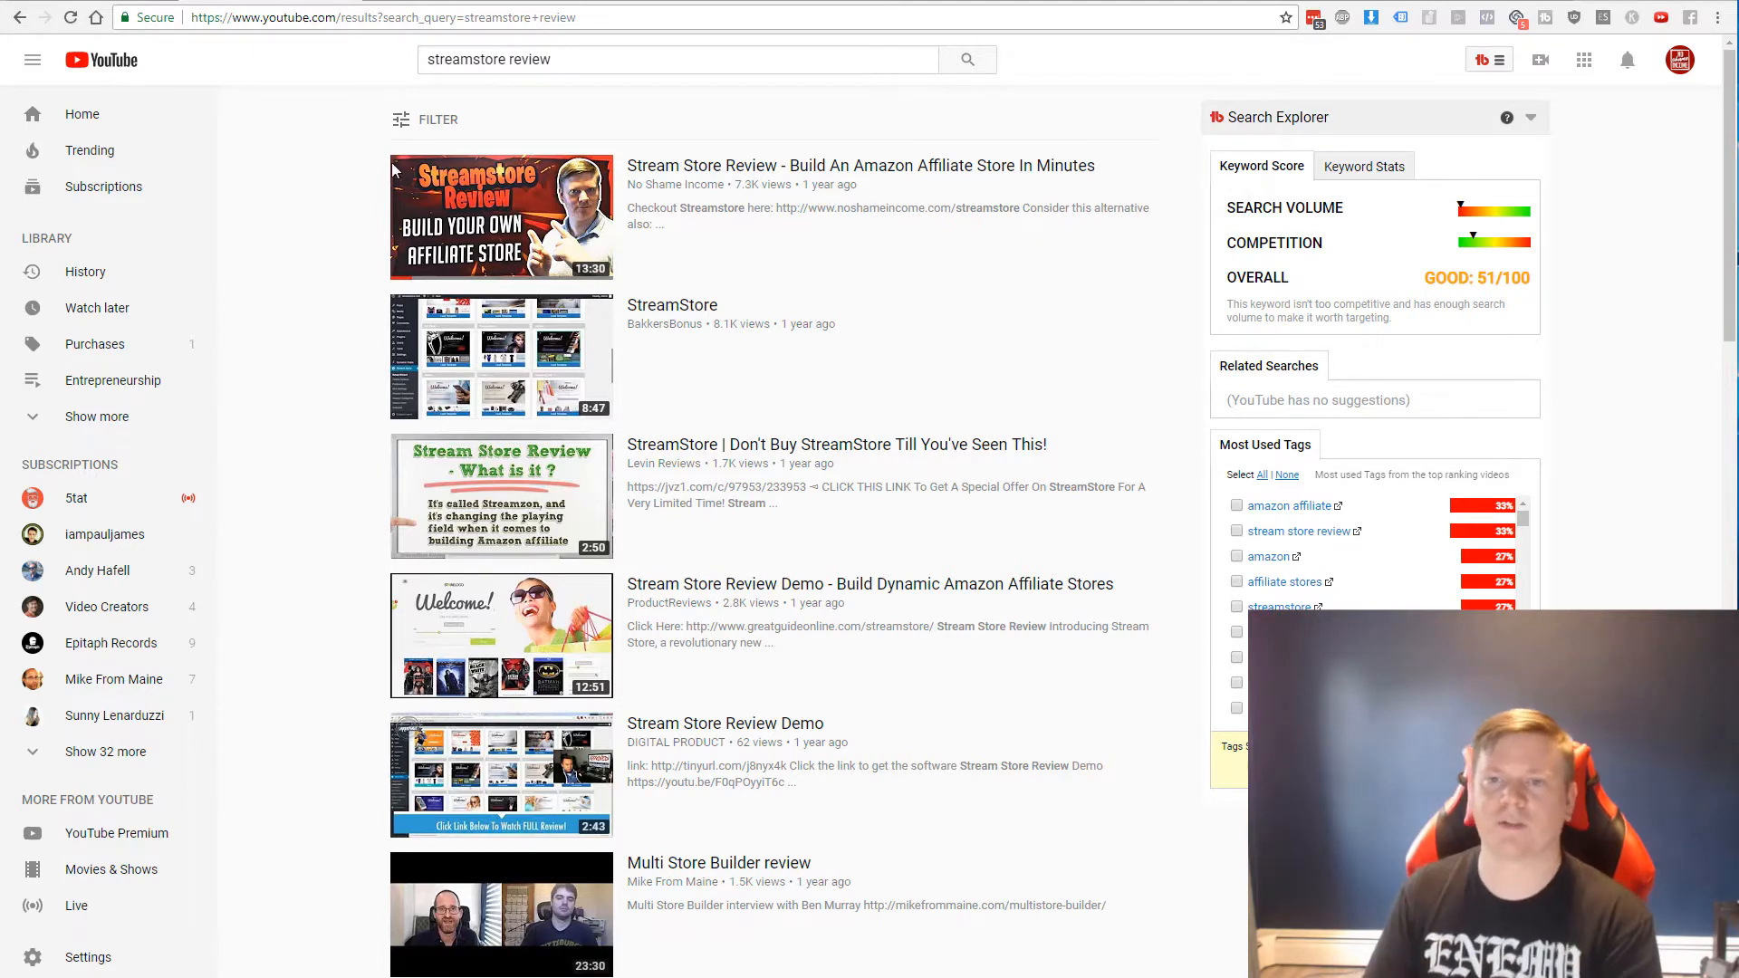
Select and deselect the 'streamstore' search query text in YouTube's search box
double_click(480, 60)
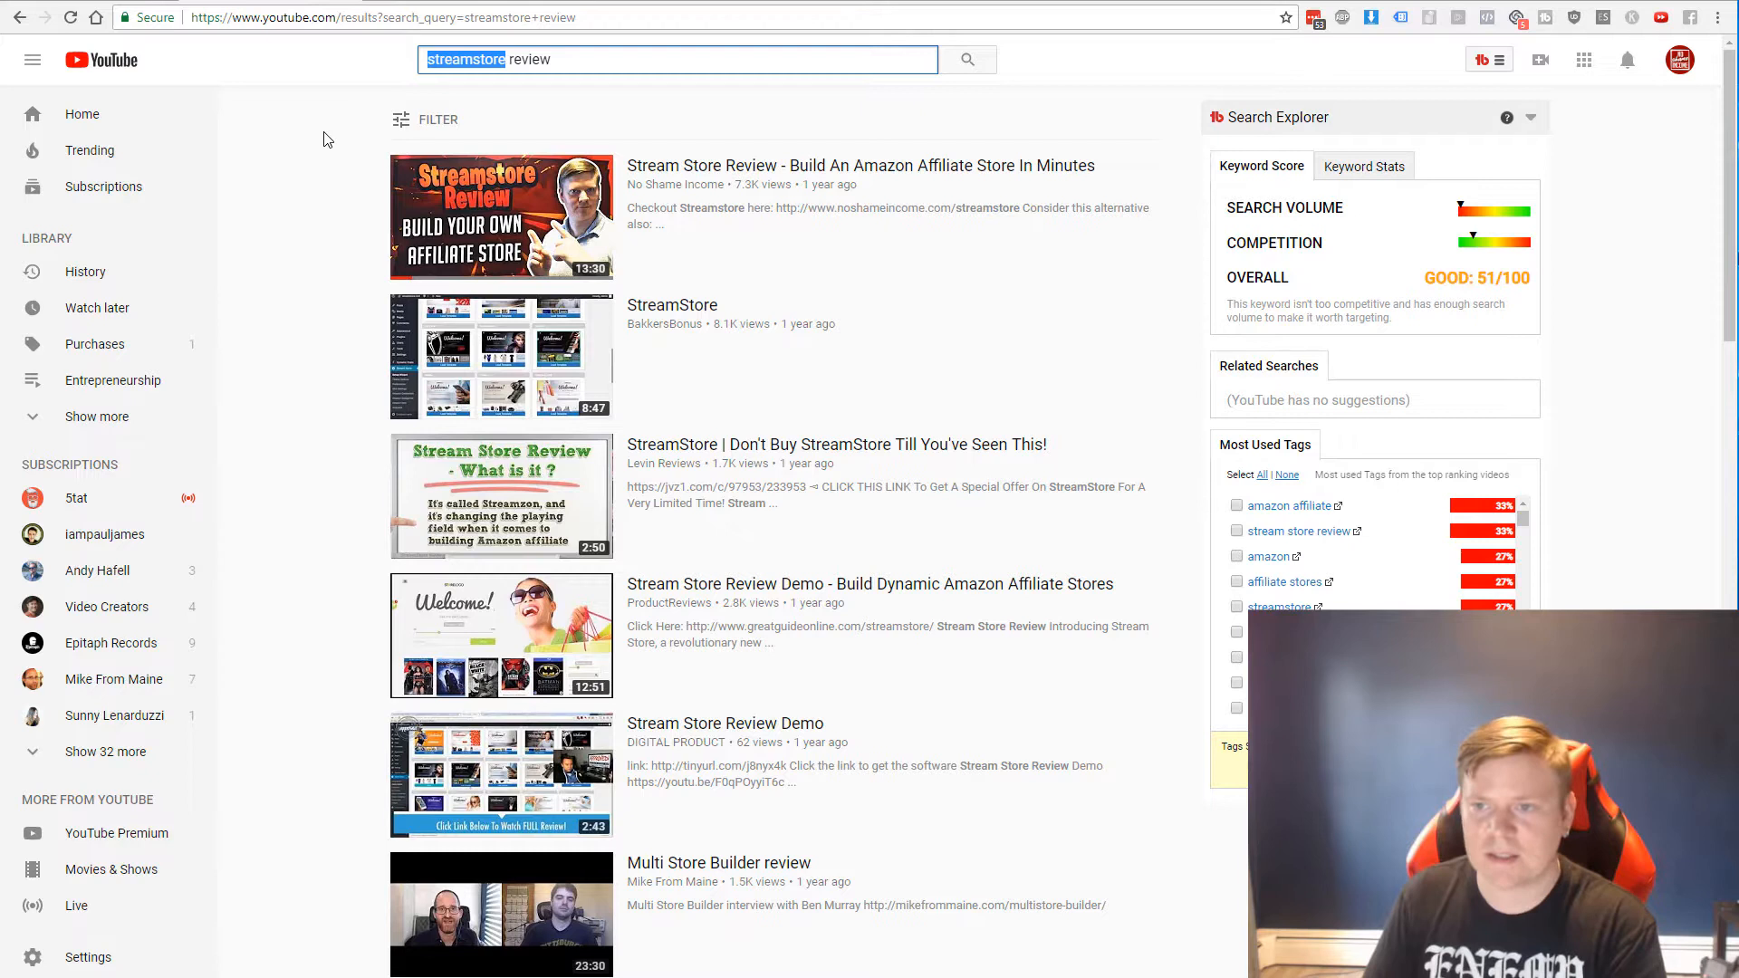
click(676, 58)
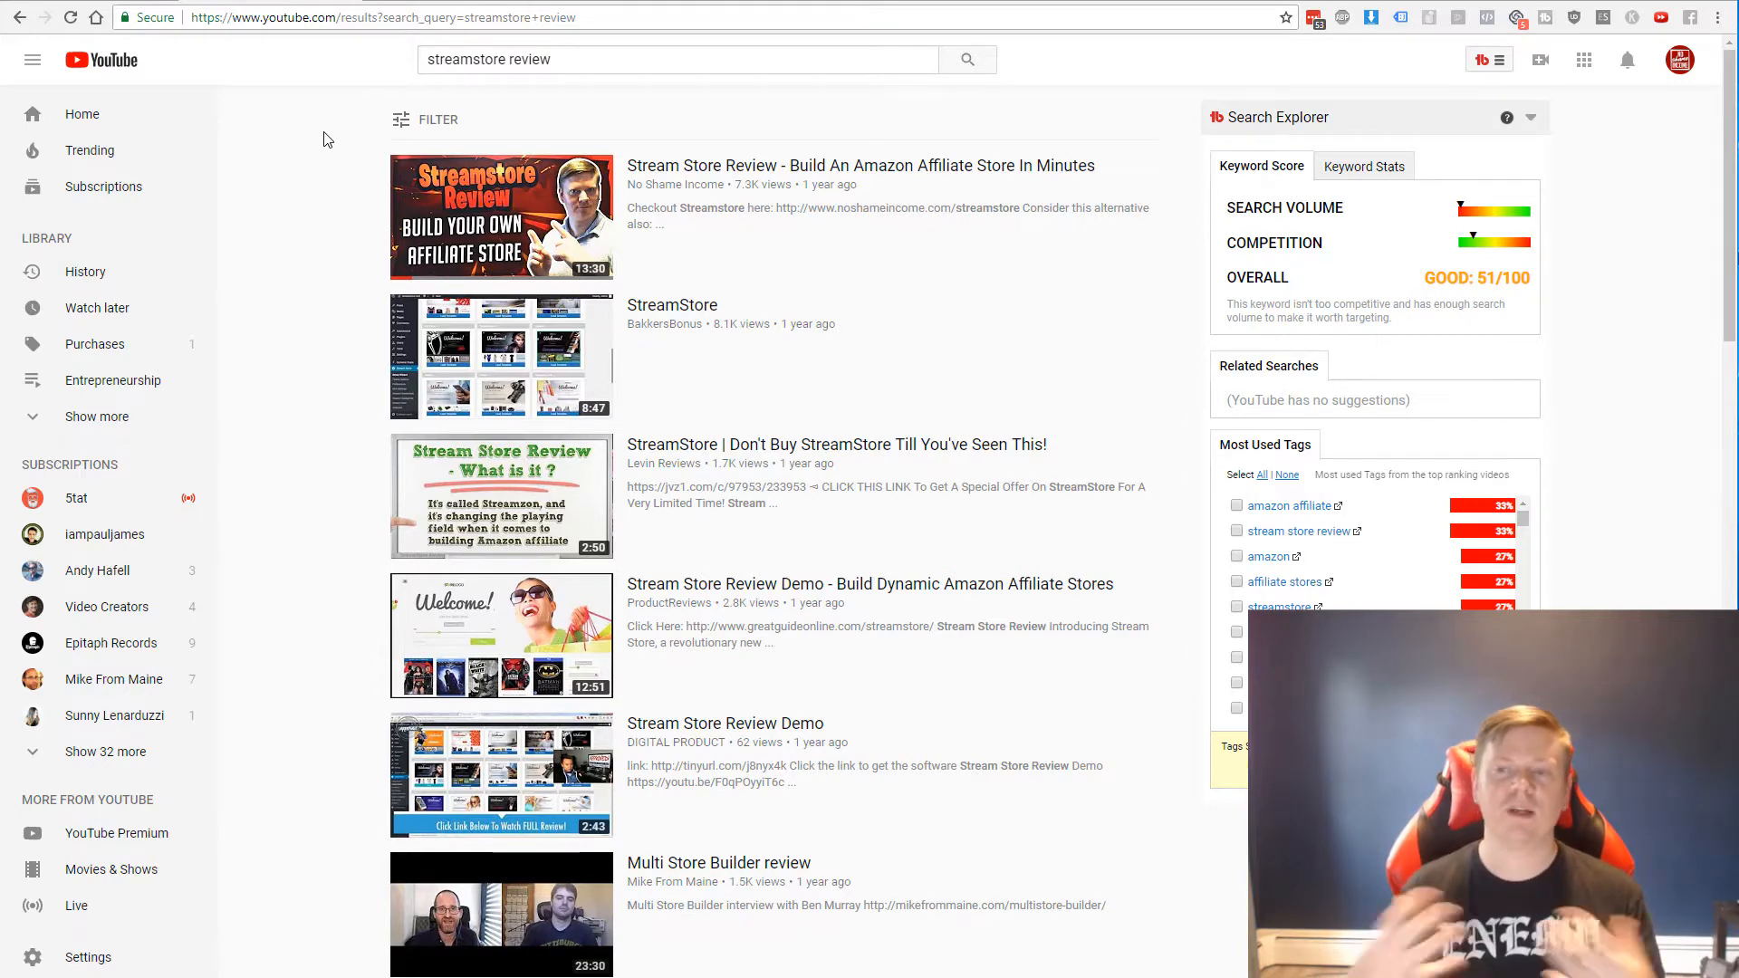
mouse_move(831, 177)
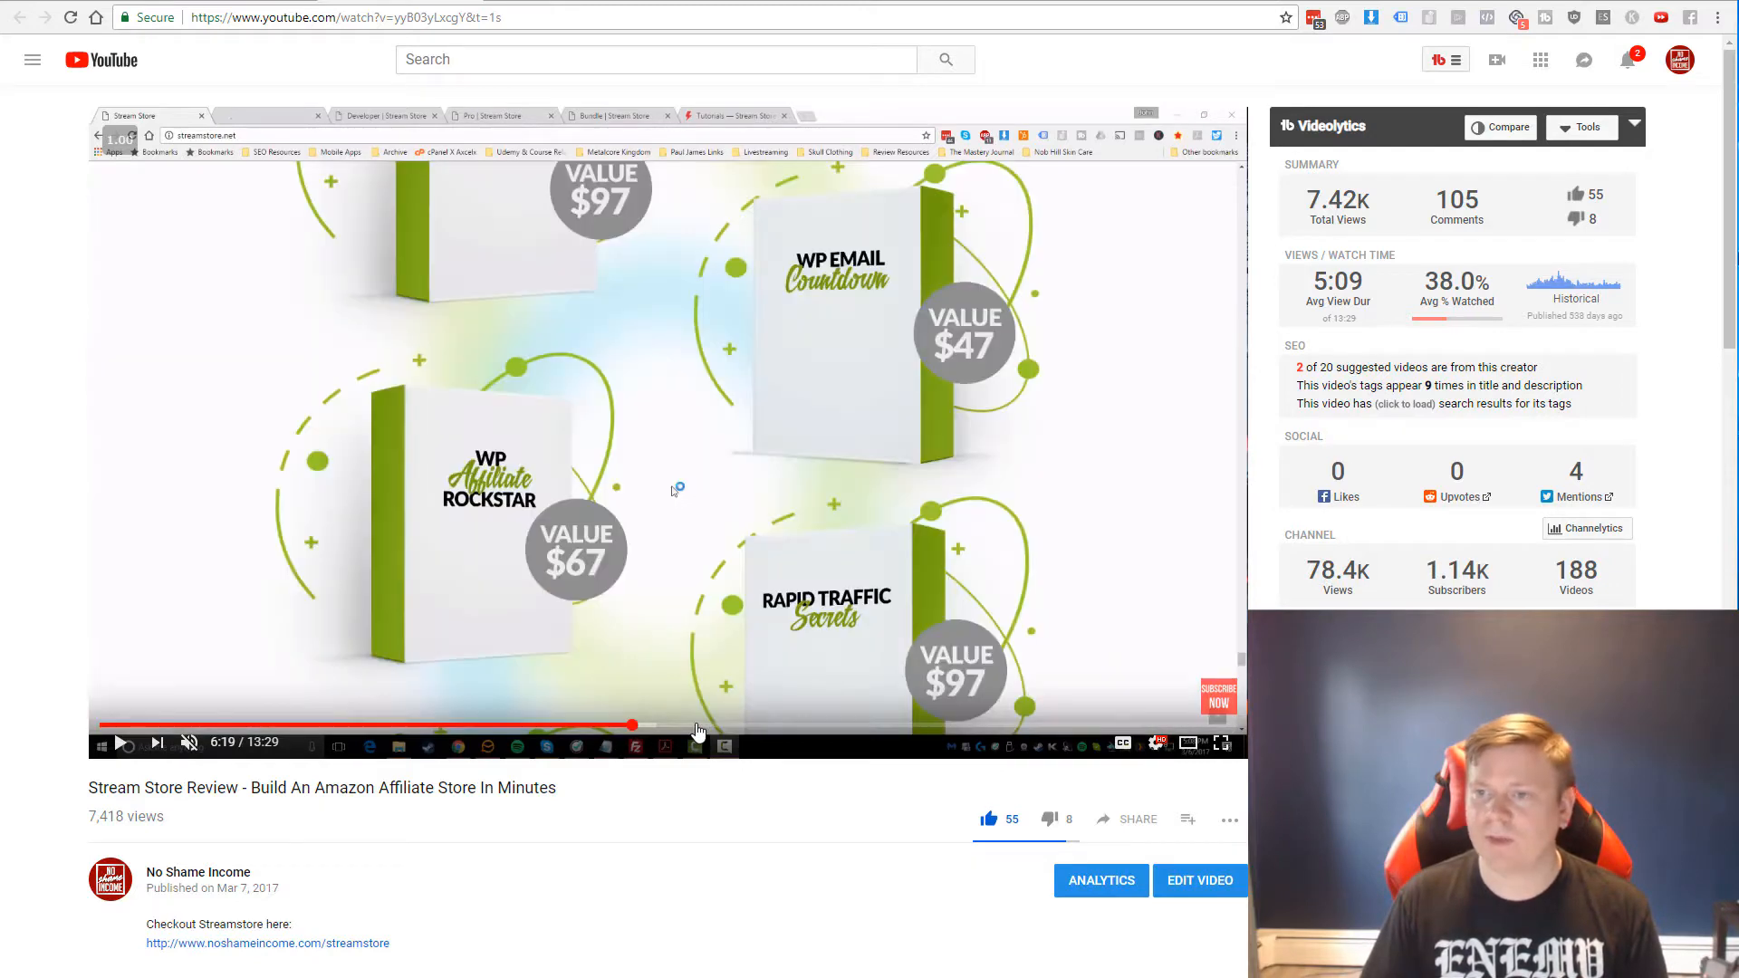
mouse_move(674, 729)
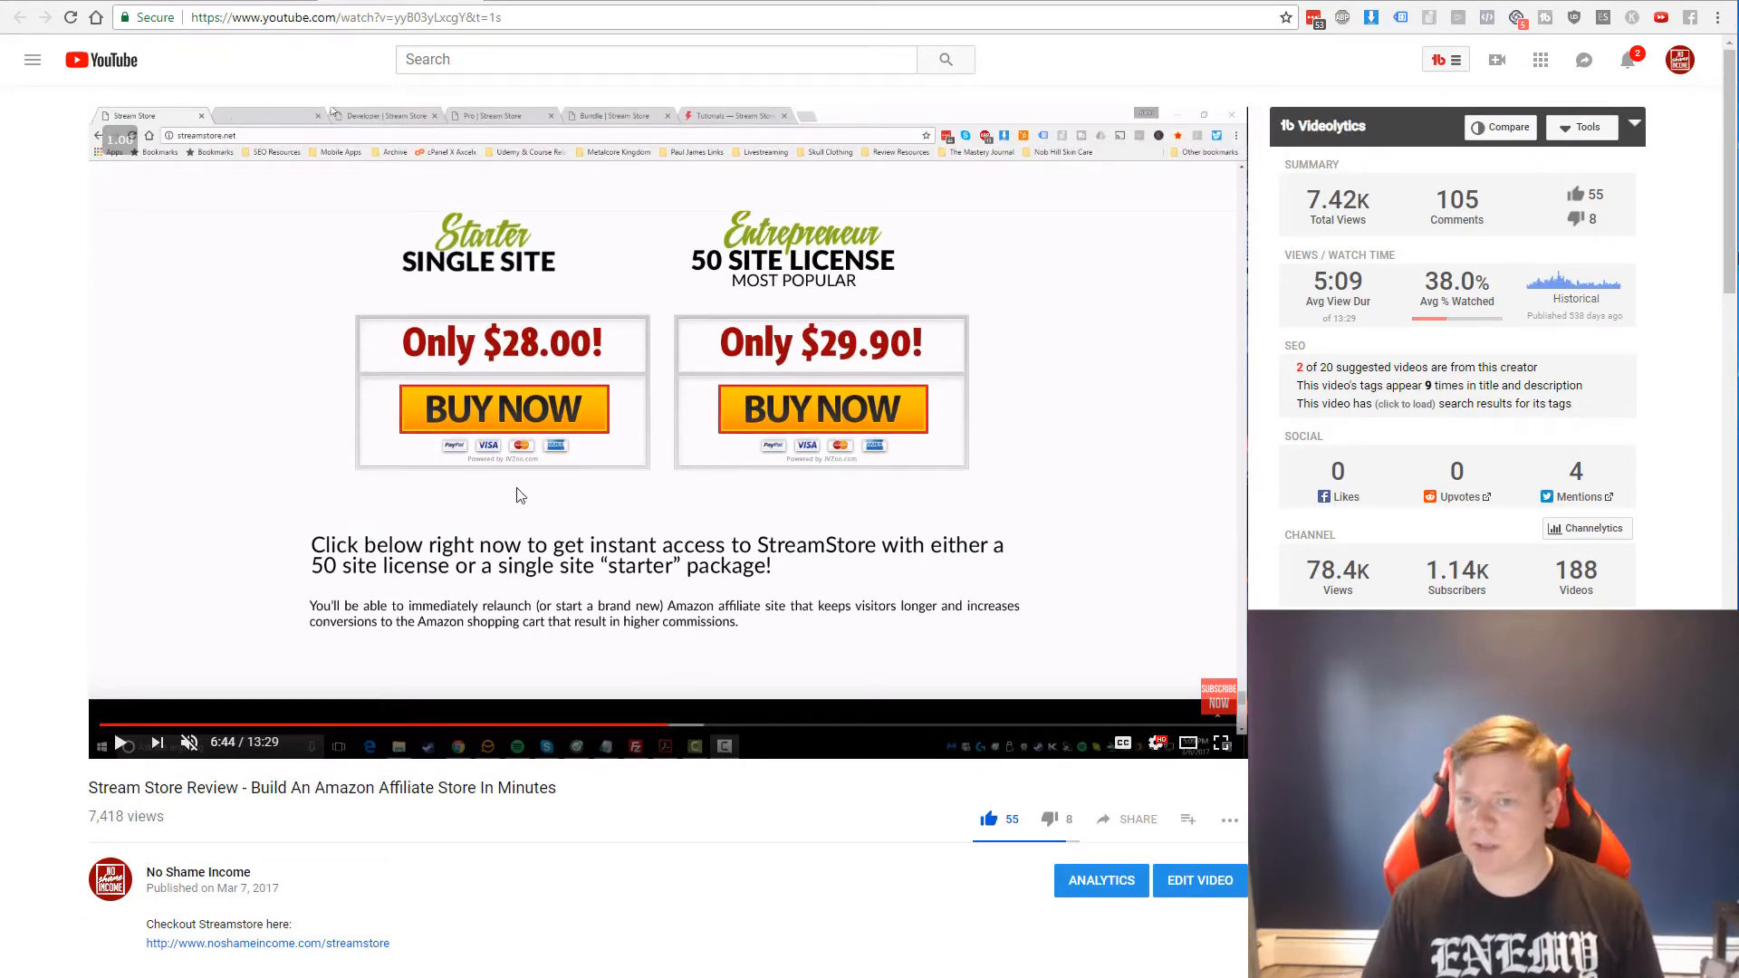
mouse_move(699, 739)
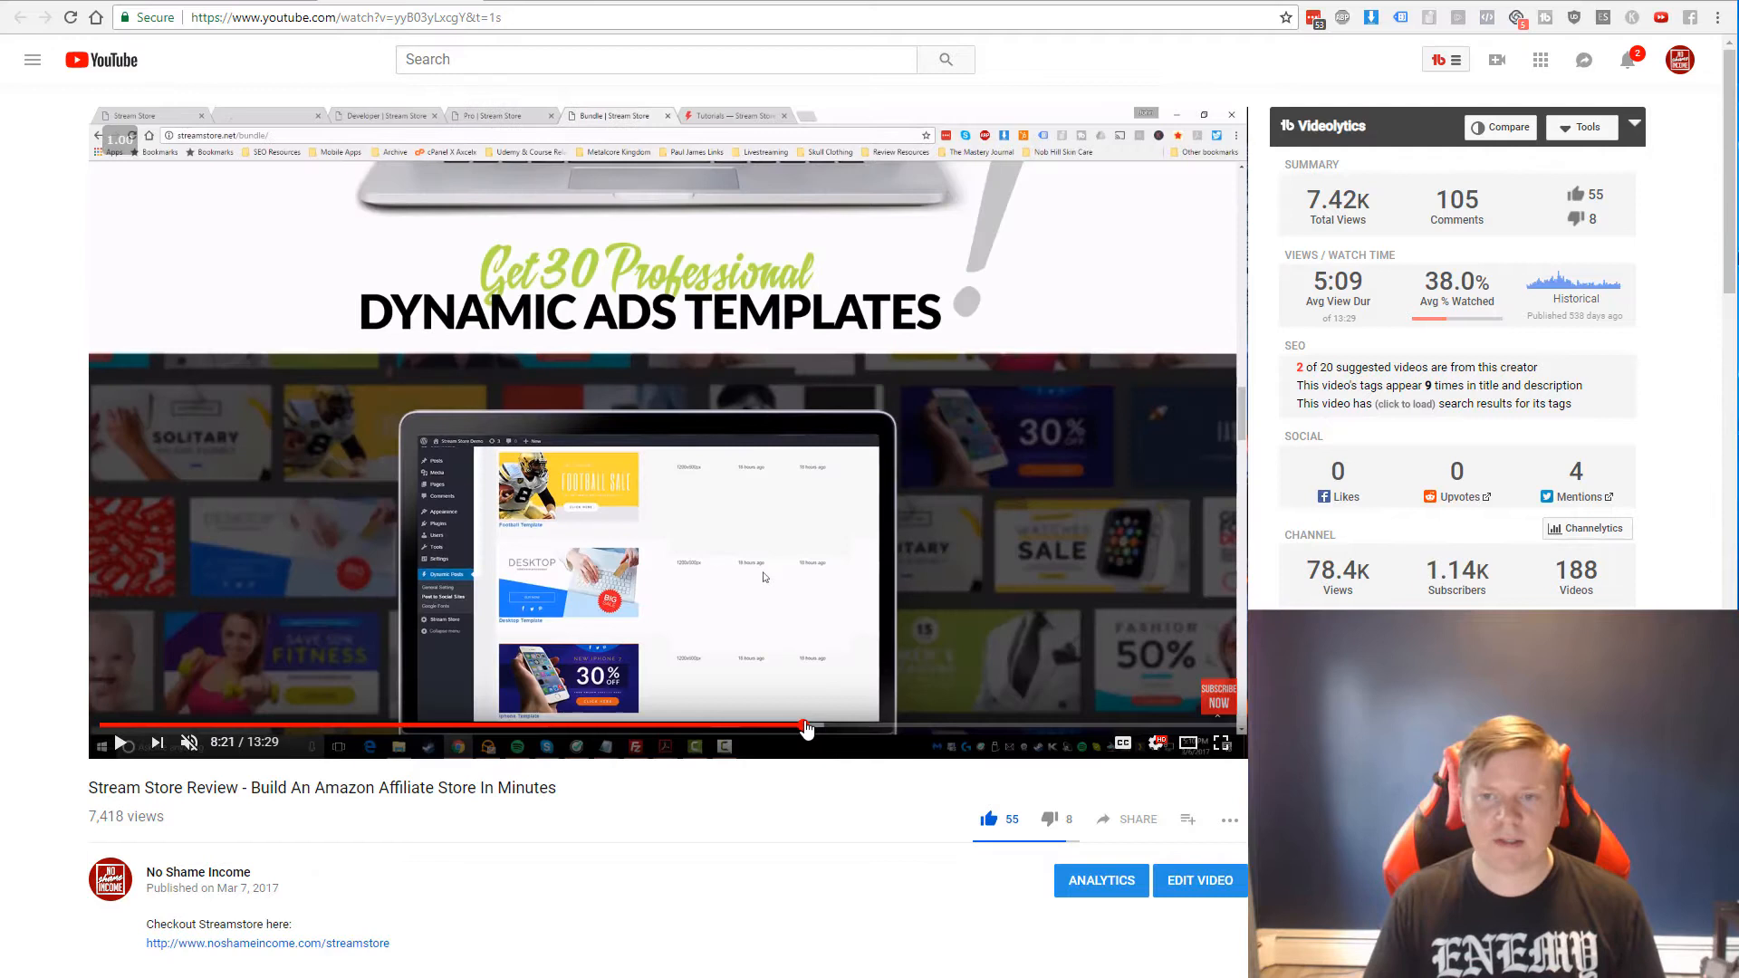
mouse_move(835, 730)
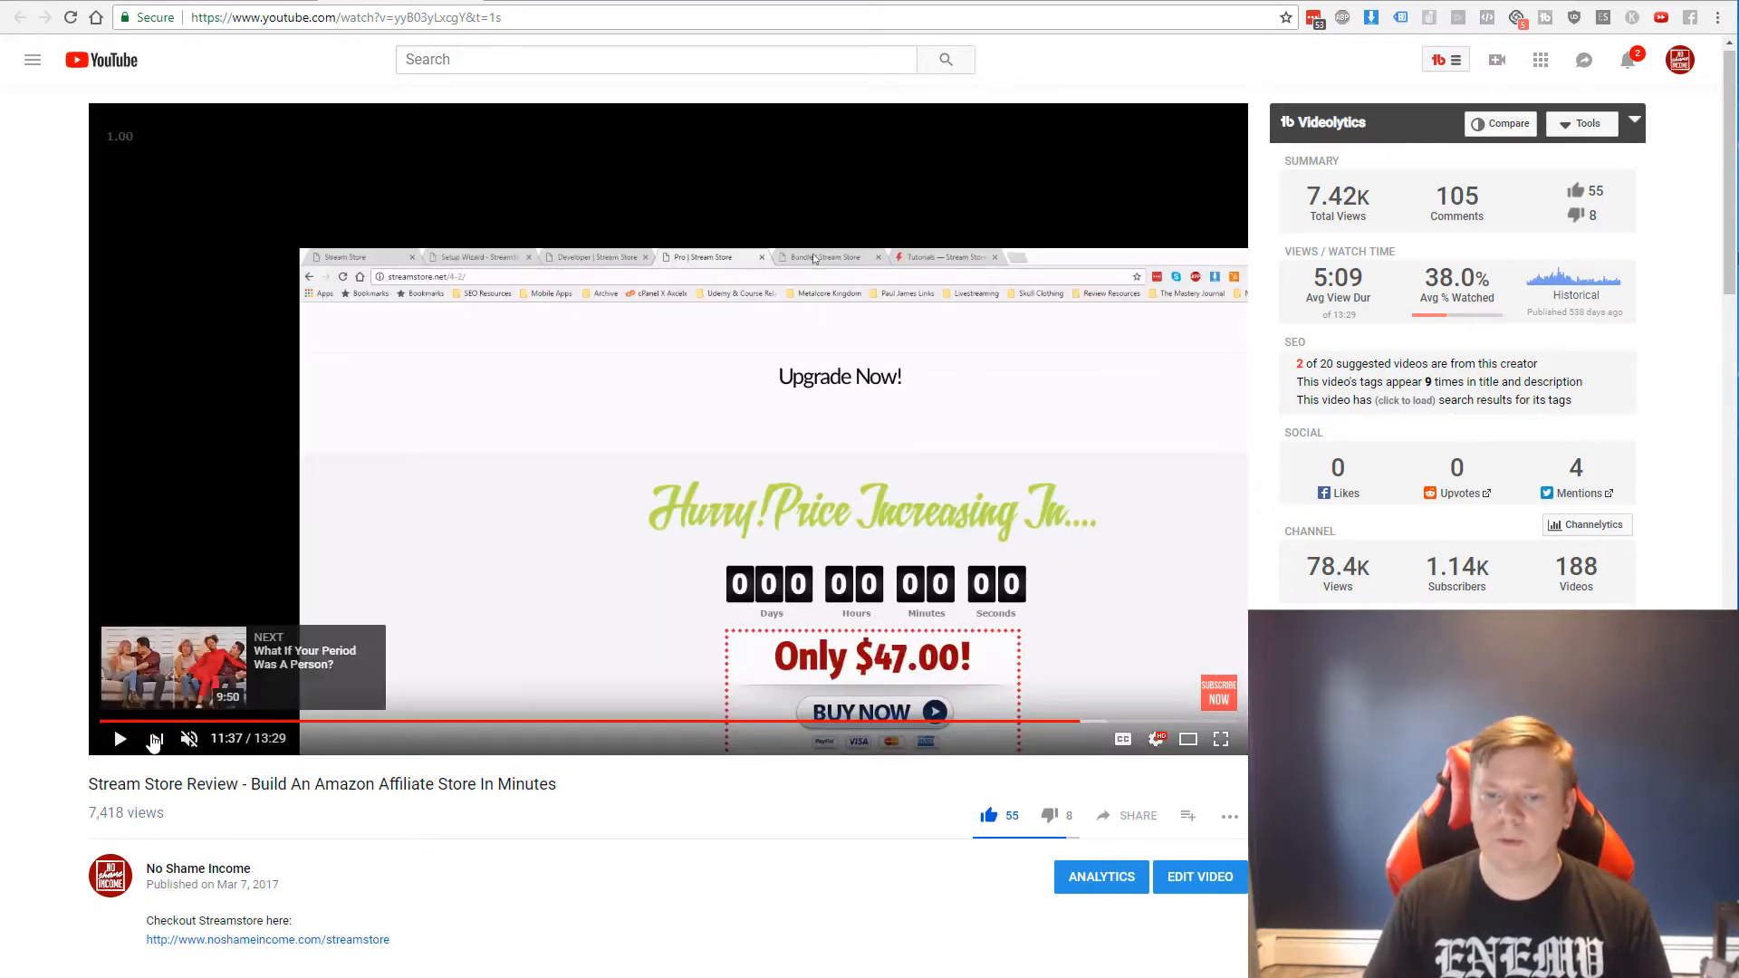
Scroll down to the Stream Store review video's description links
scroll(down, 3)
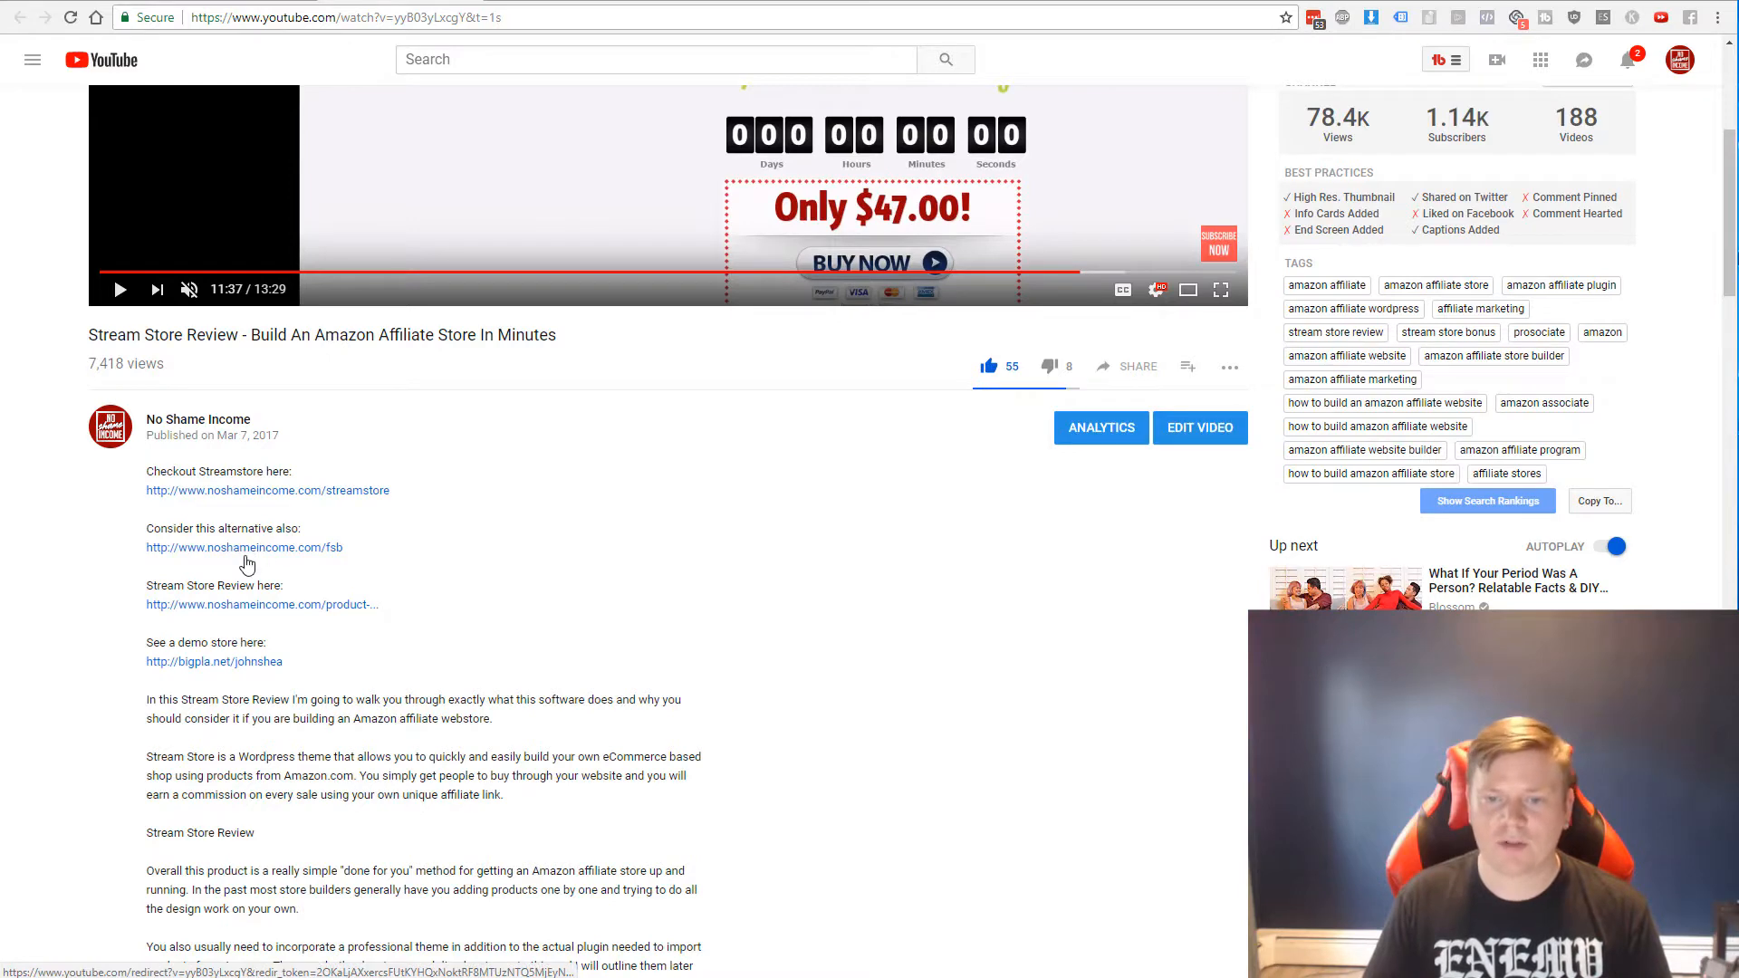
scroll(down, 3)
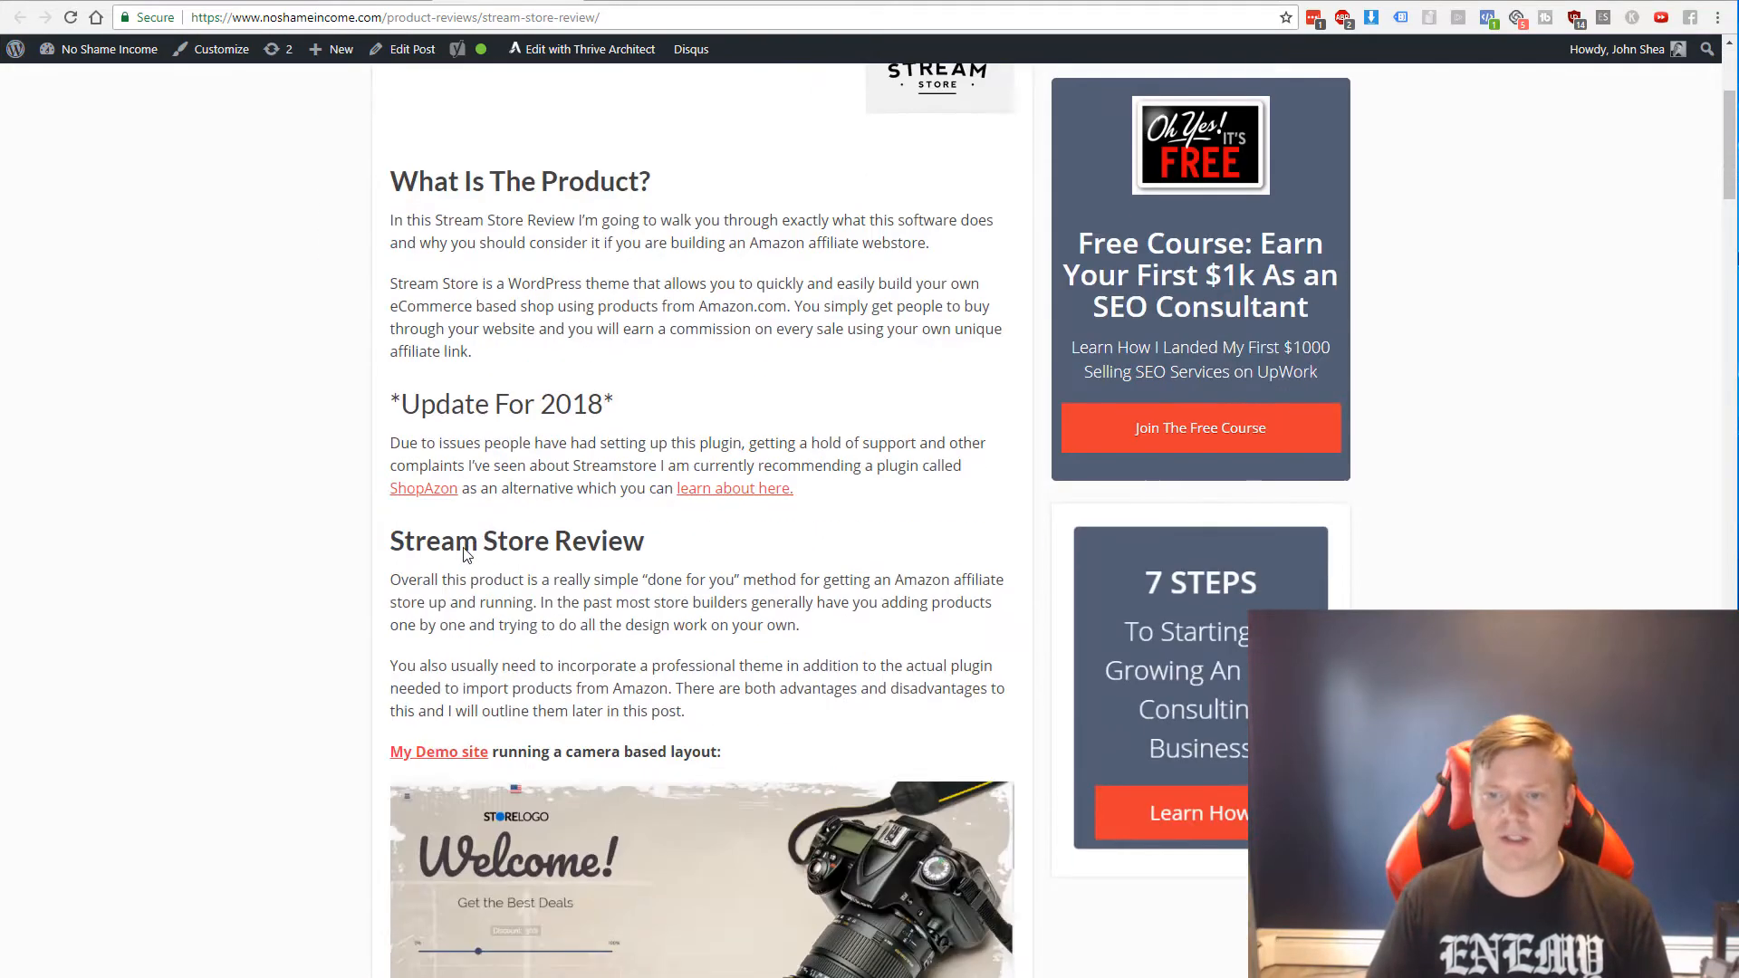
Scroll through the Stream Store review post's sections past the rating box and bonus link
scroll(down, 3)
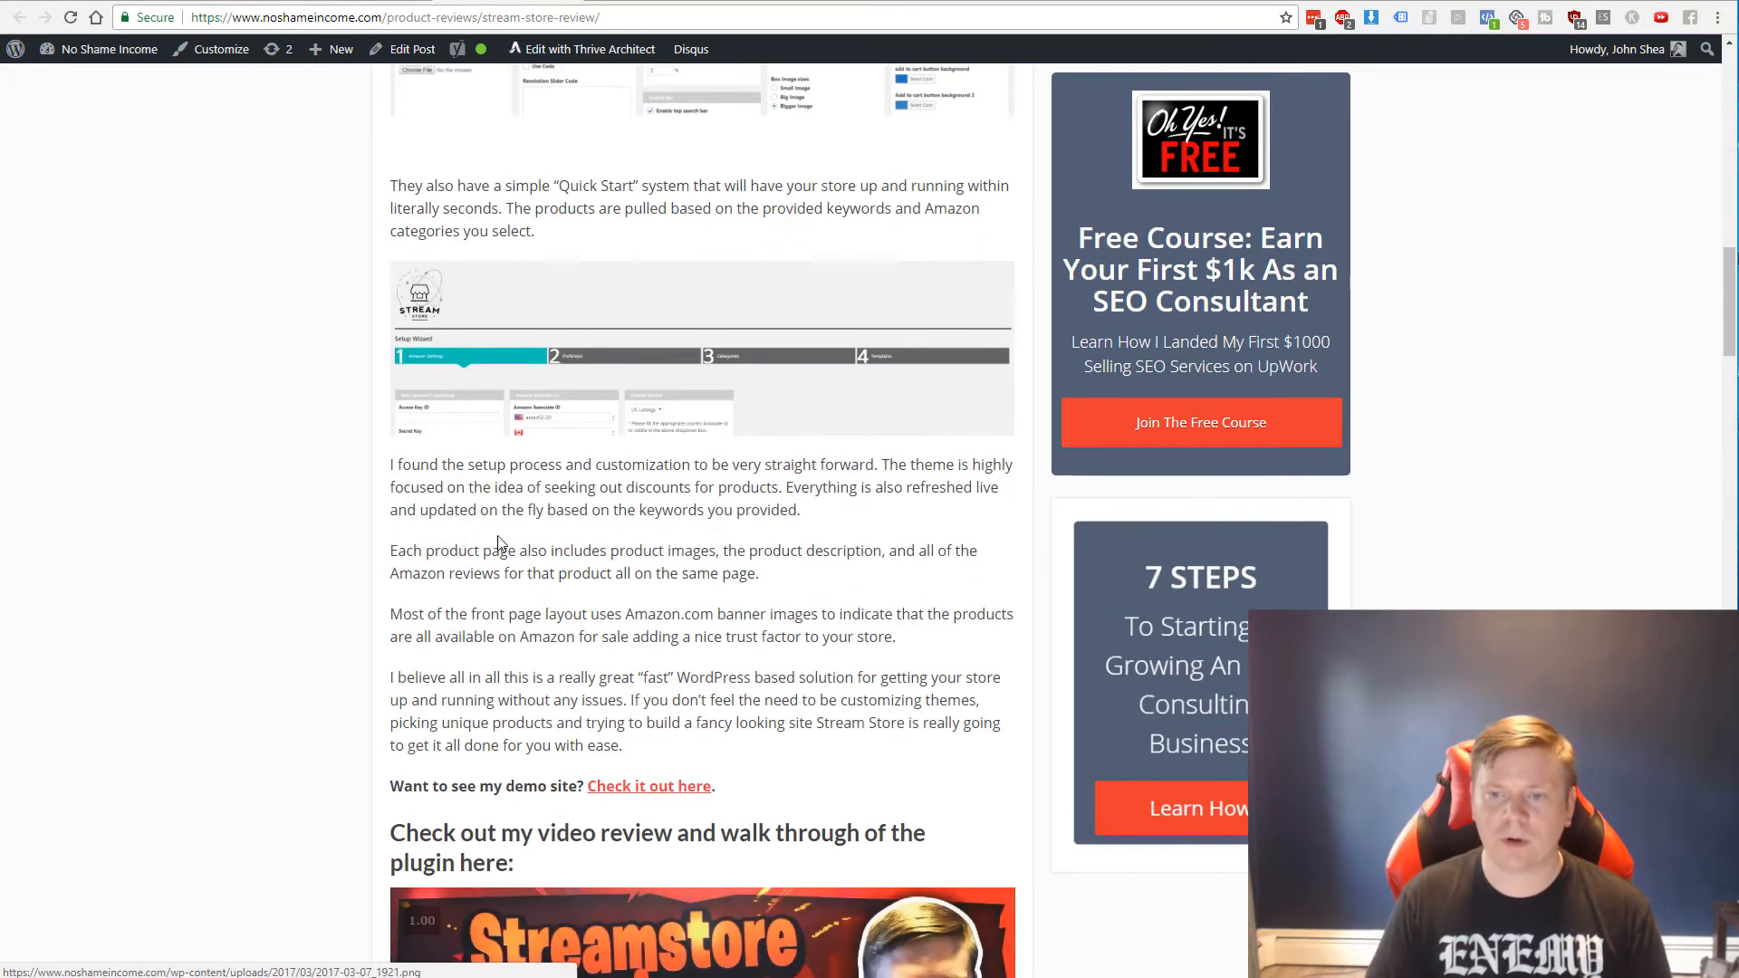
scroll(down, 3)
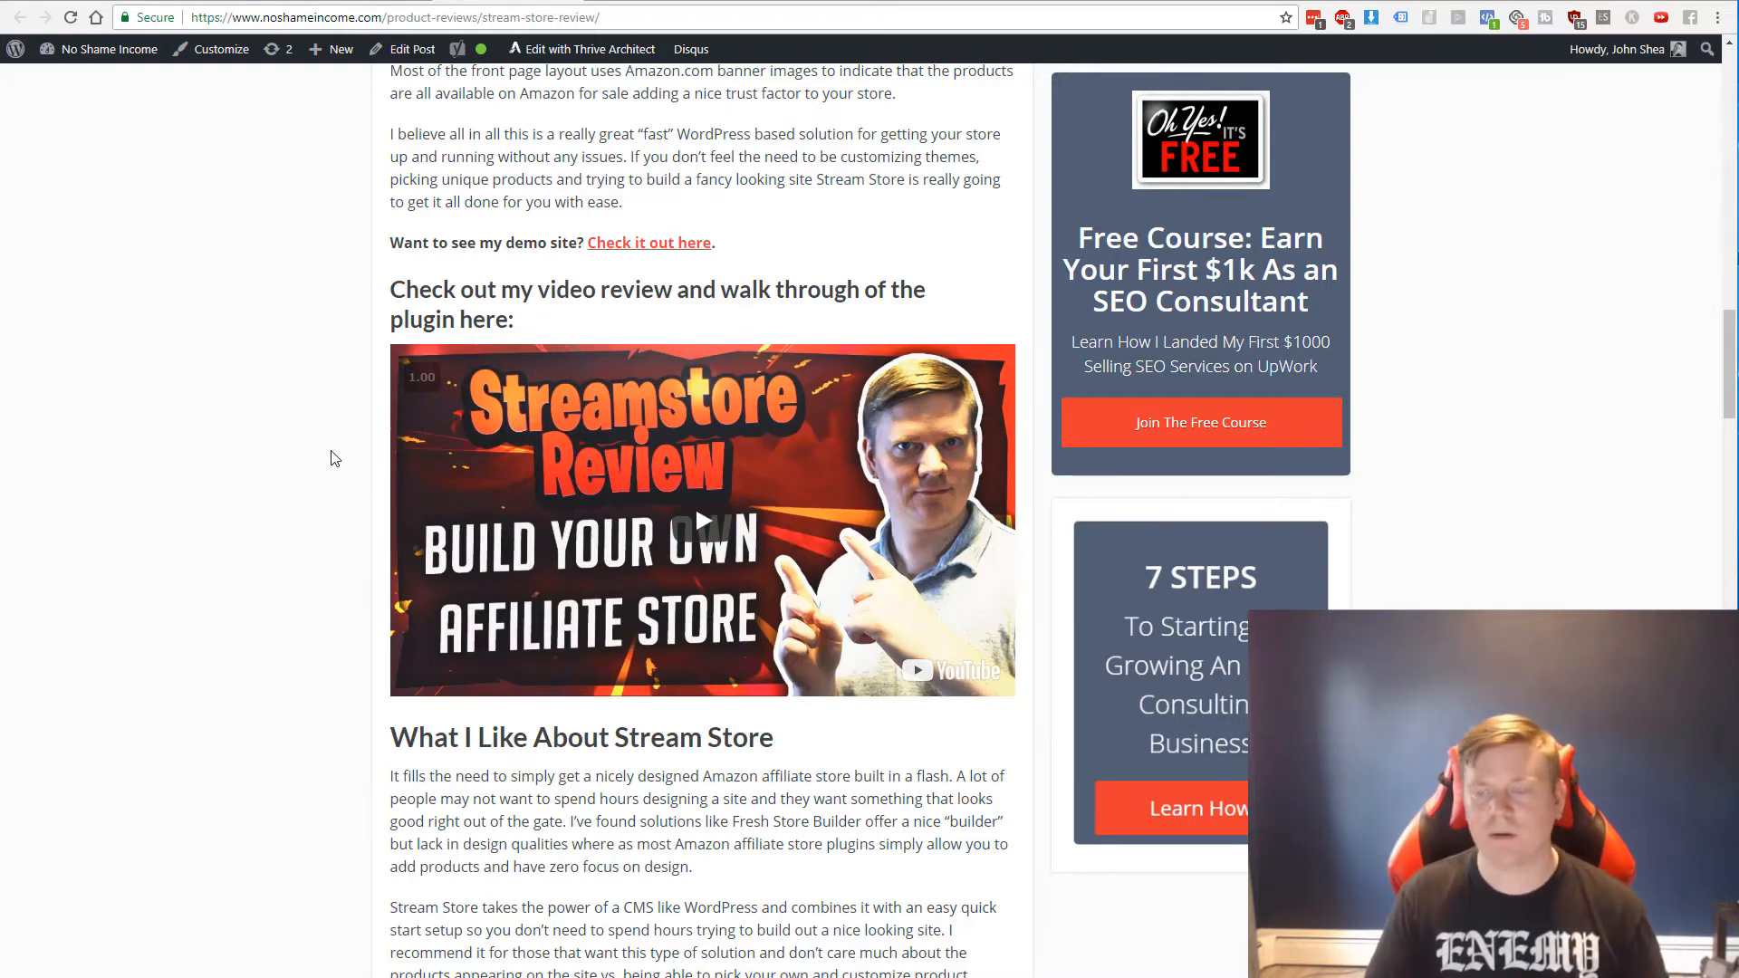
scroll(down, 3)
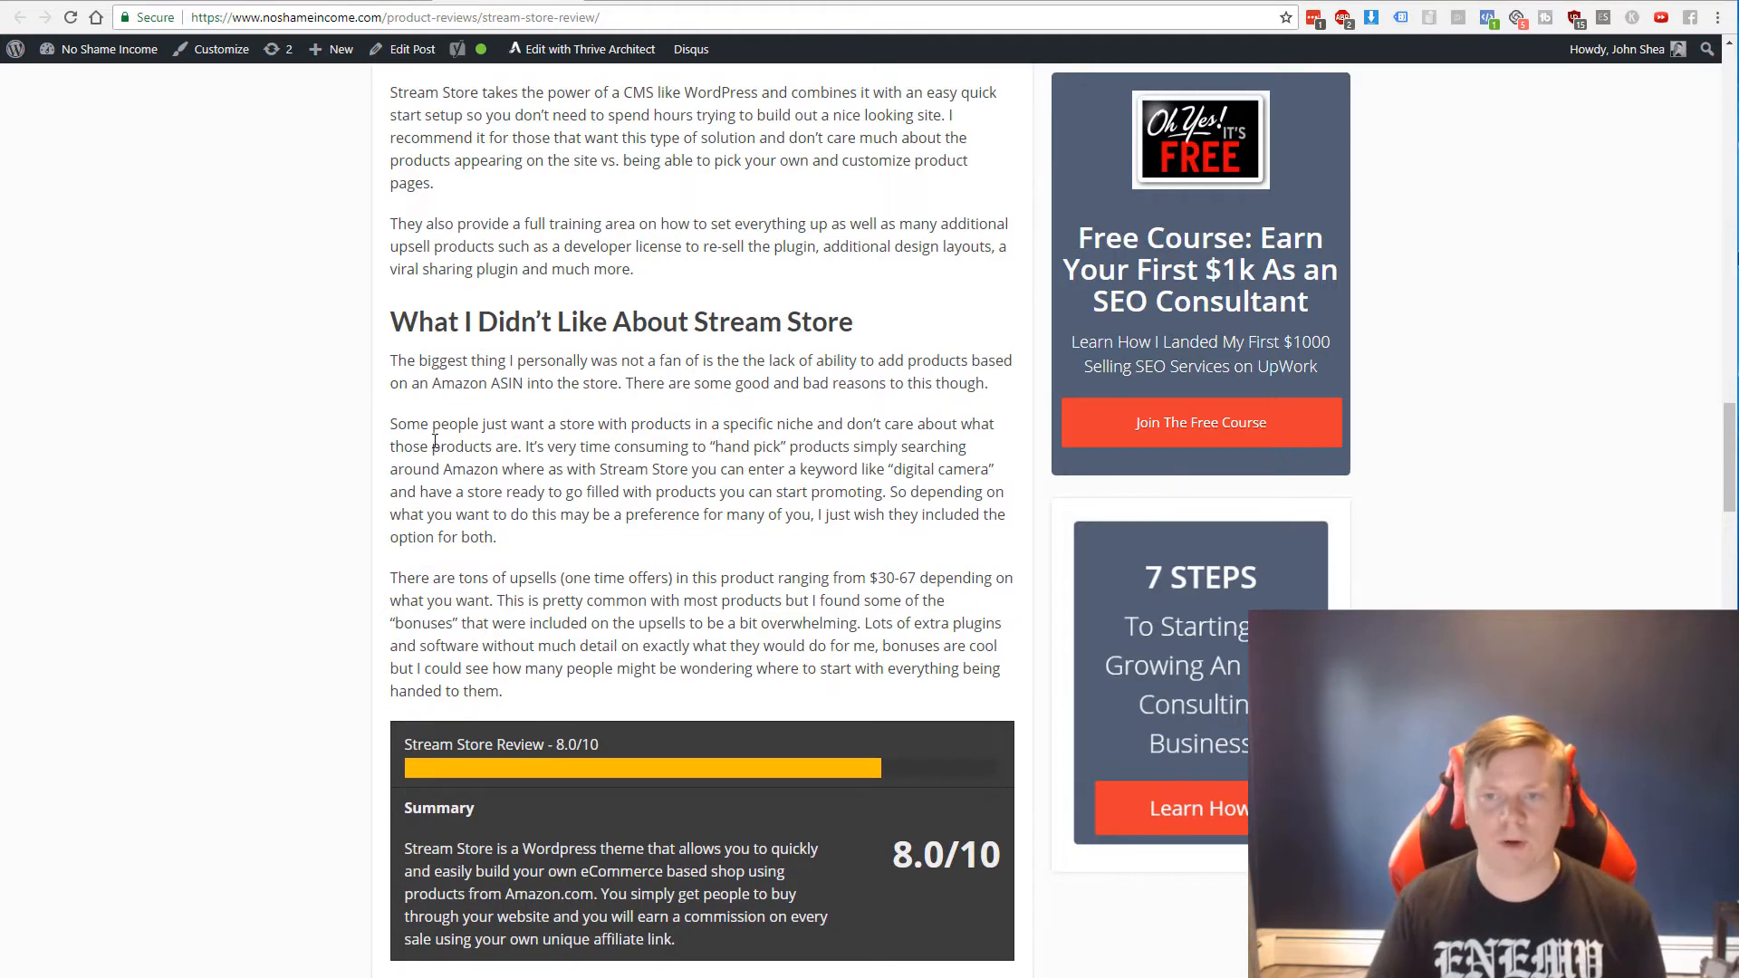
scroll(down, 3)
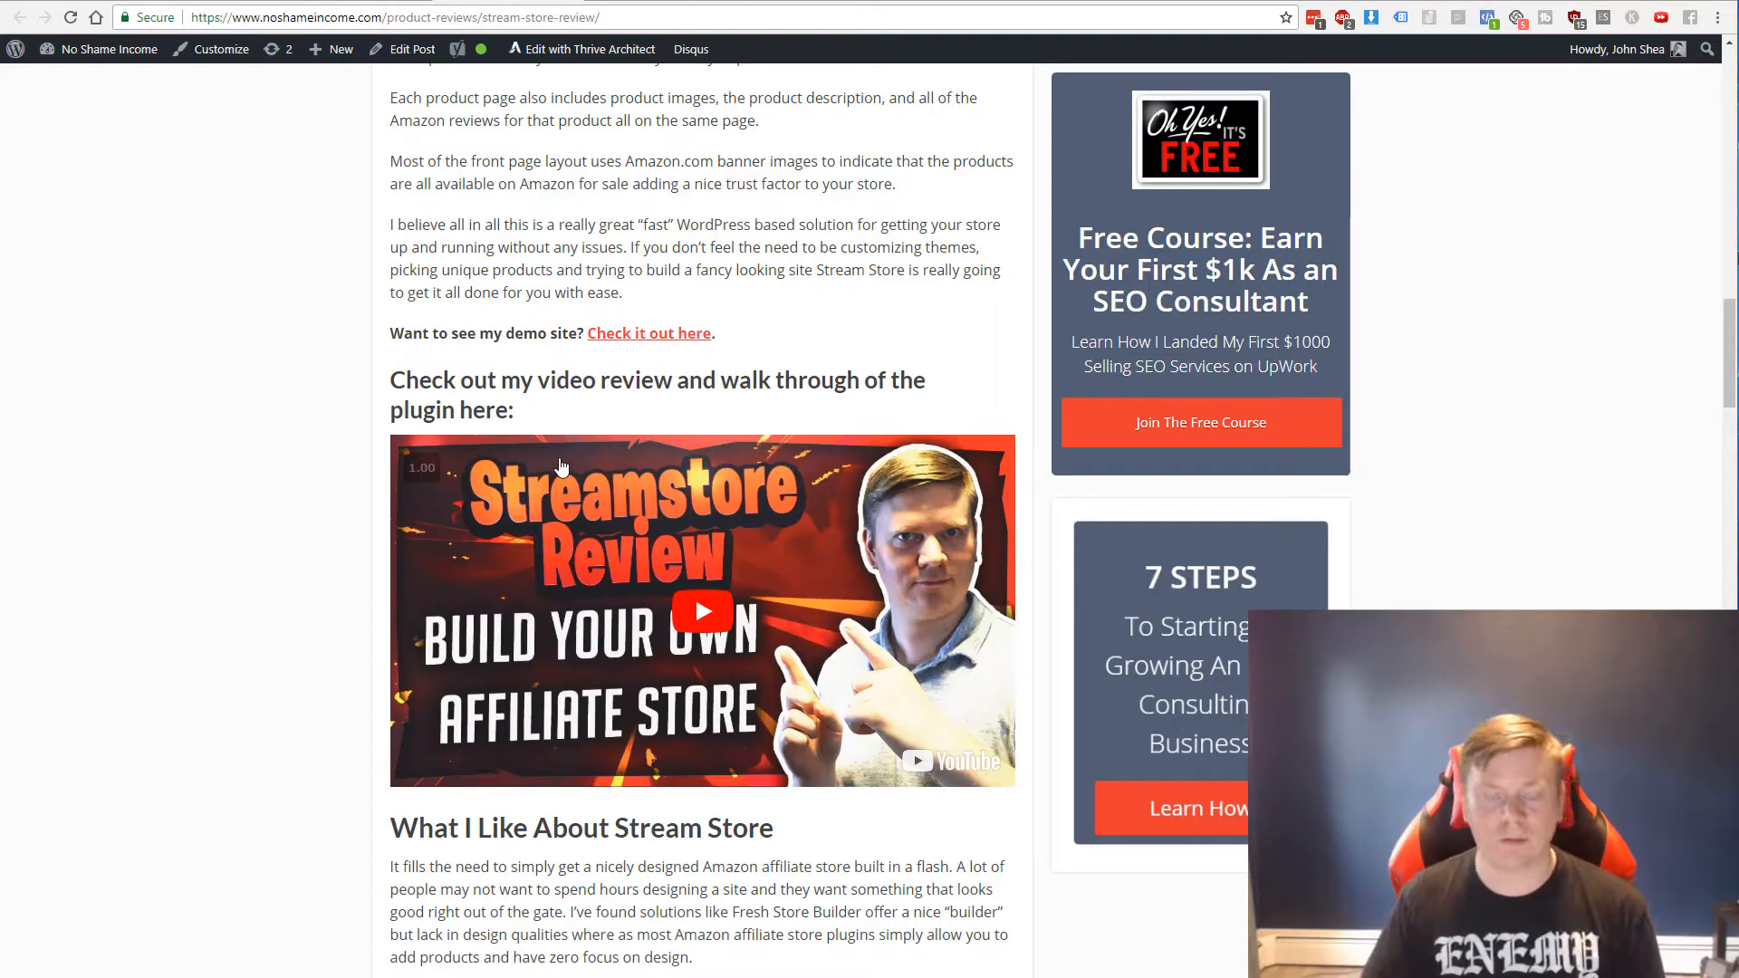
scroll(down, 3)
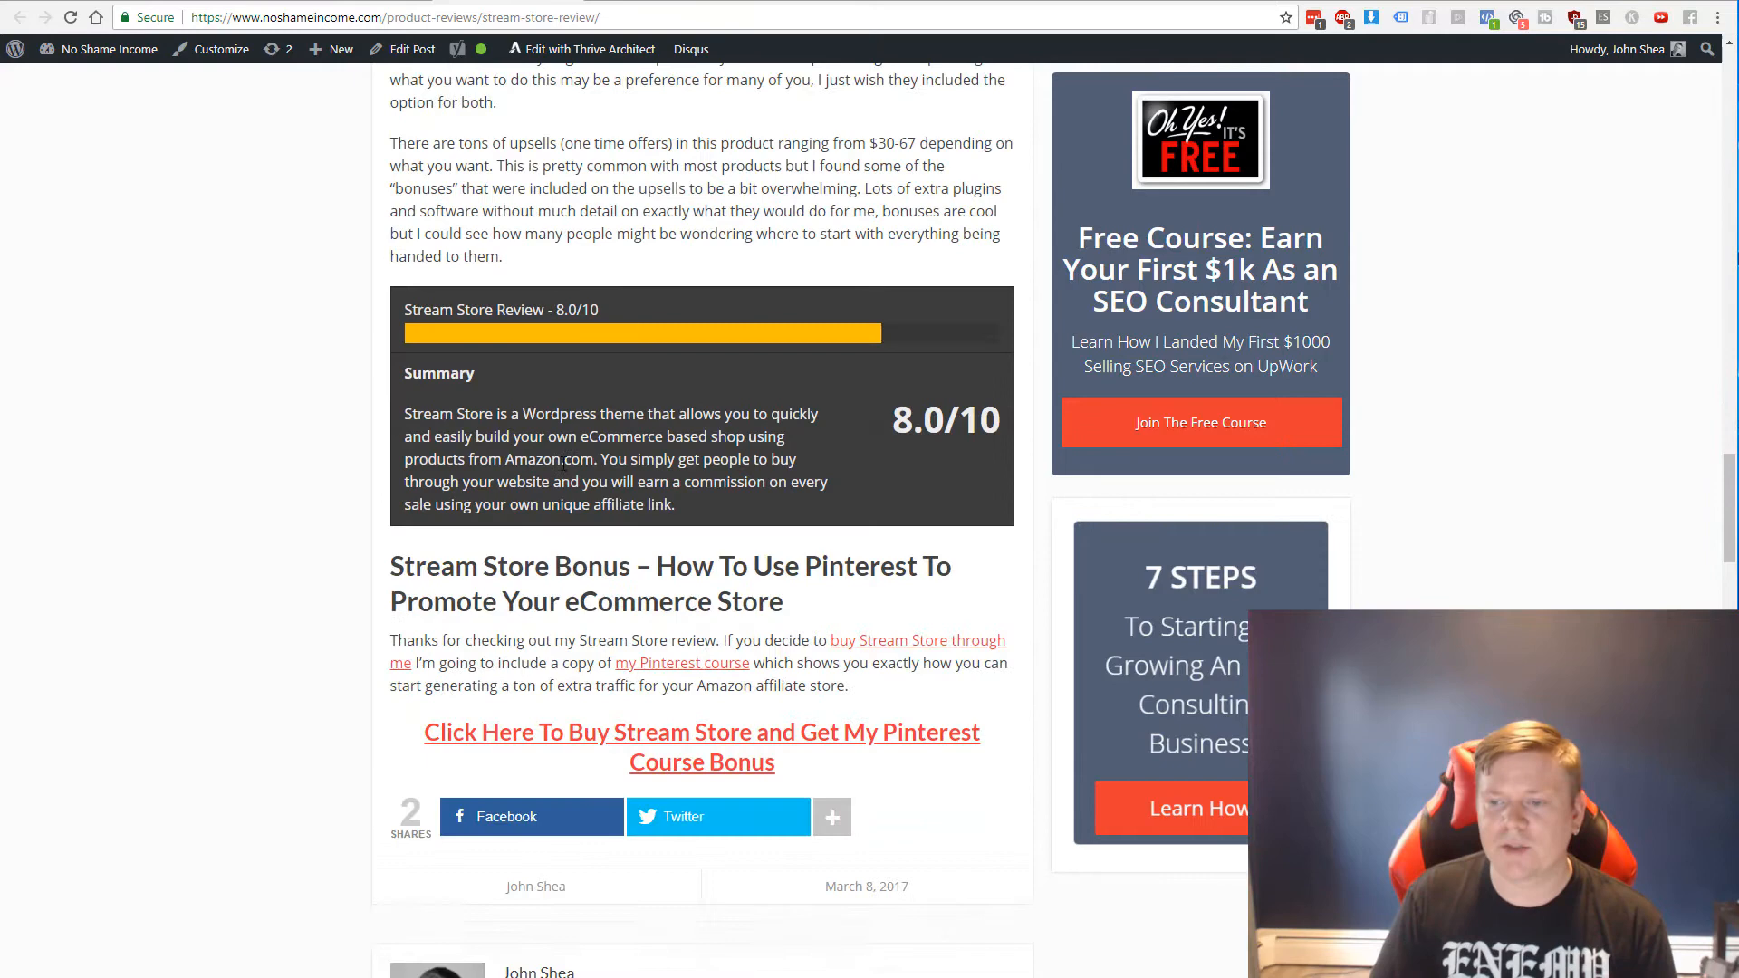
scroll(down, 3)
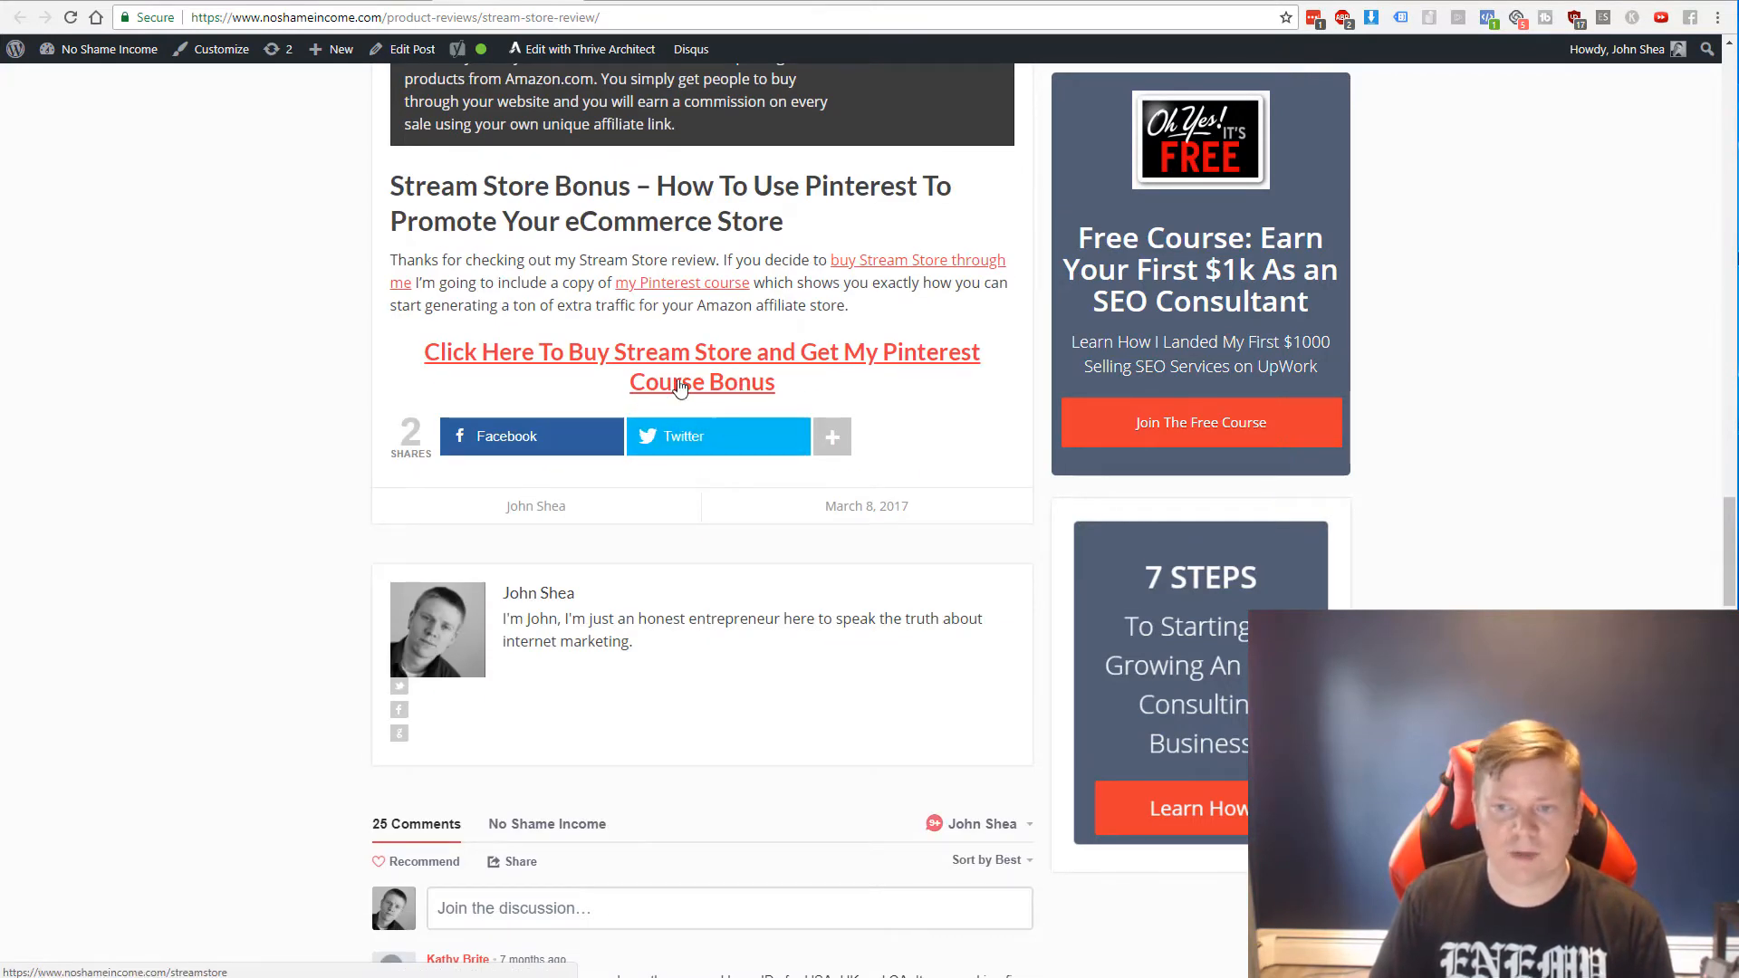
mouse_move(846, 366)
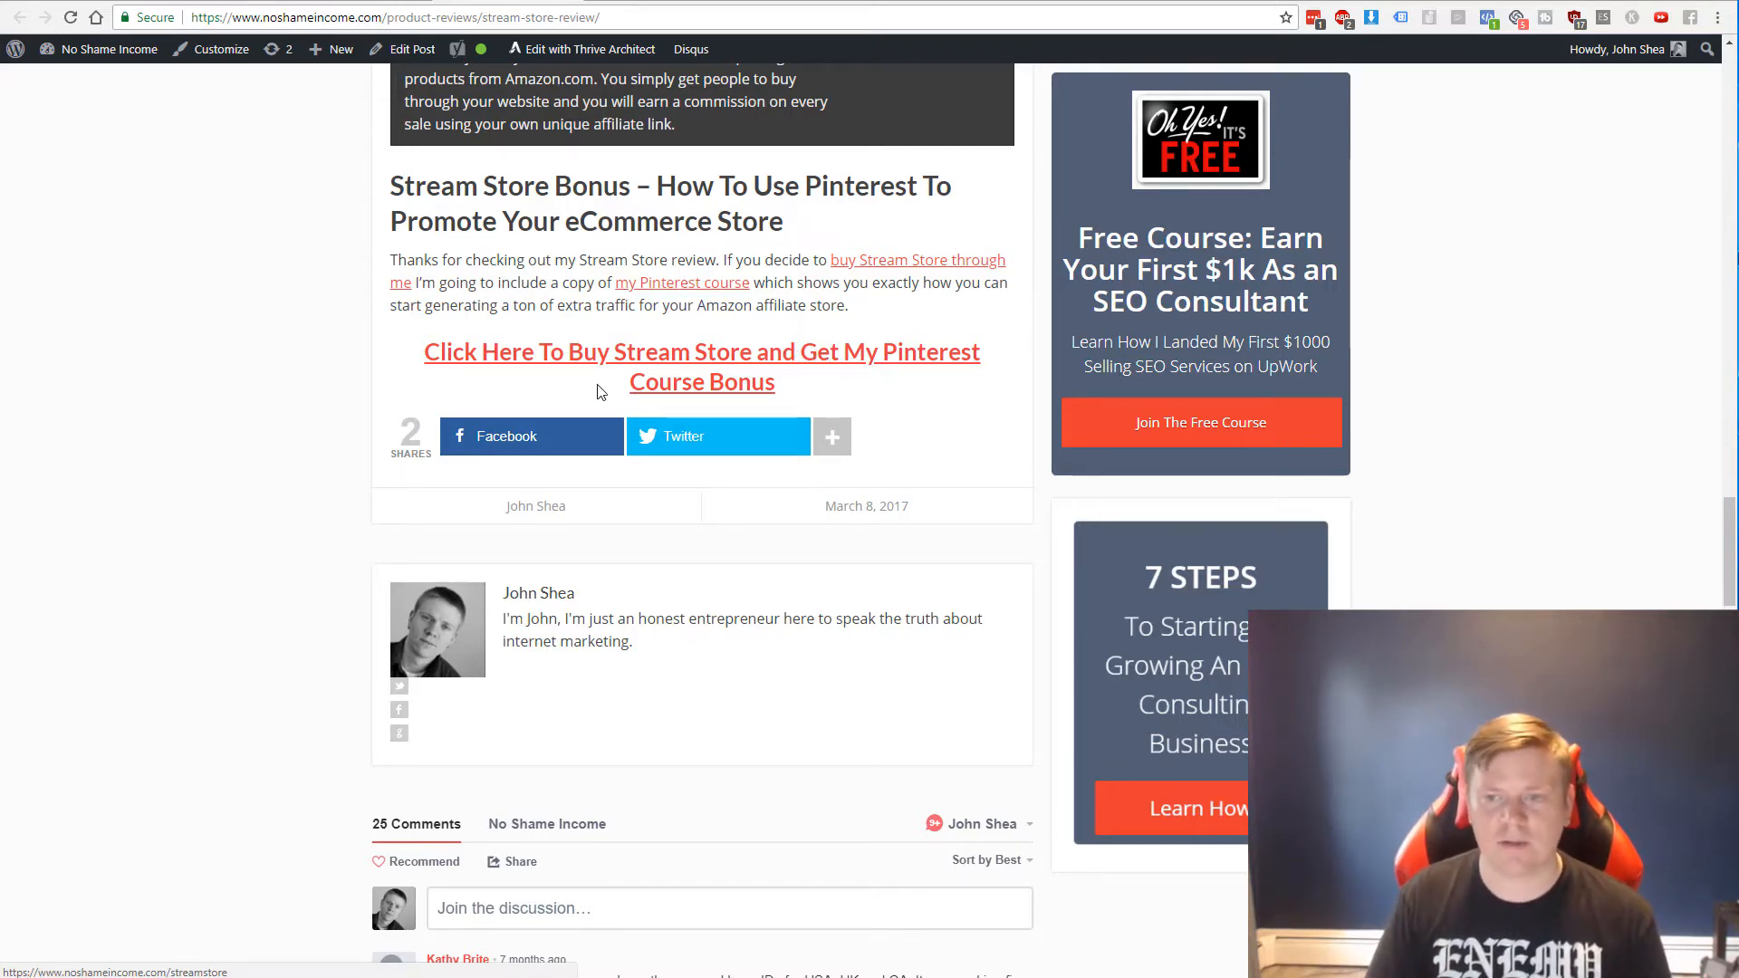
Scroll down to the Disqus reader comments at the bottom of the post
scroll(down, 3)
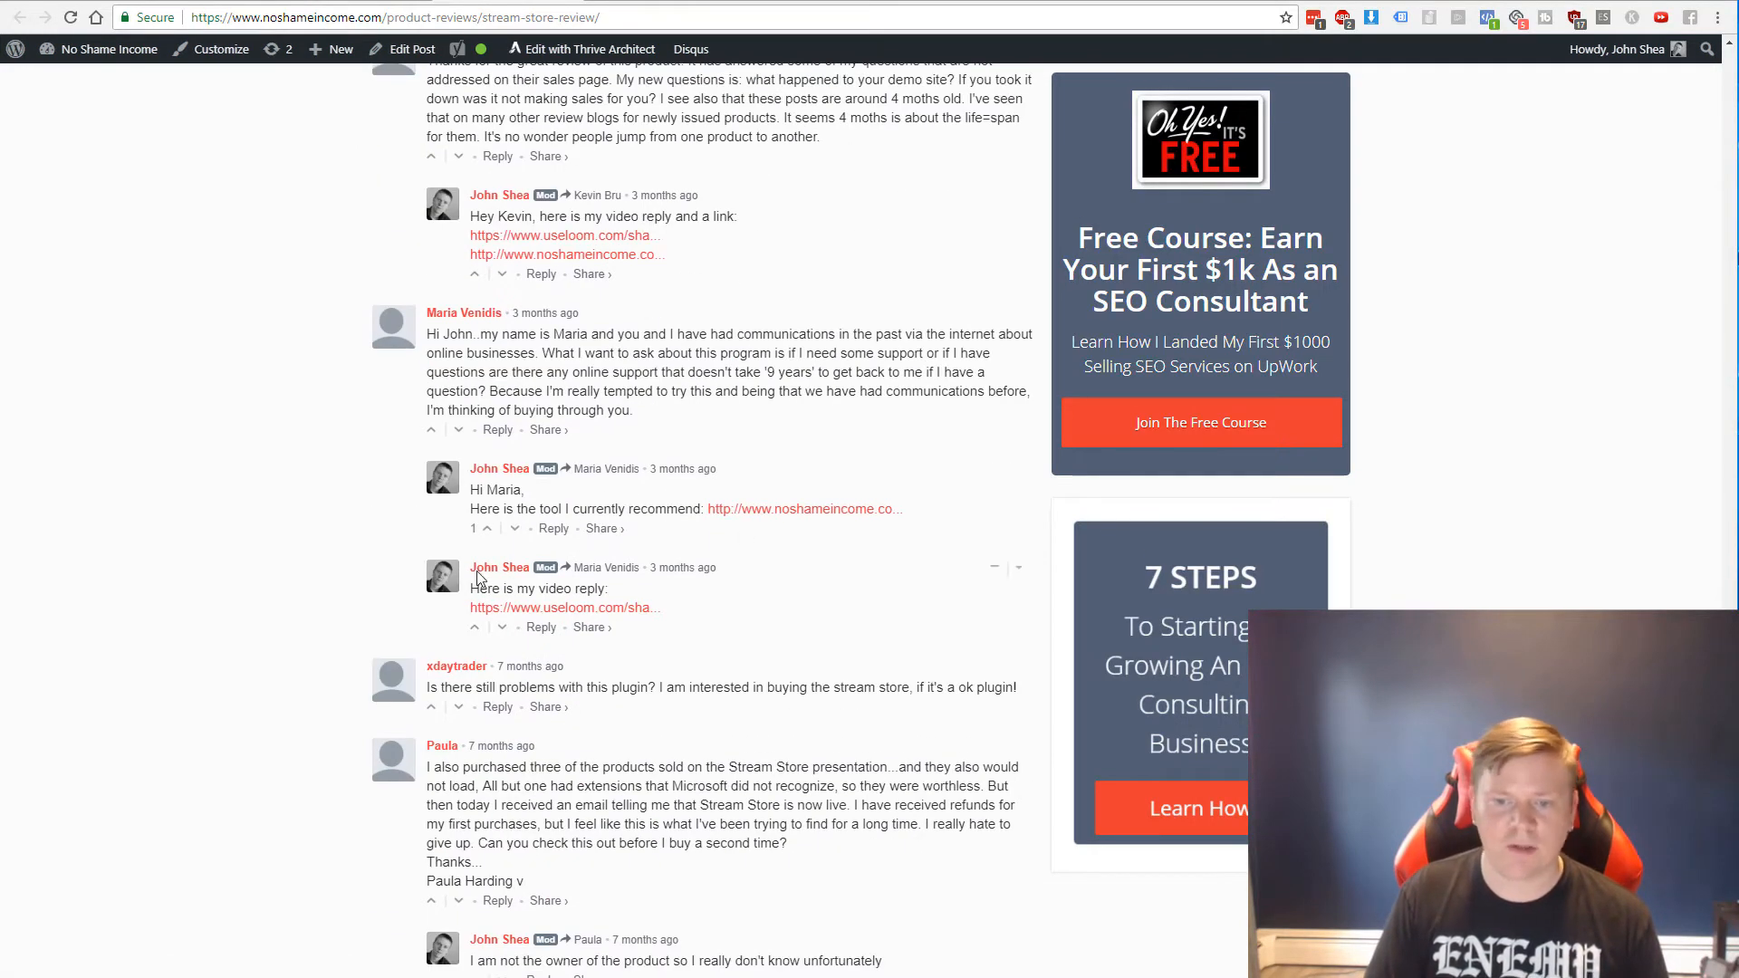
scroll(down, 3)
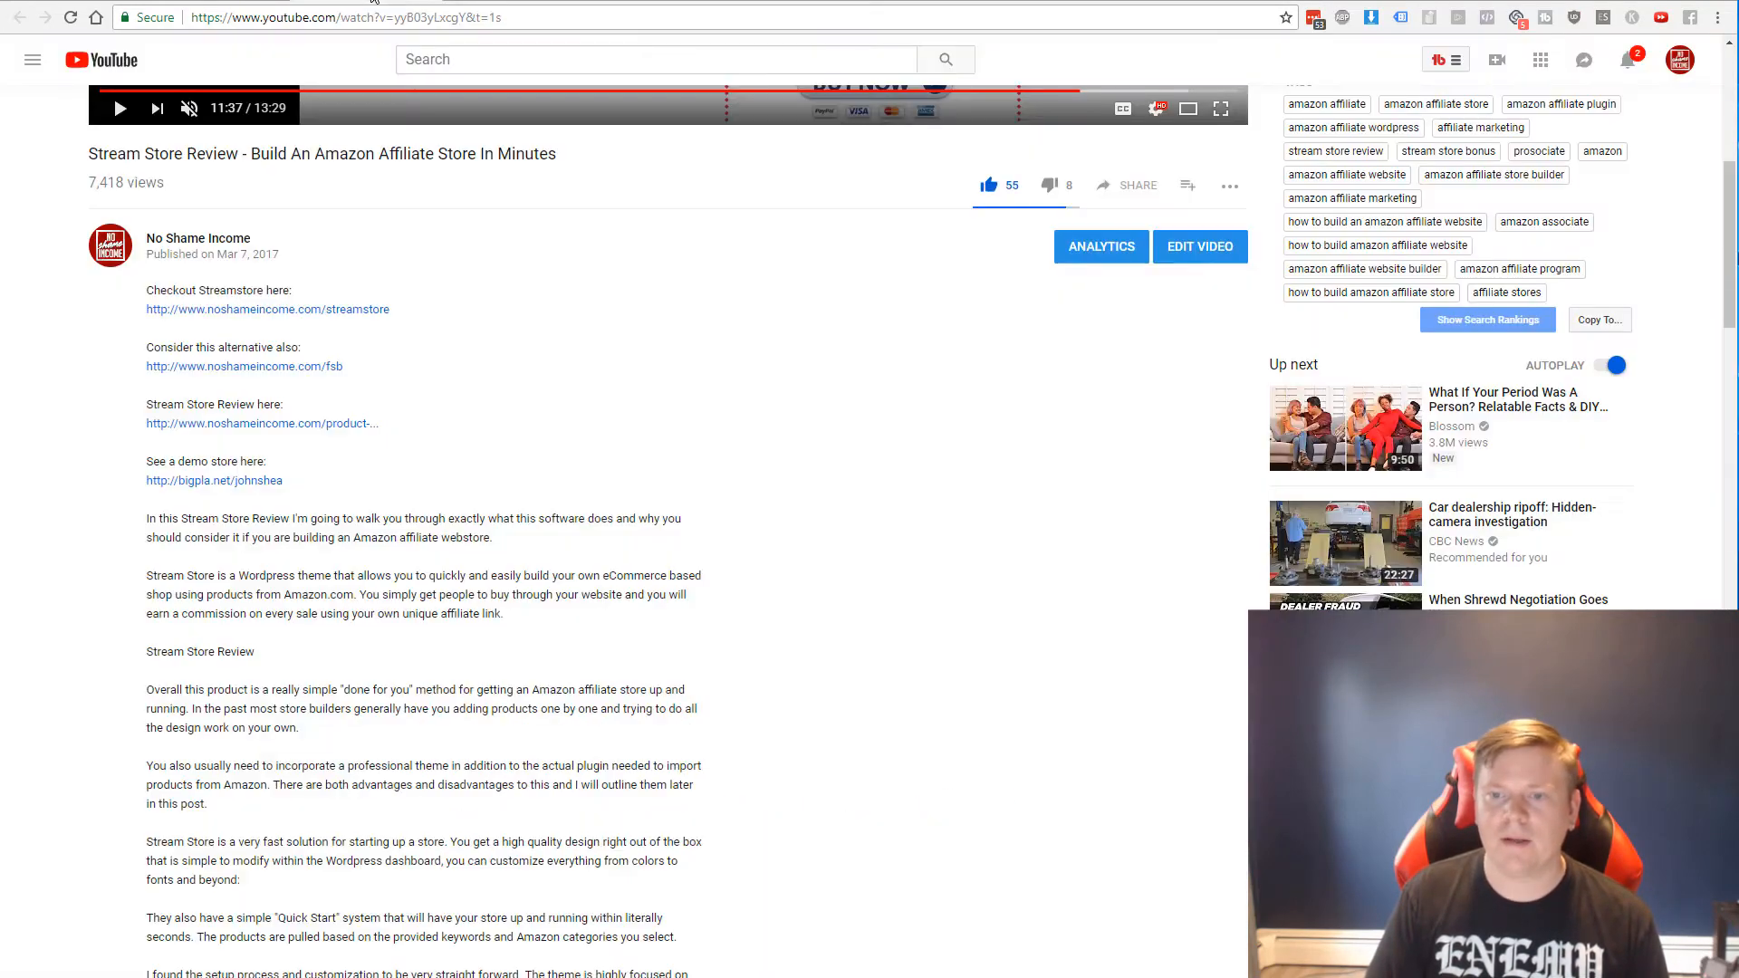
Scroll past the description to the 105 viewer comments on the review video
scroll(down, 3)
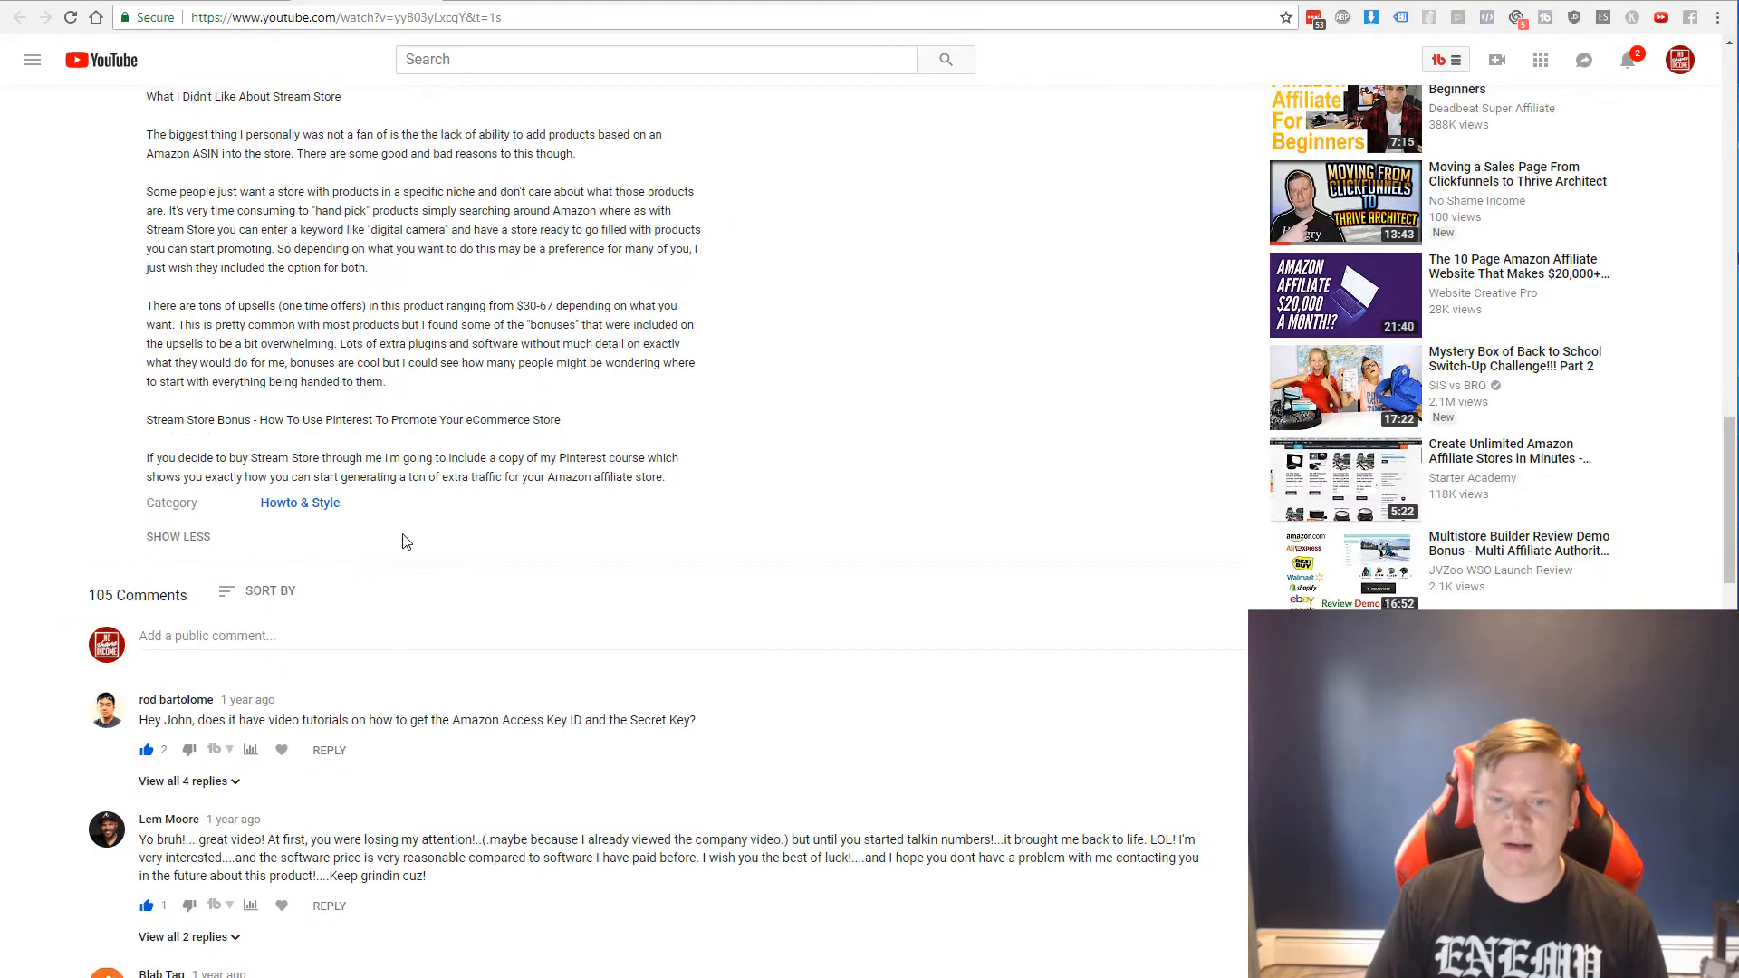
scroll(down, 3)
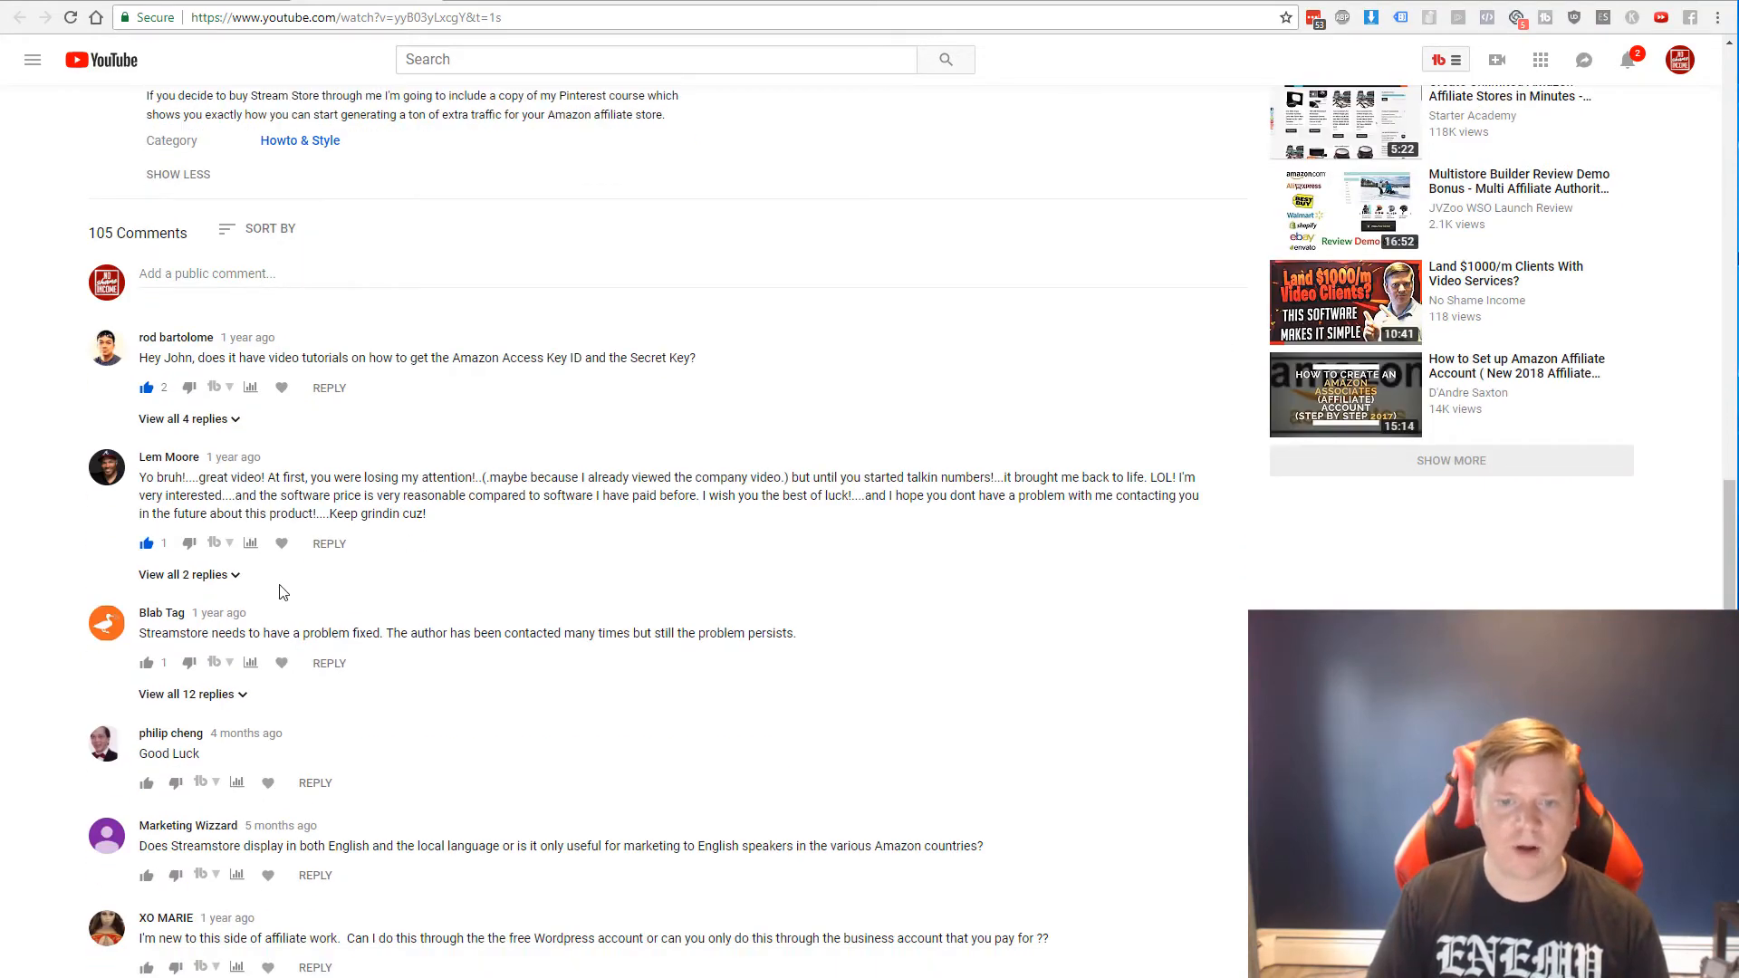
scroll(down, 3)
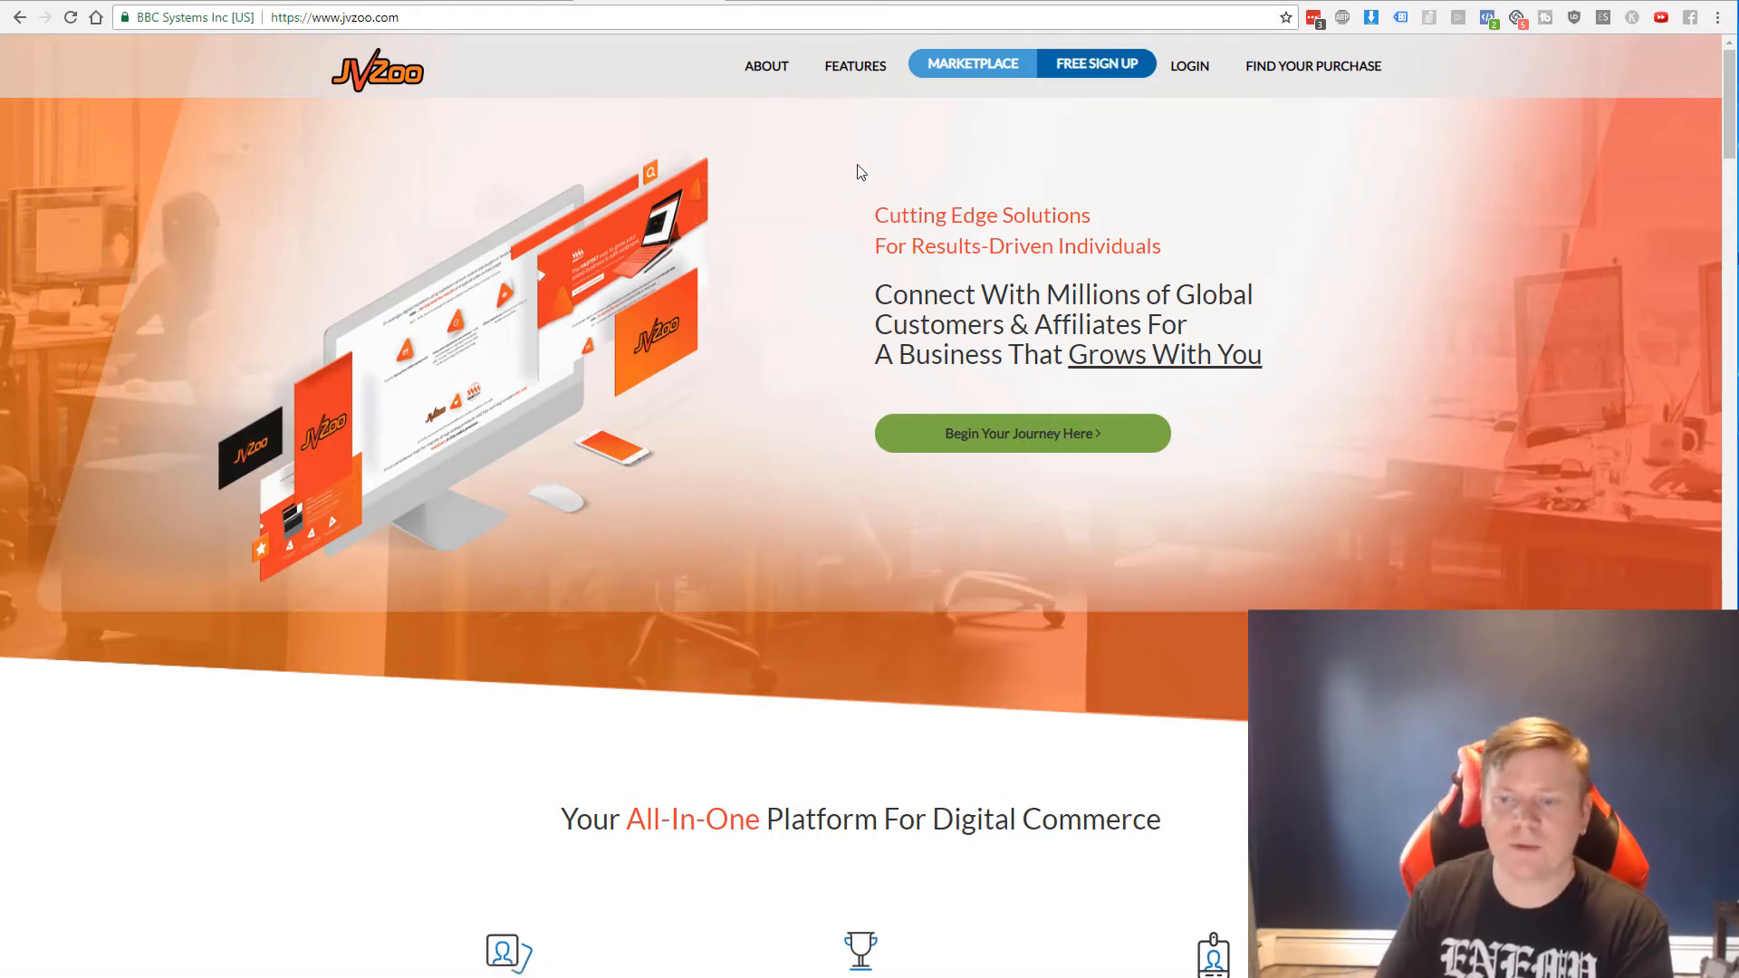
Scroll through JVZoo's homepage feature sections, then go to warriorplus.com via the address bar
scroll(down, 3)
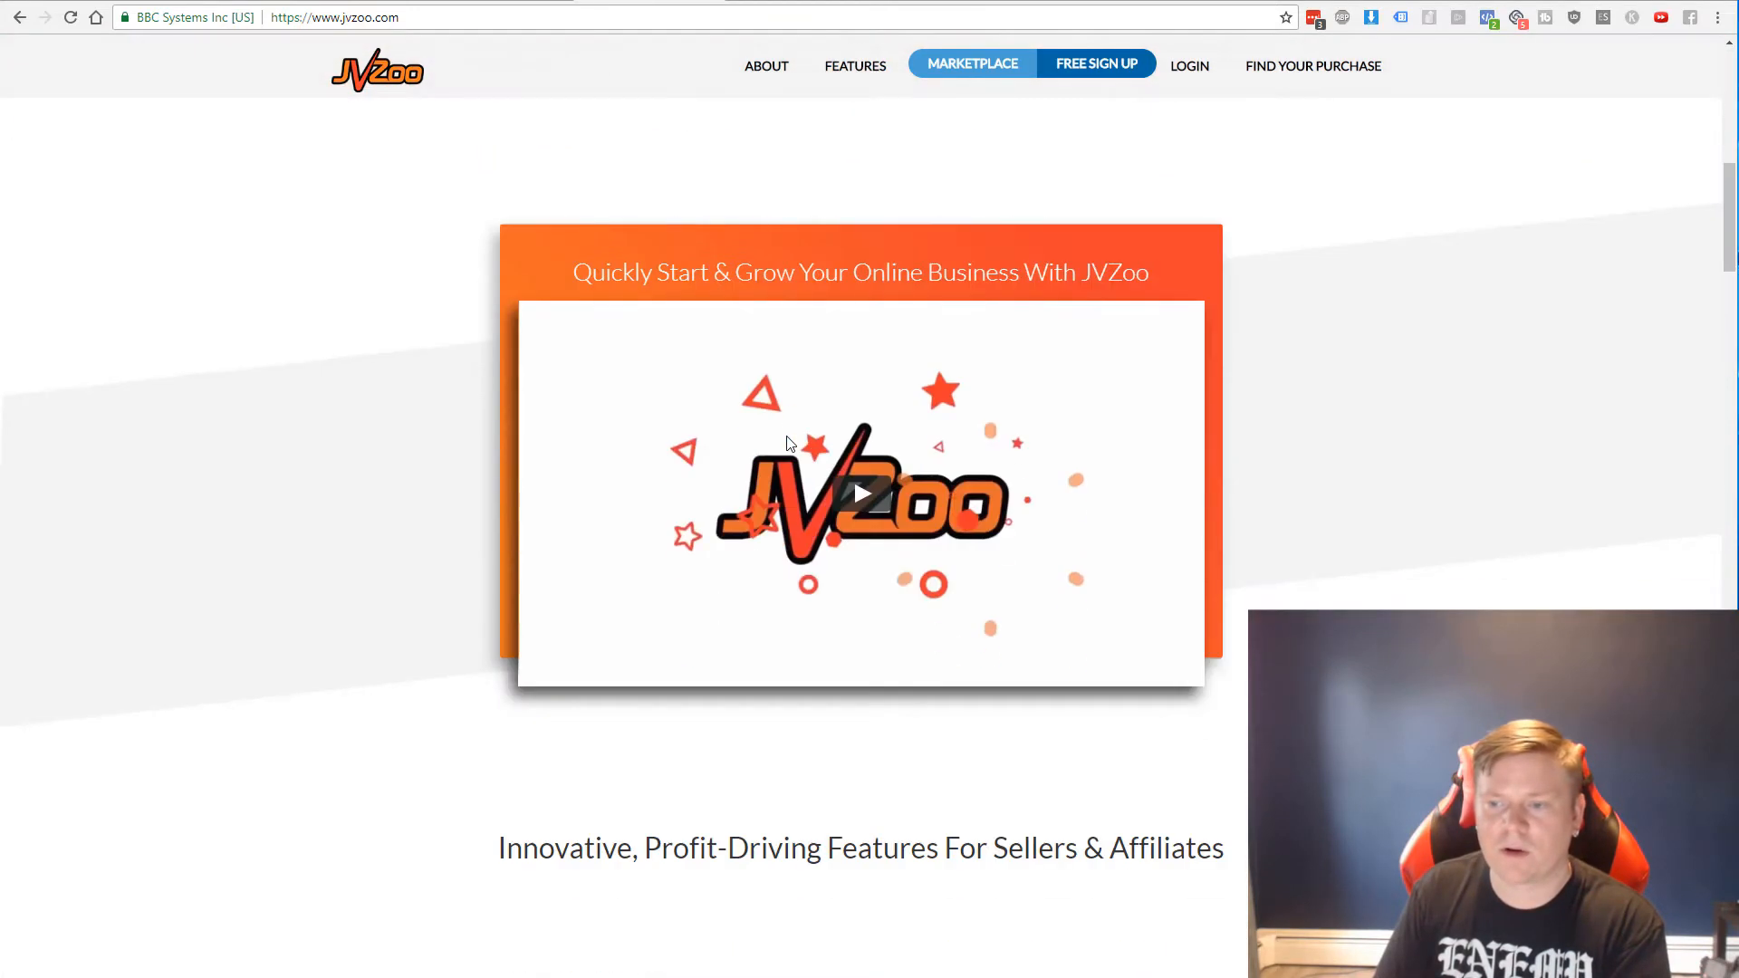
scroll(down, 3)
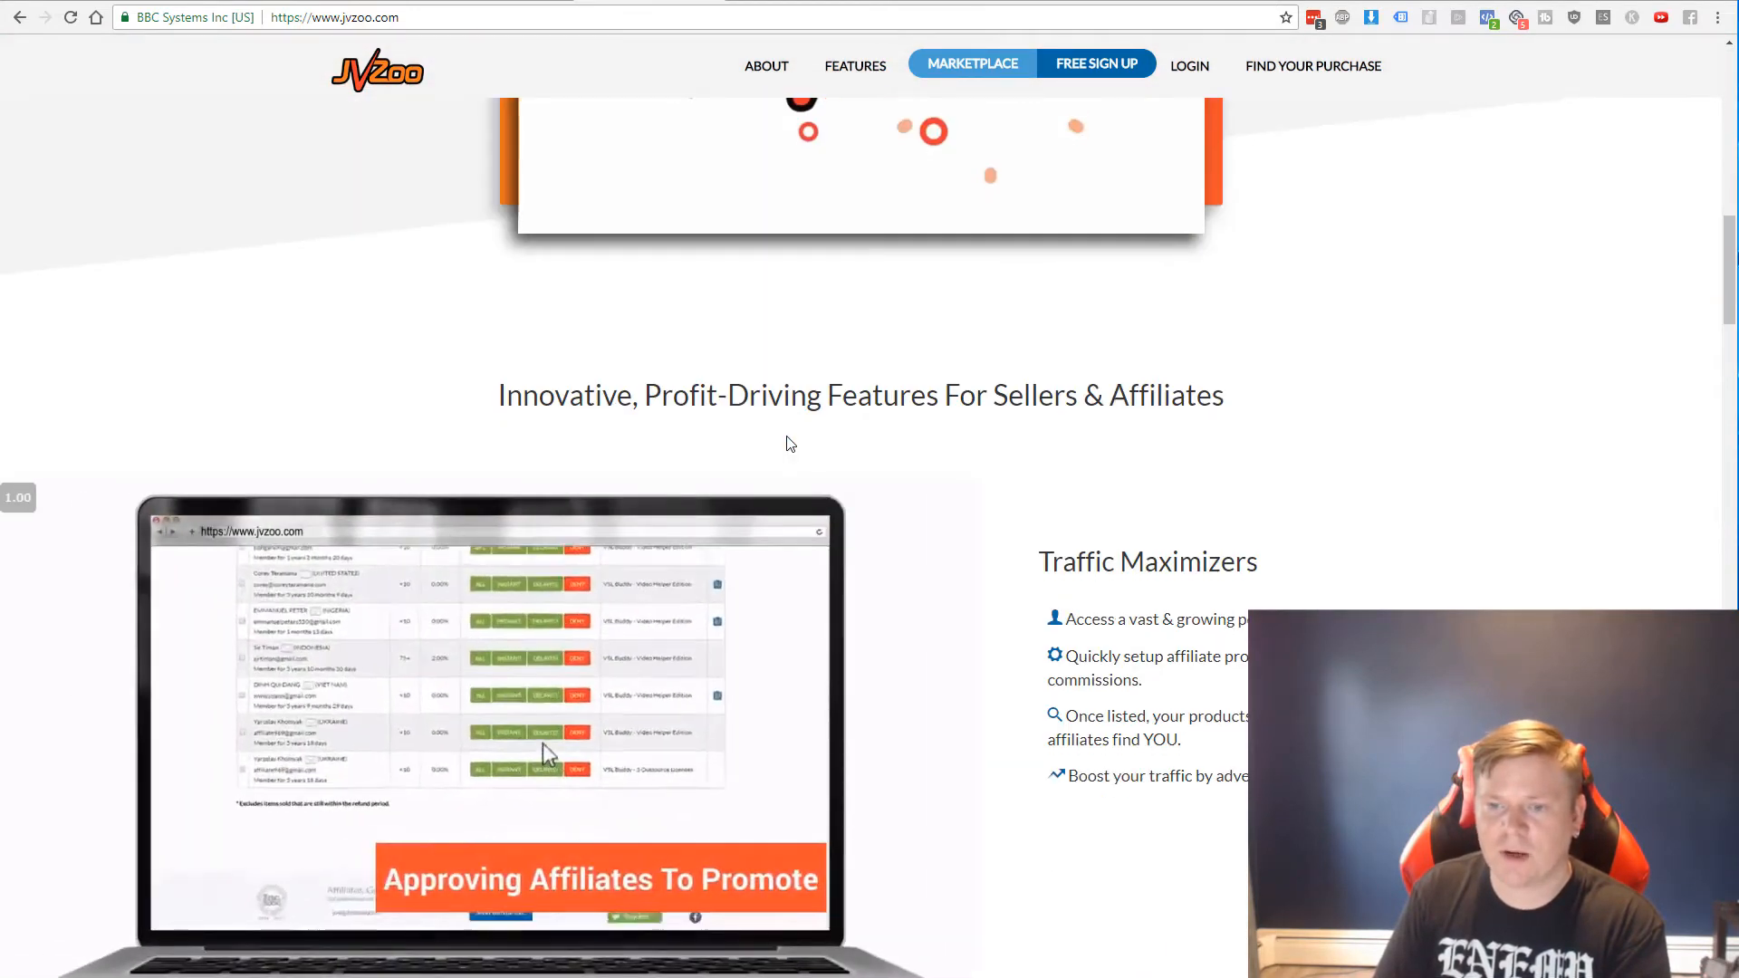
scroll(down, 3)
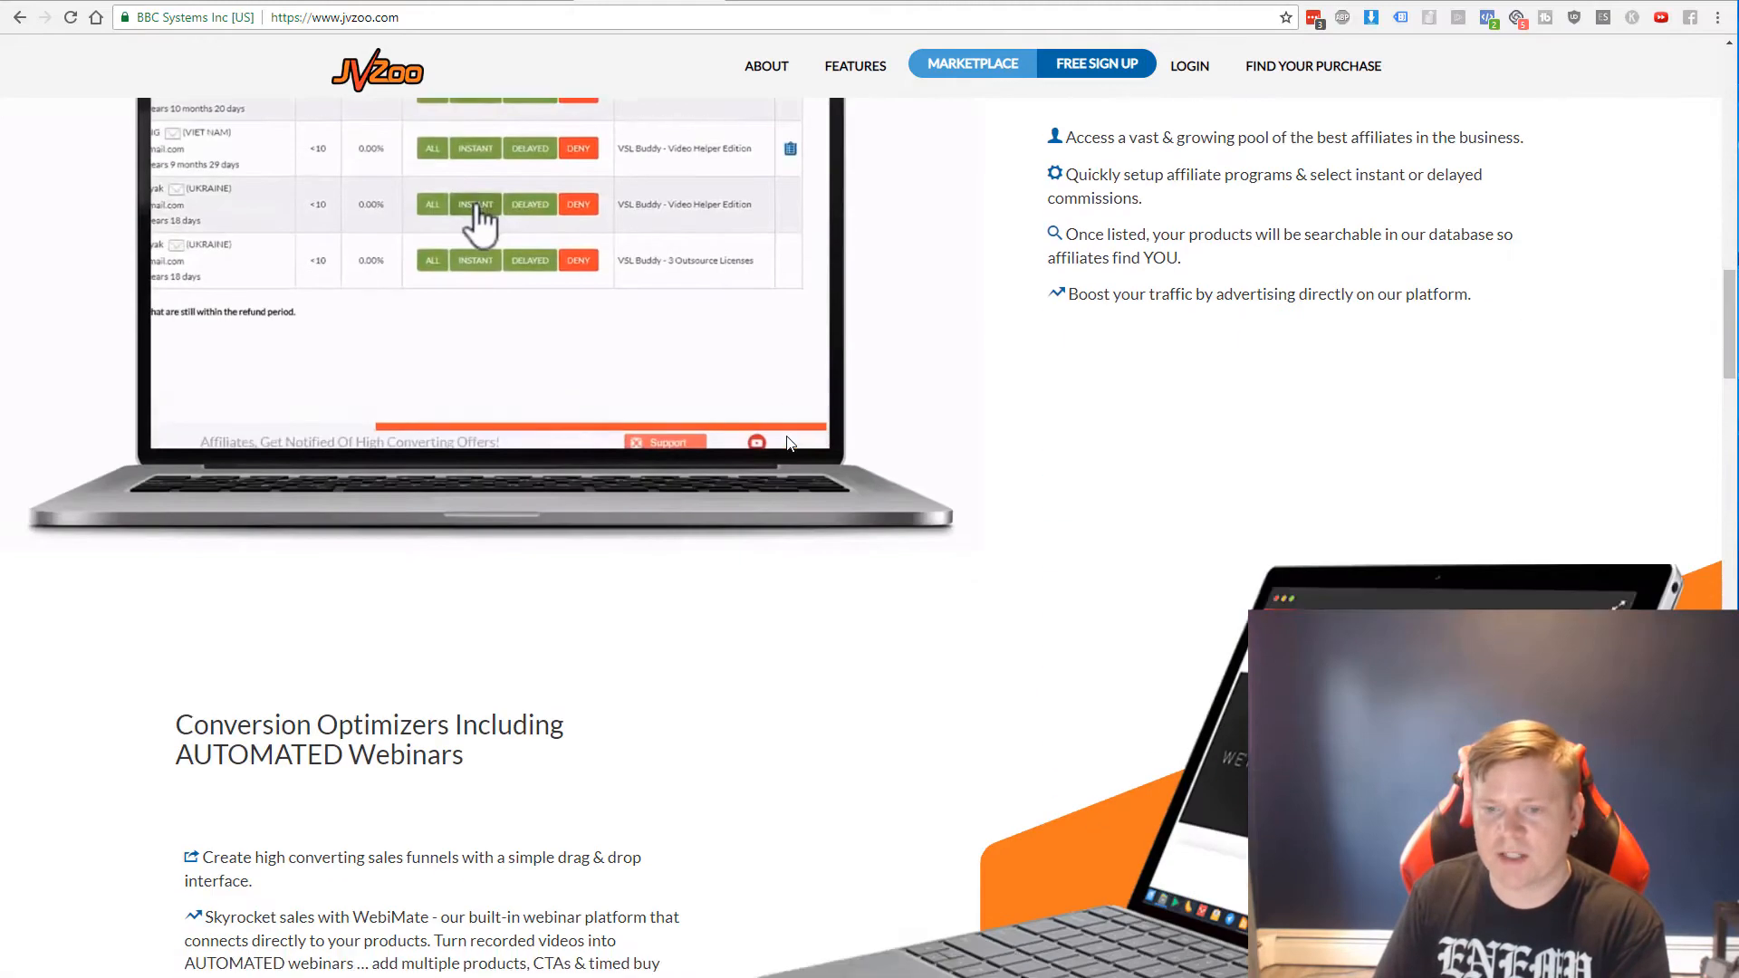
scroll(down, 3)
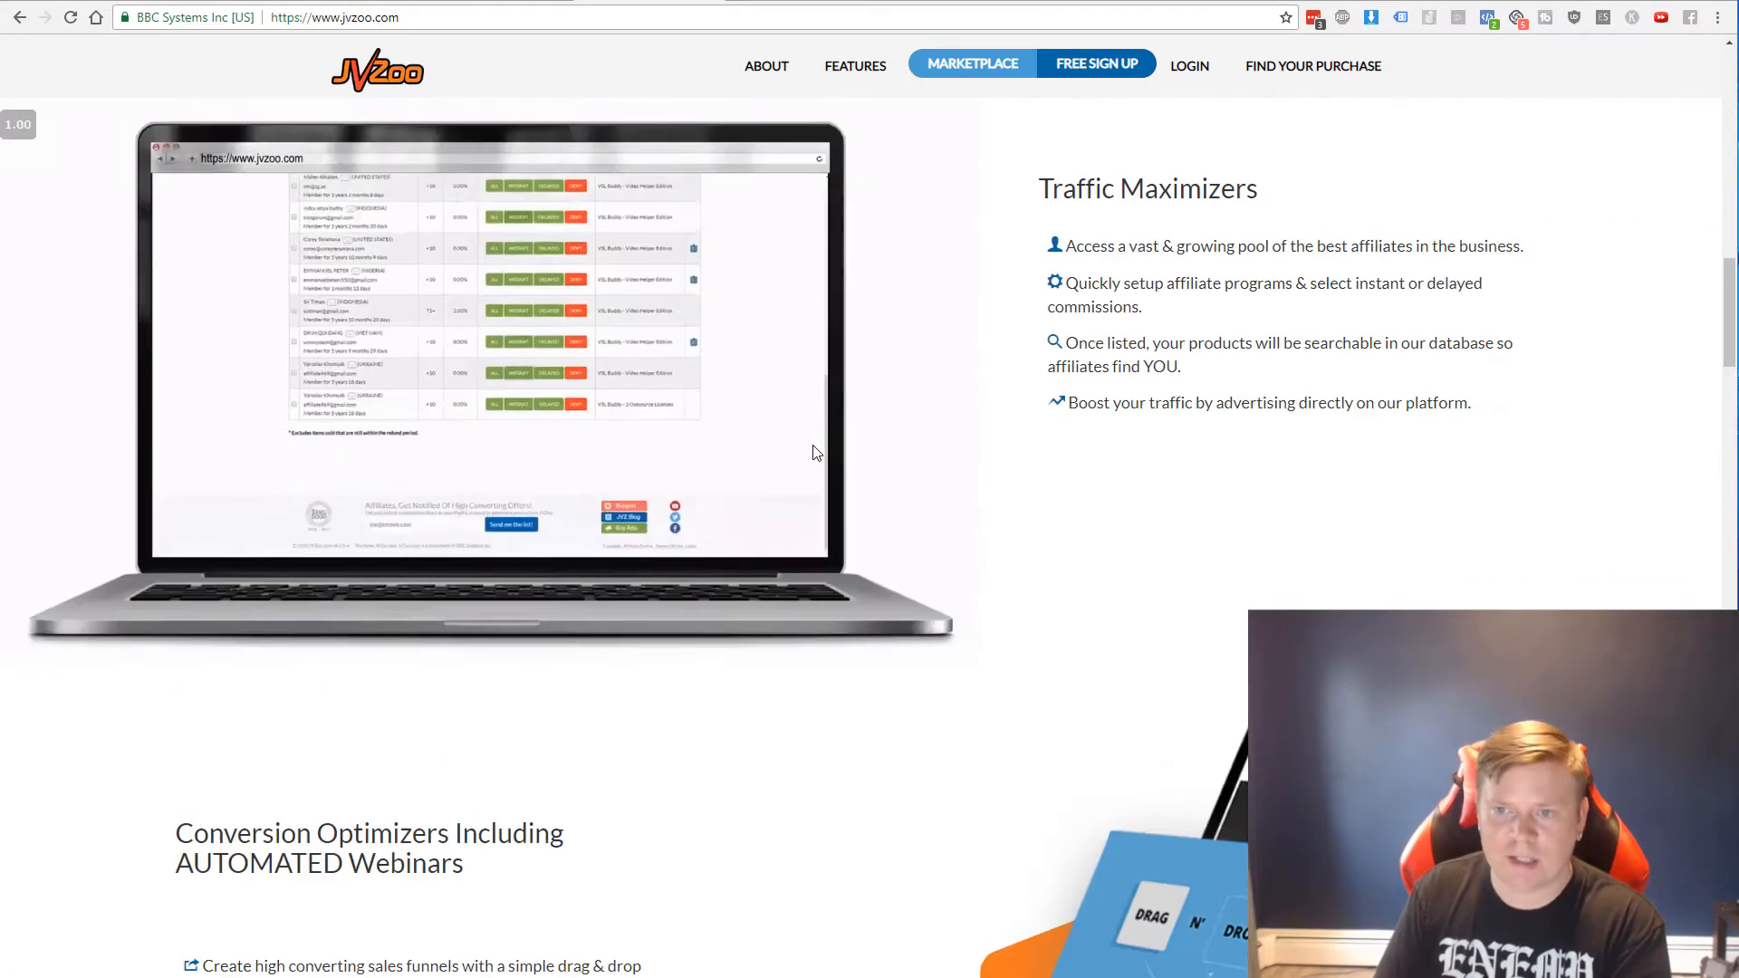
click(765, 65)
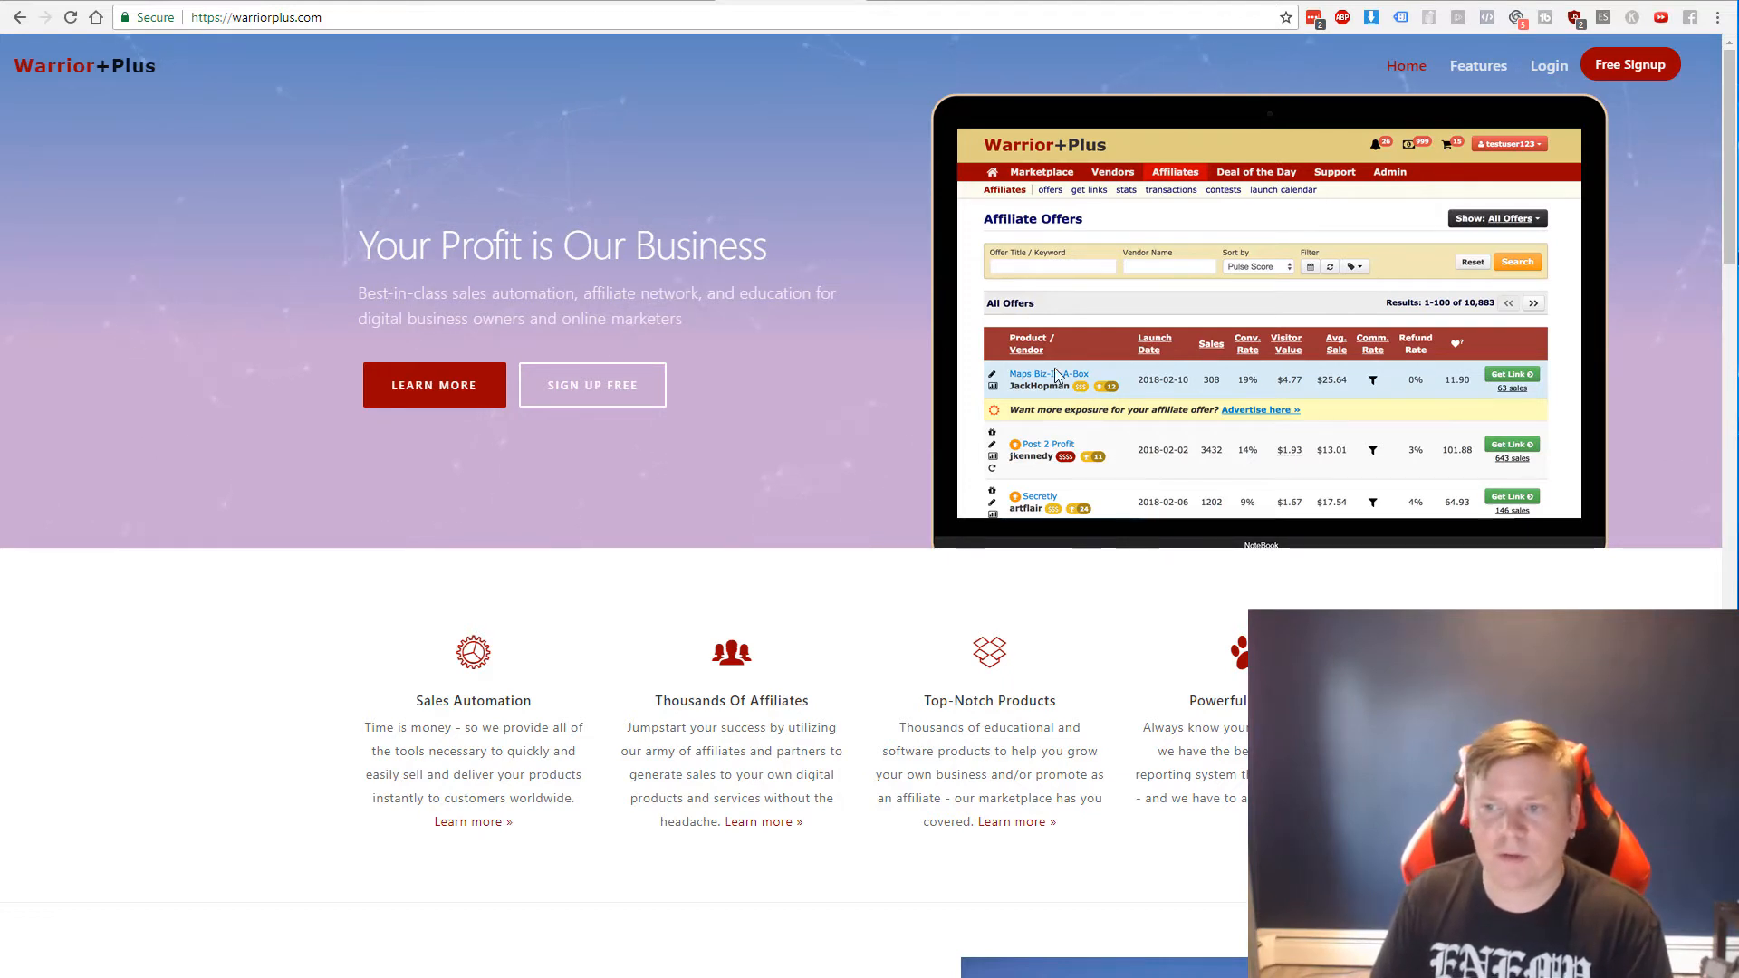
mouse_move(897, 342)
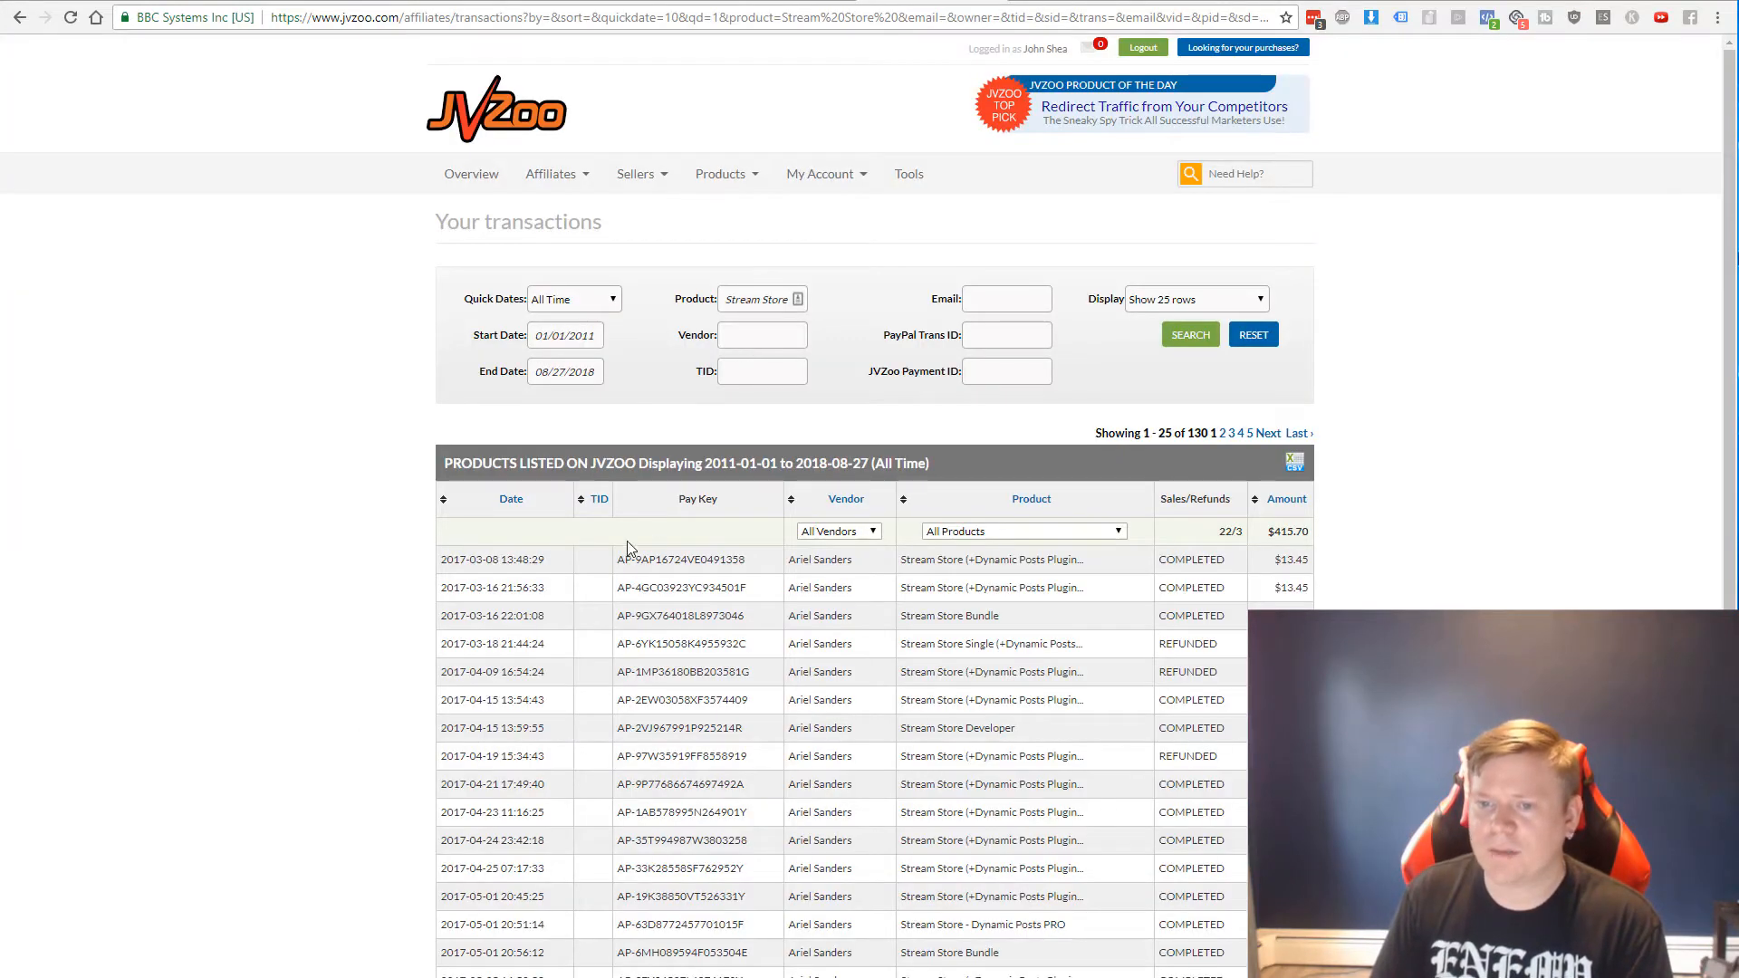
mouse_move(831, 478)
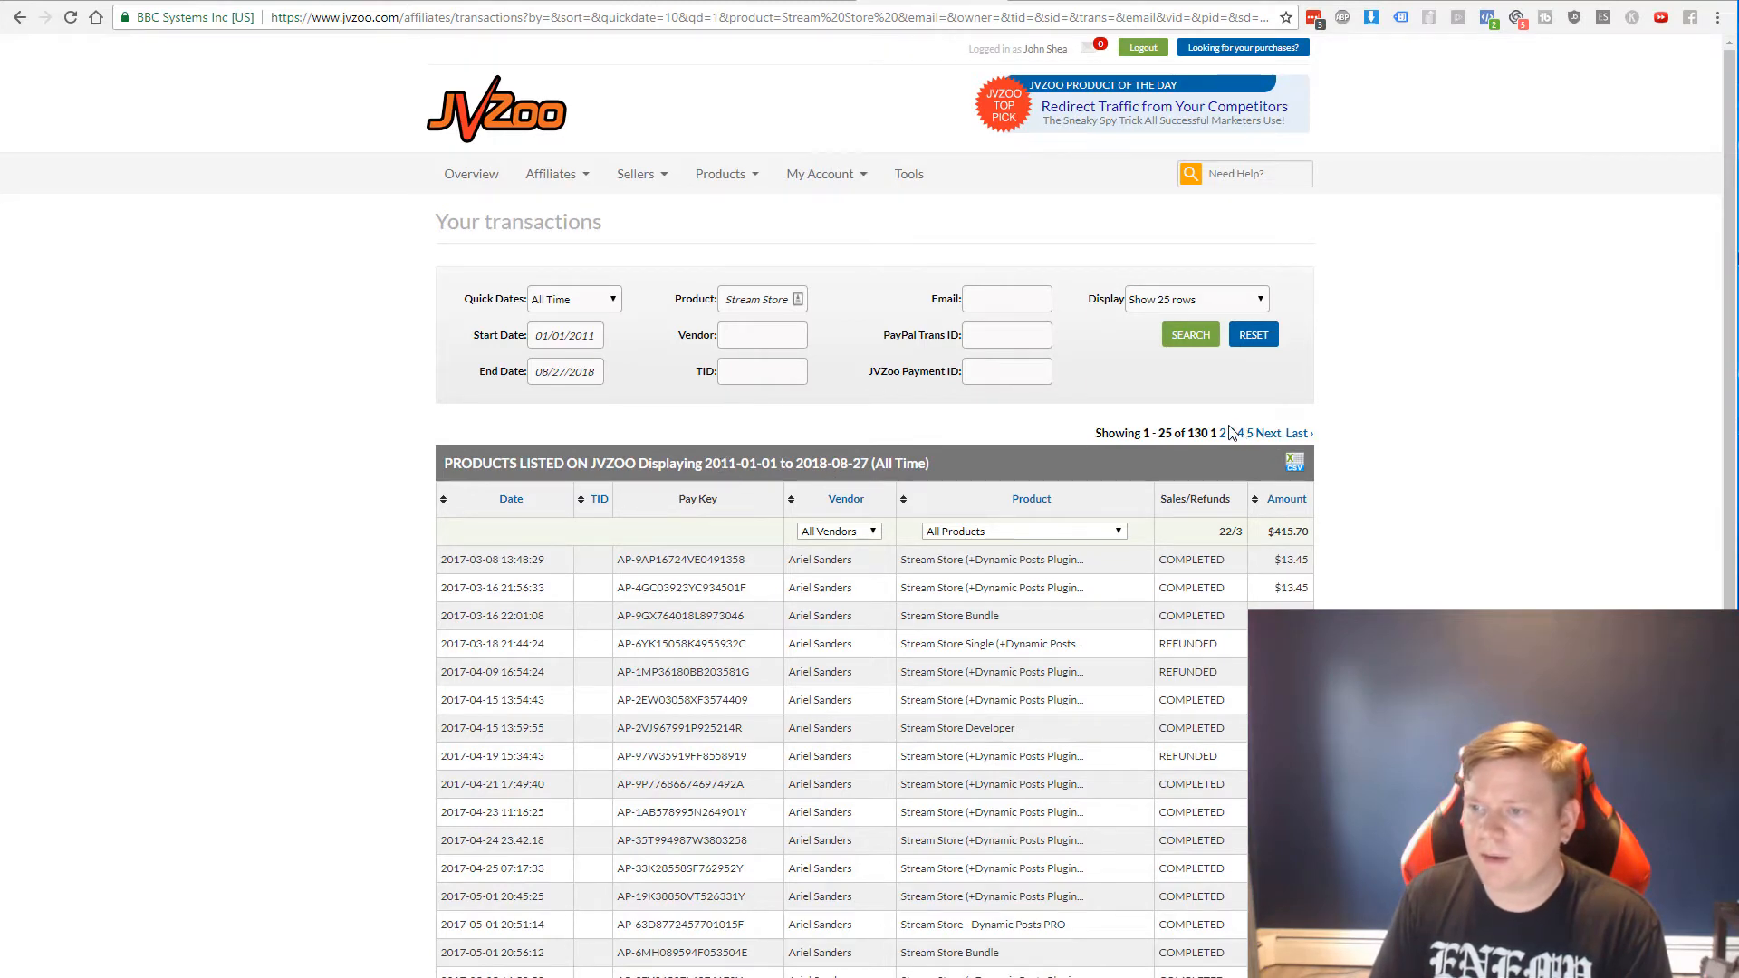
Advance the Stream Store transactions list to the next page, logging back in to JVZoo when prompted
scroll(down, 3)
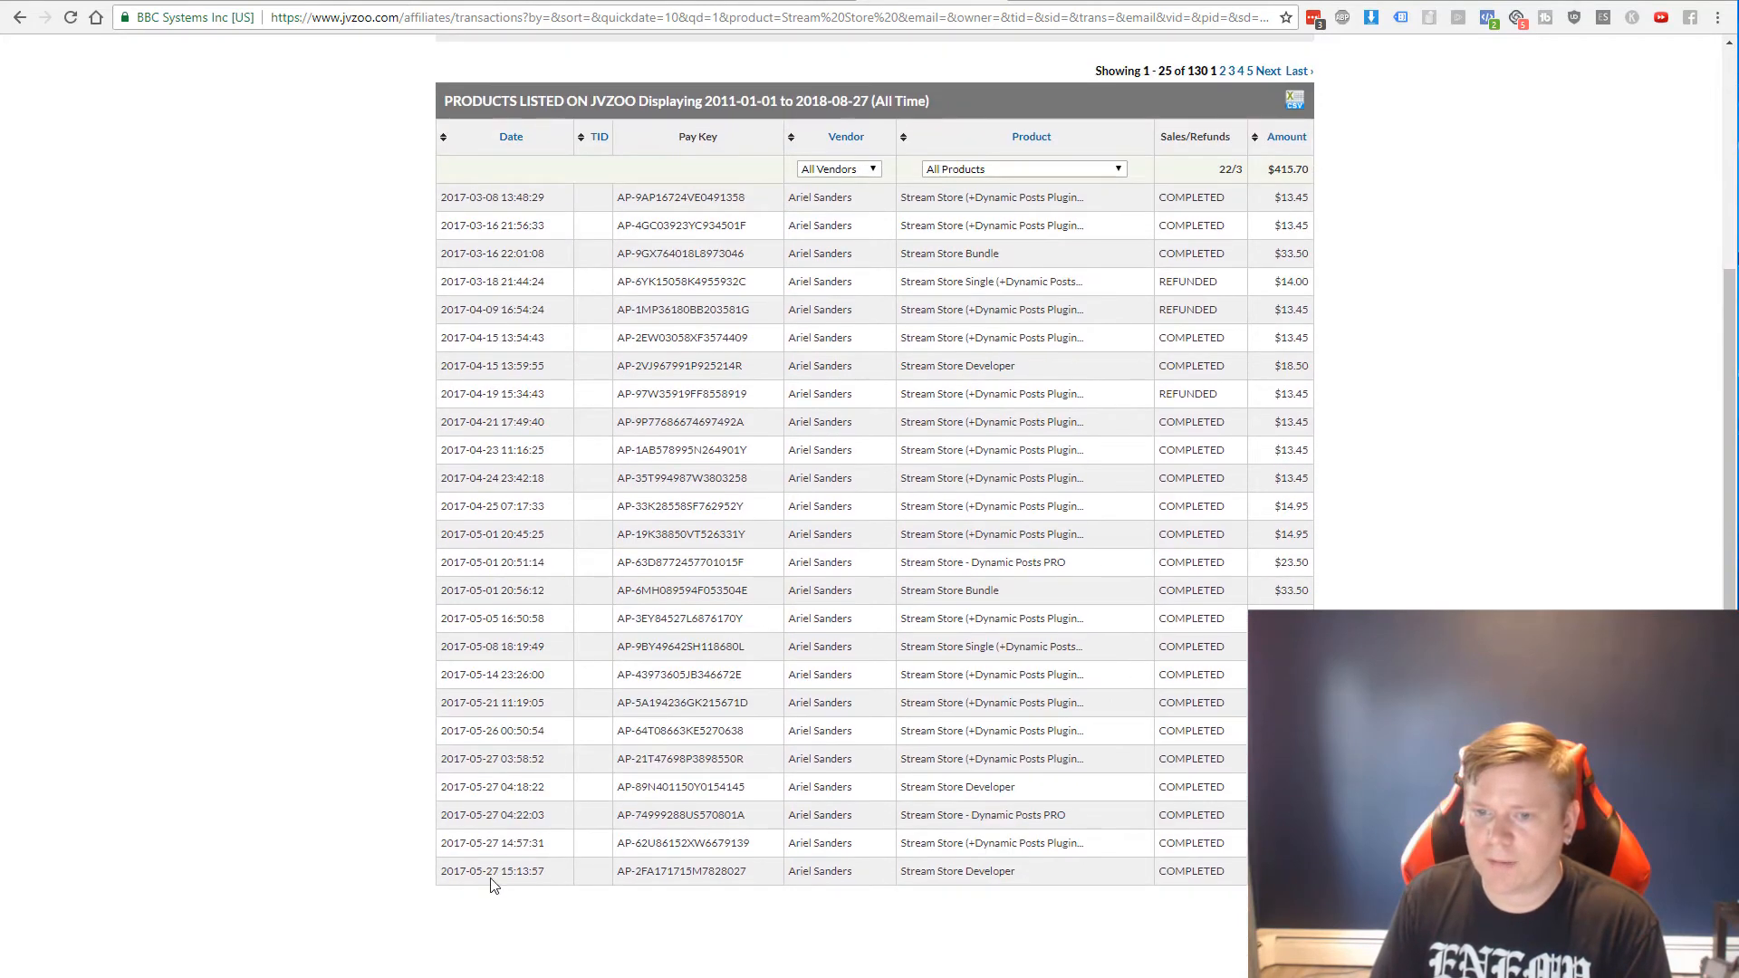
double_click(486, 872)
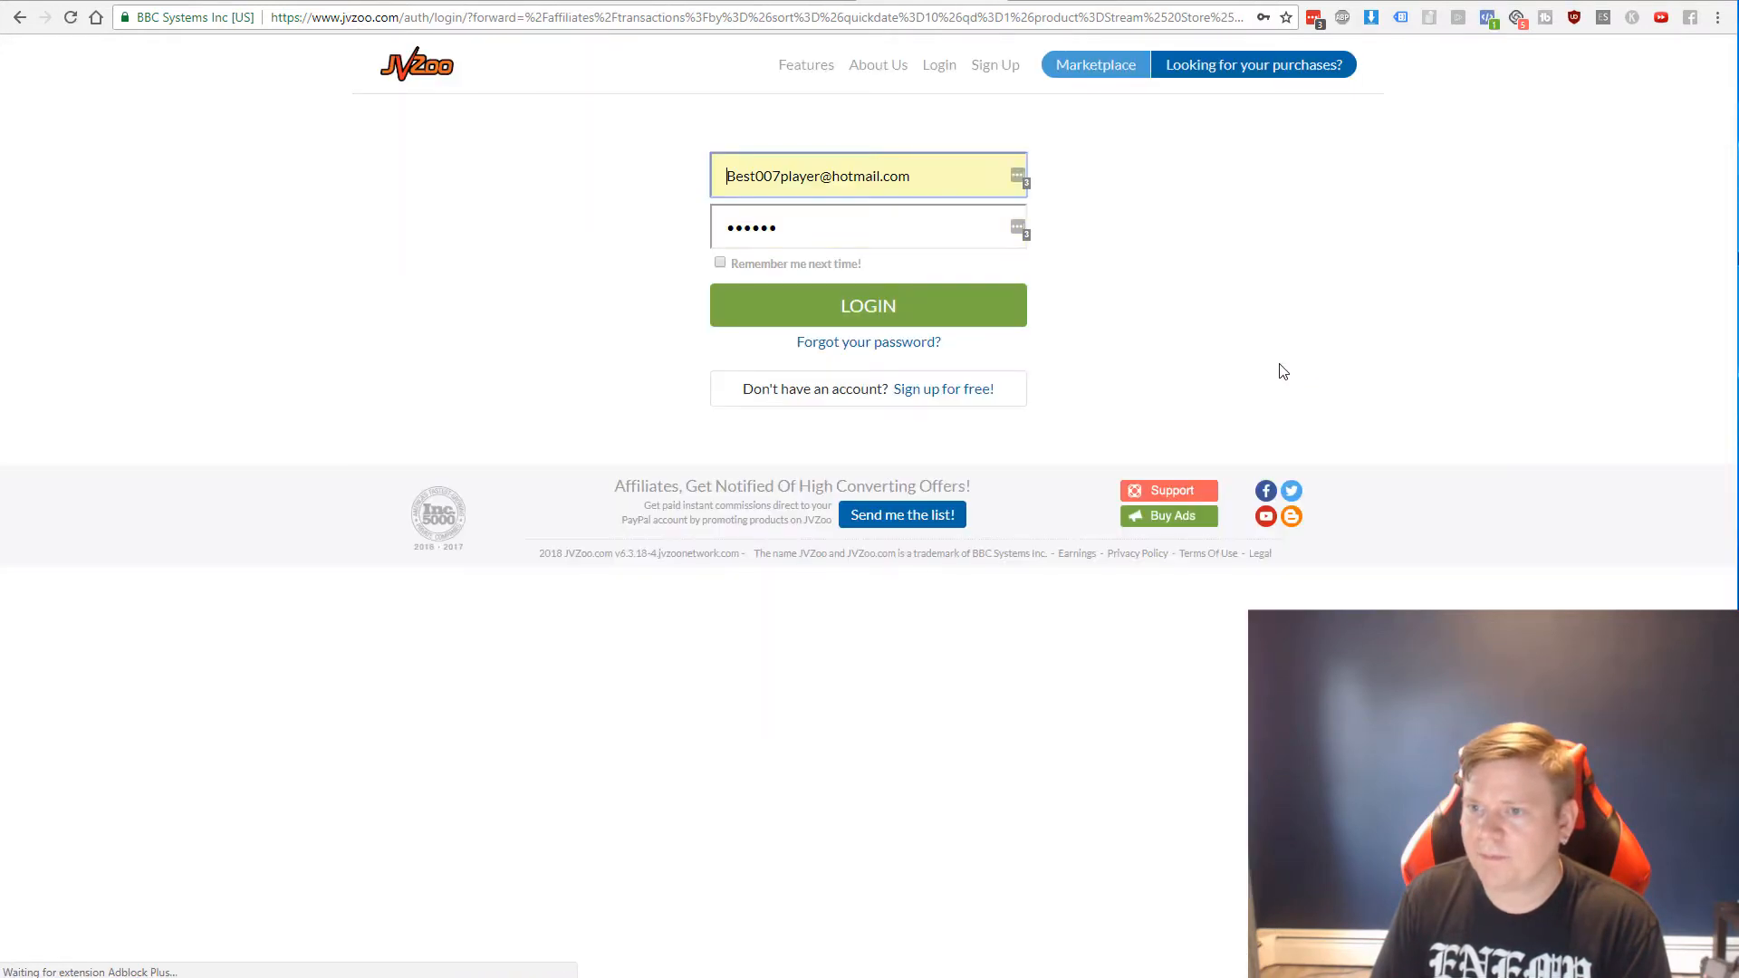
click(868, 304)
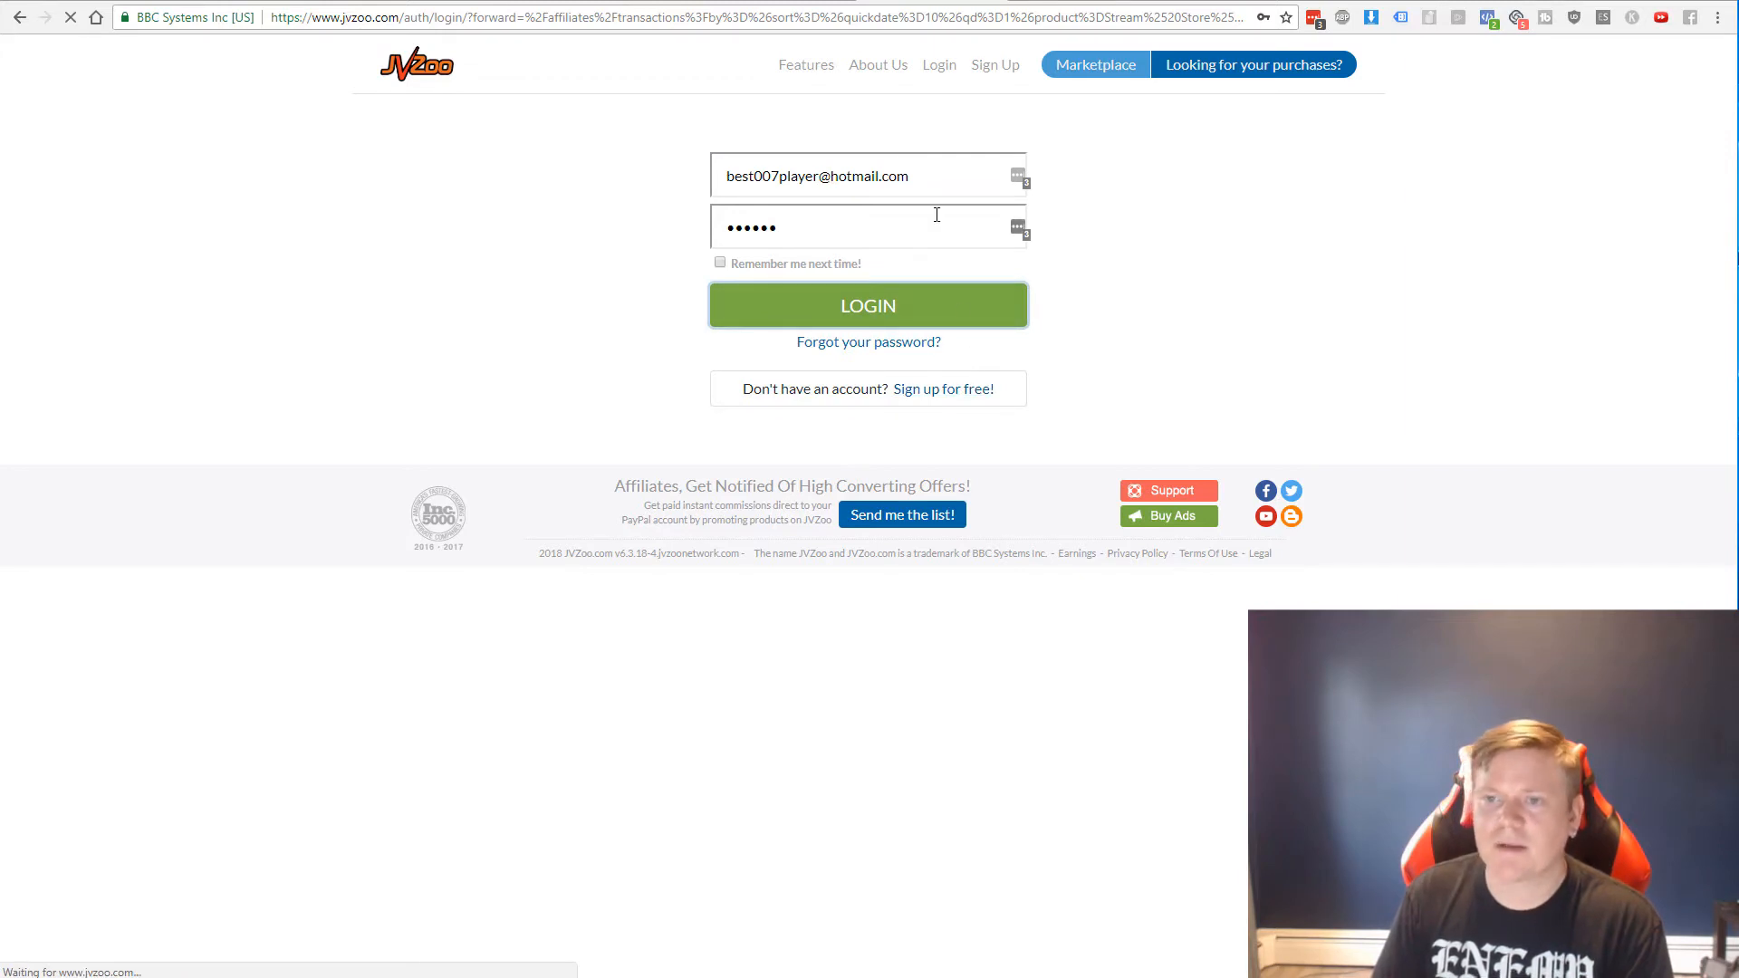
click(868, 305)
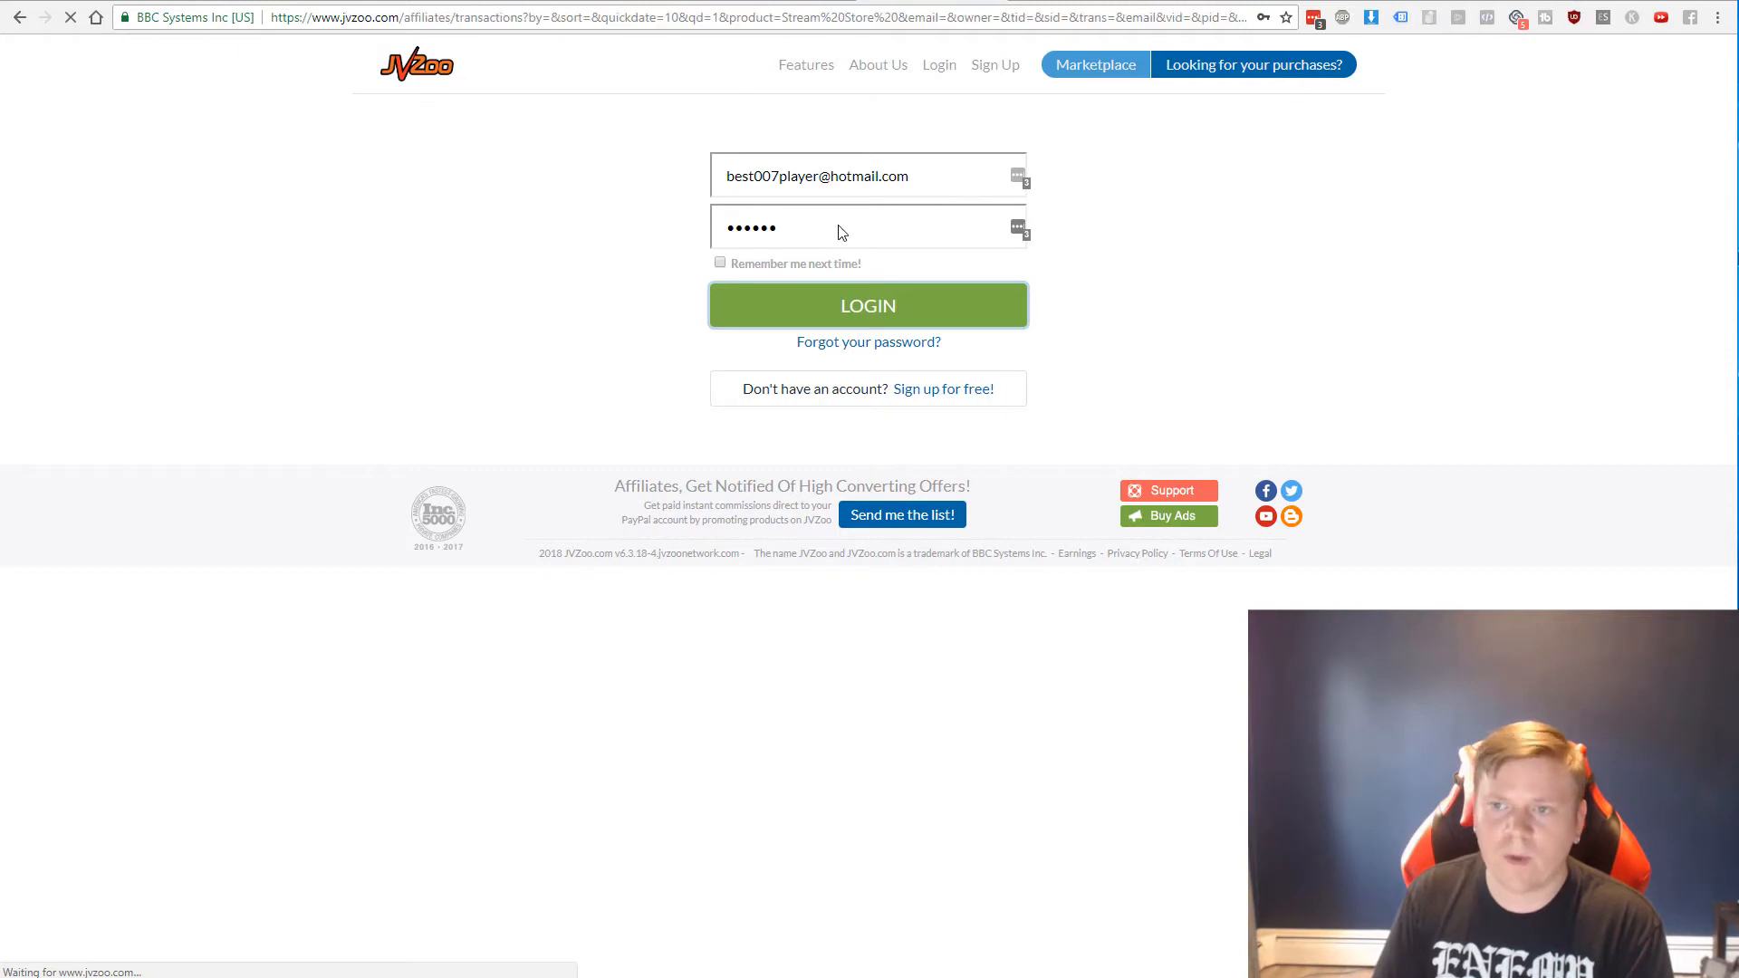
click(868, 305)
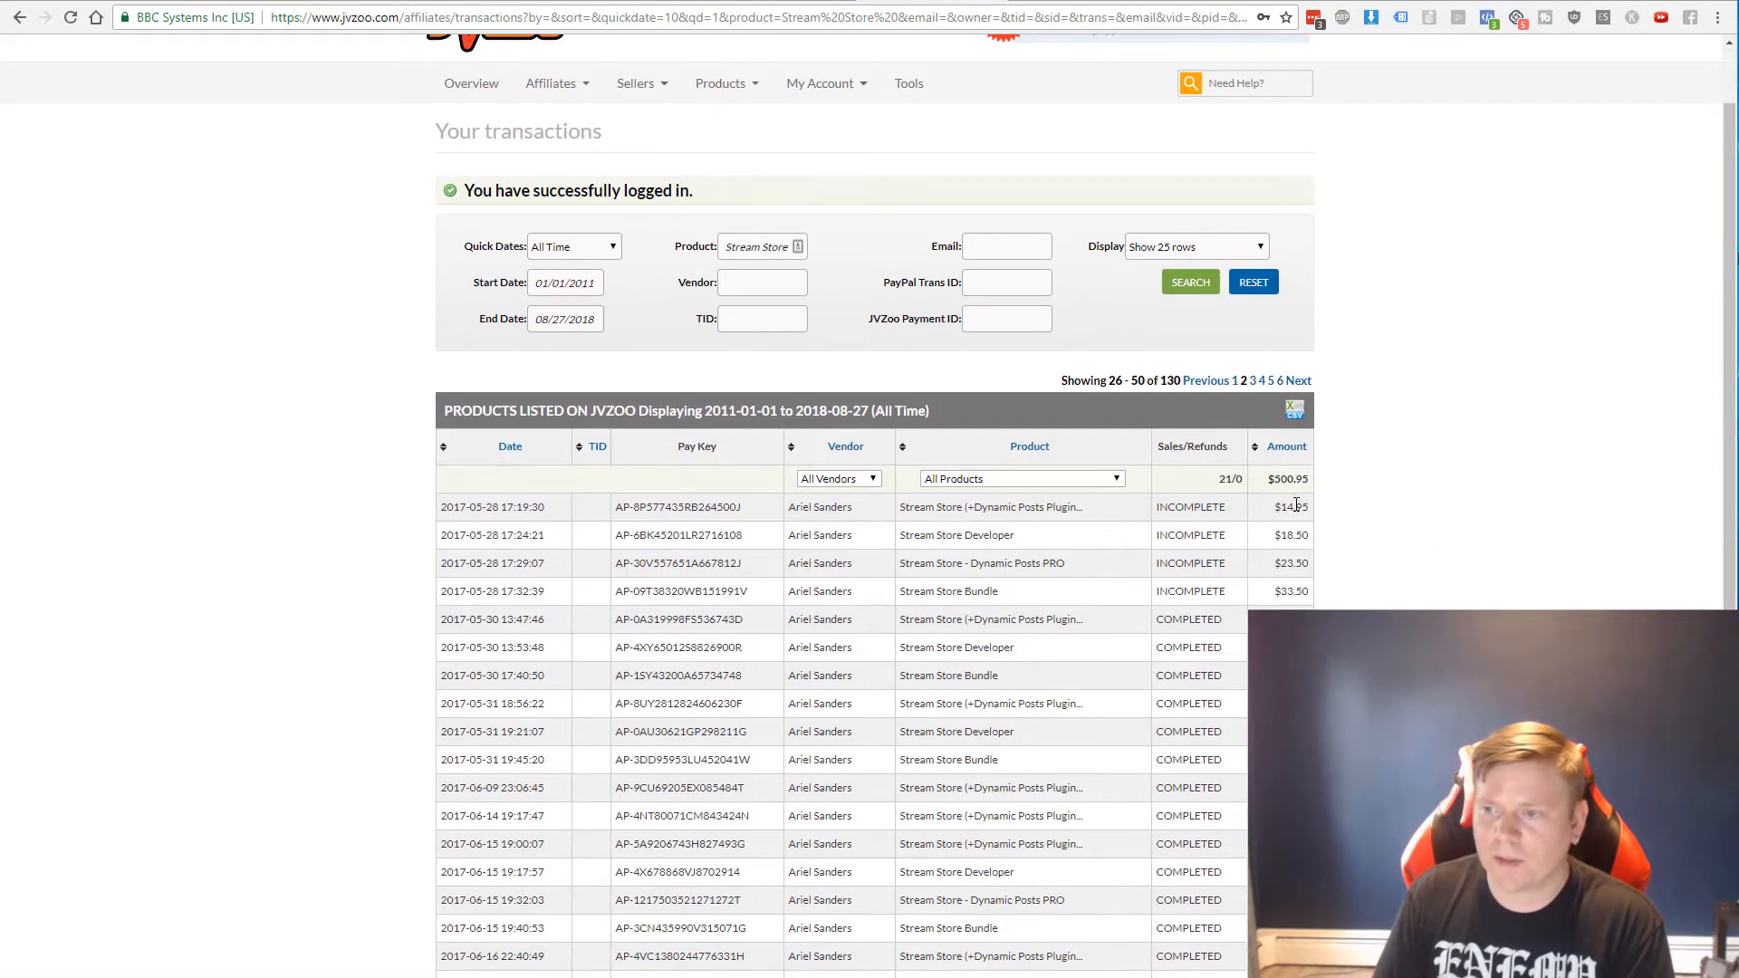
scroll(down, 3)
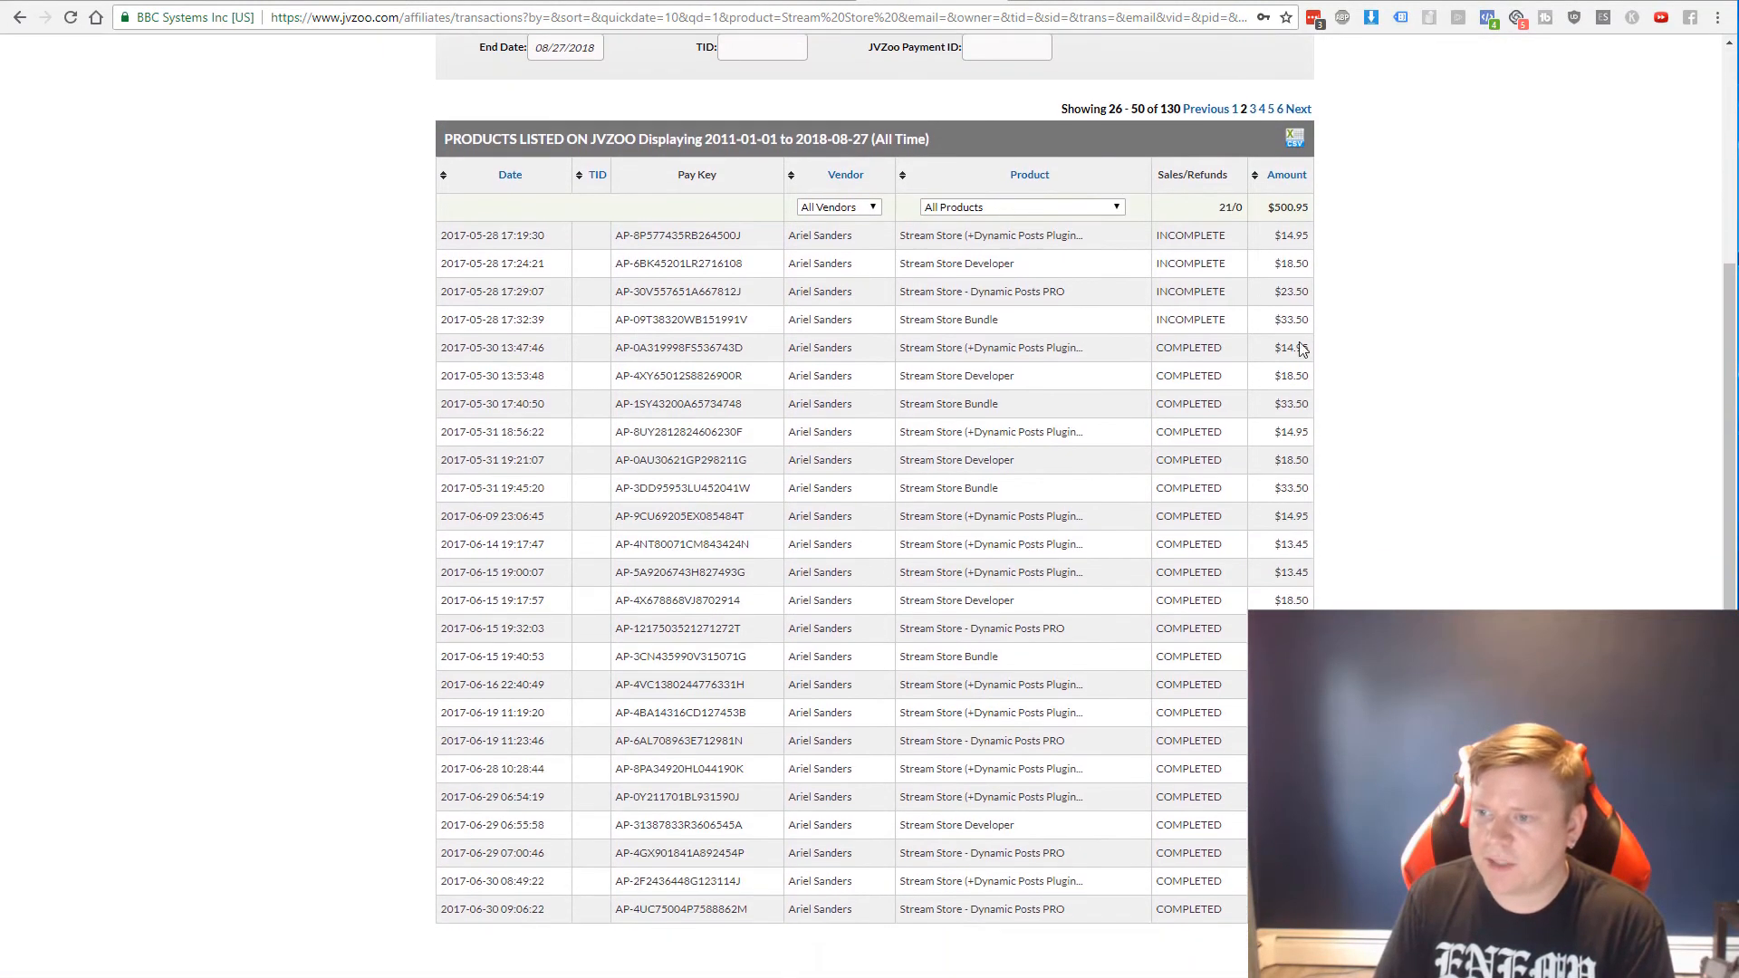
mouse_move(1298, 594)
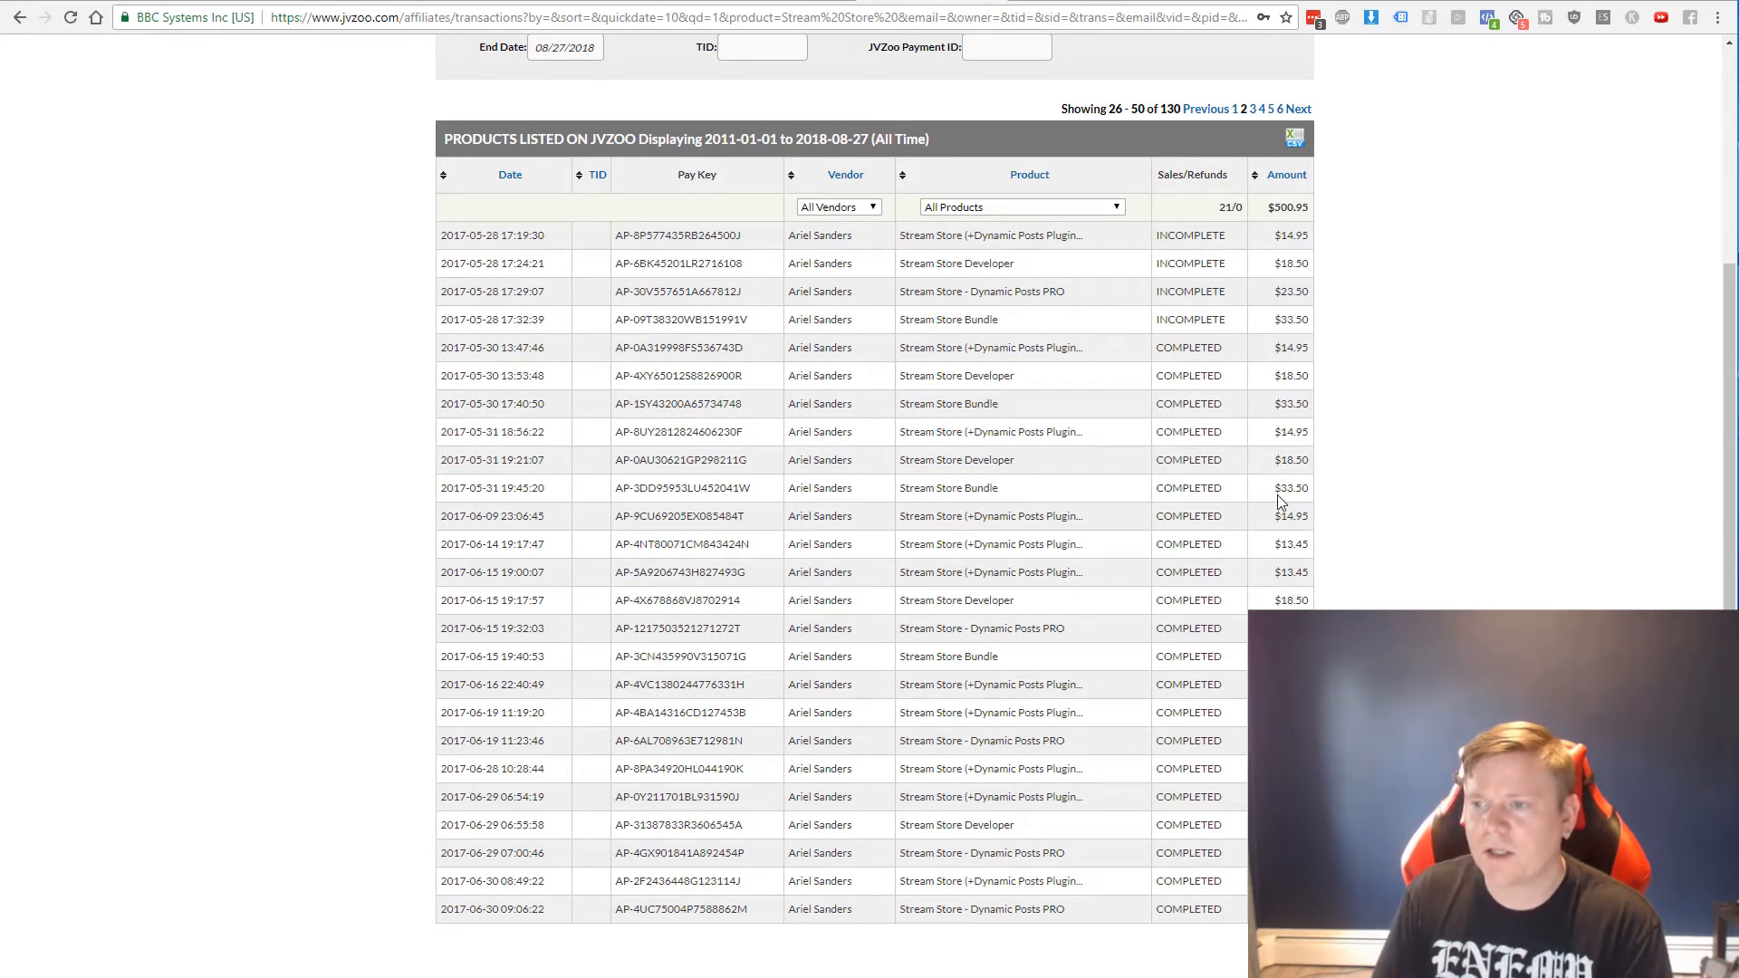
mouse_move(1004, 482)
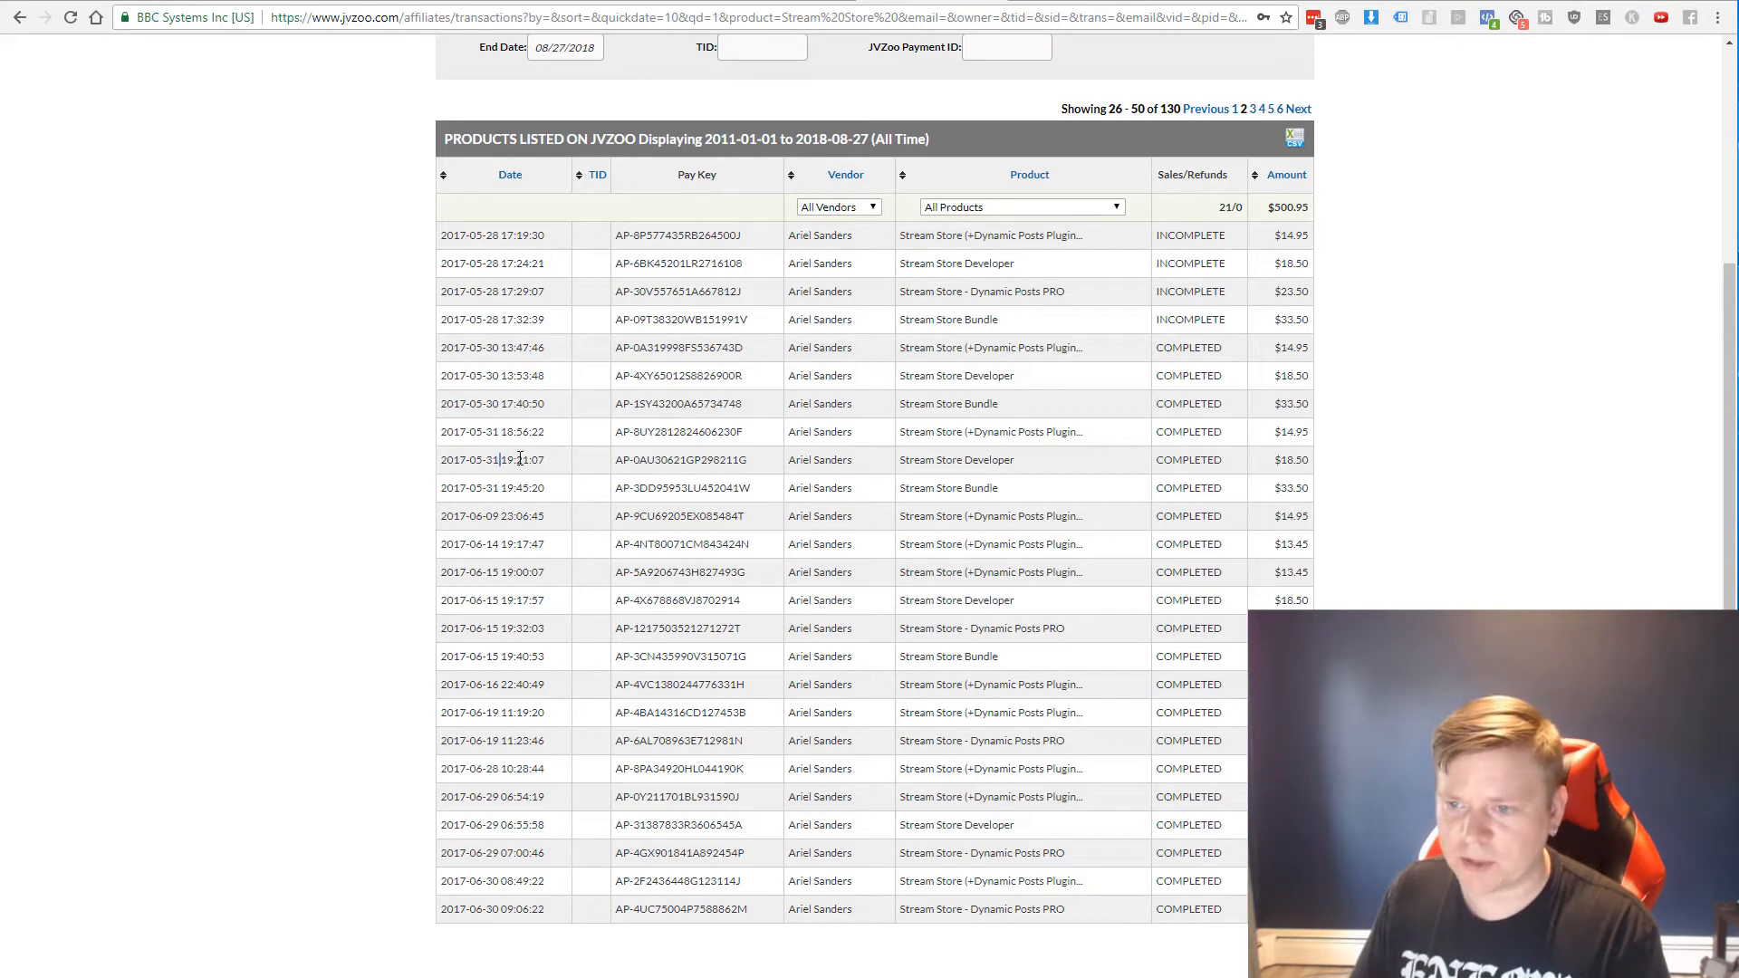
Highlight a sale's time and product name, then page to results pages 3, 4 and 5
double_click(993, 431)
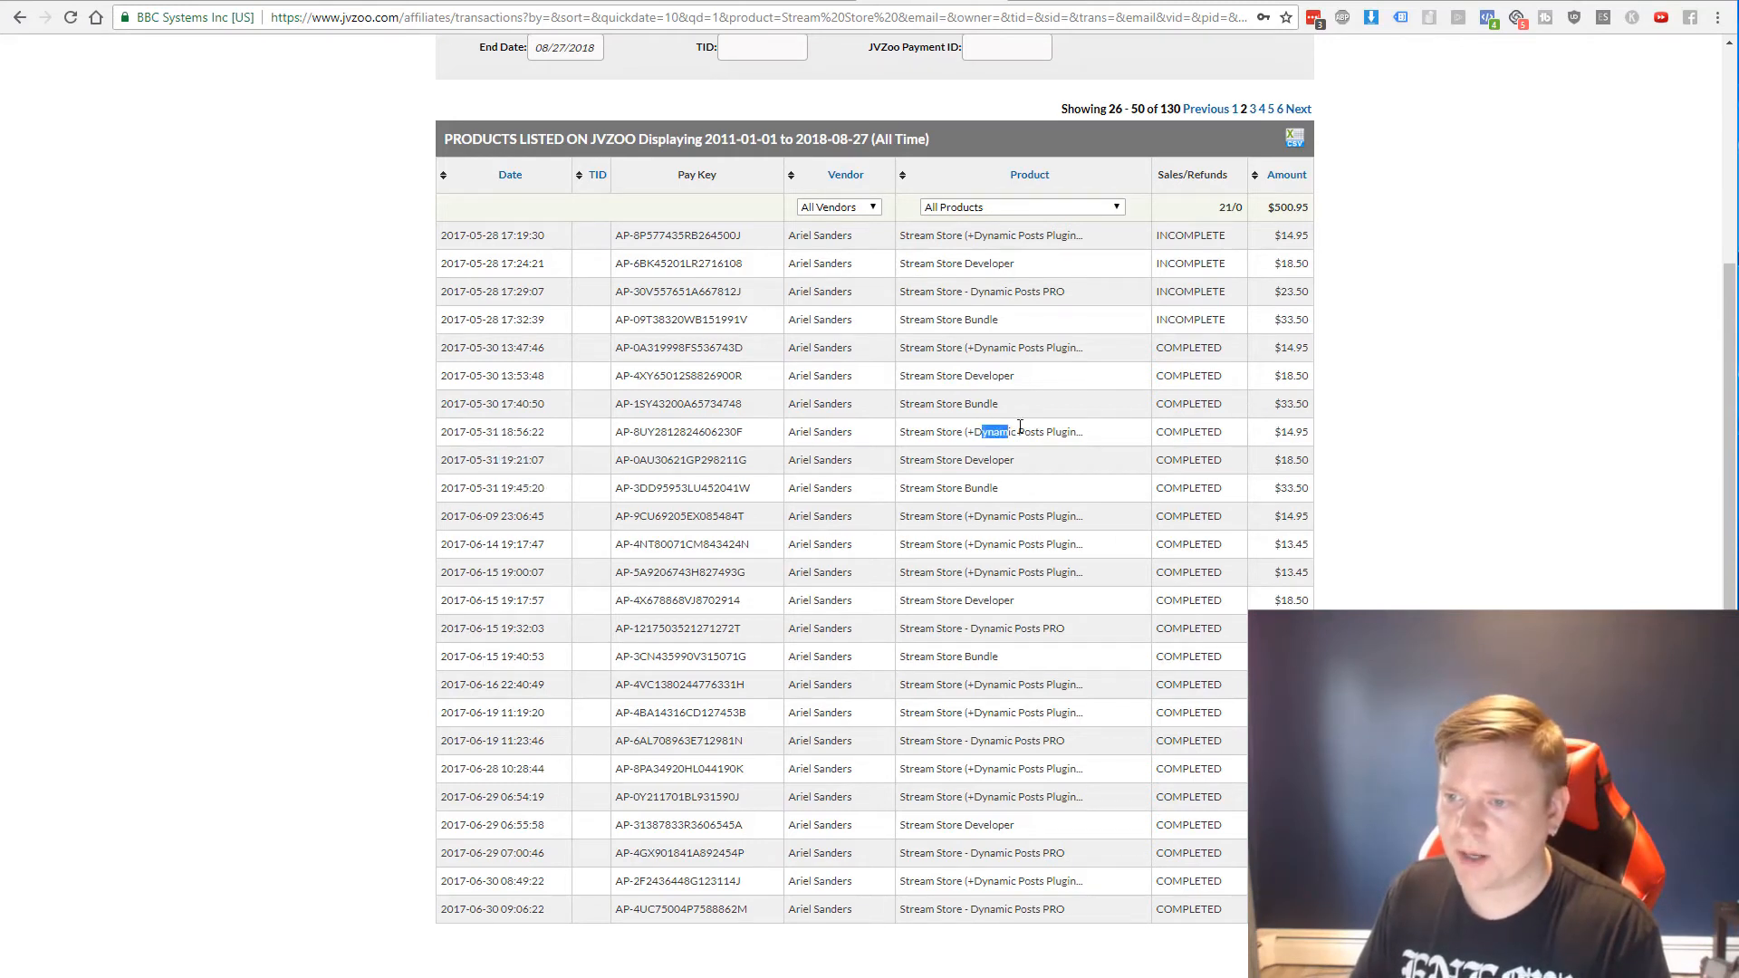
double_click(980, 459)
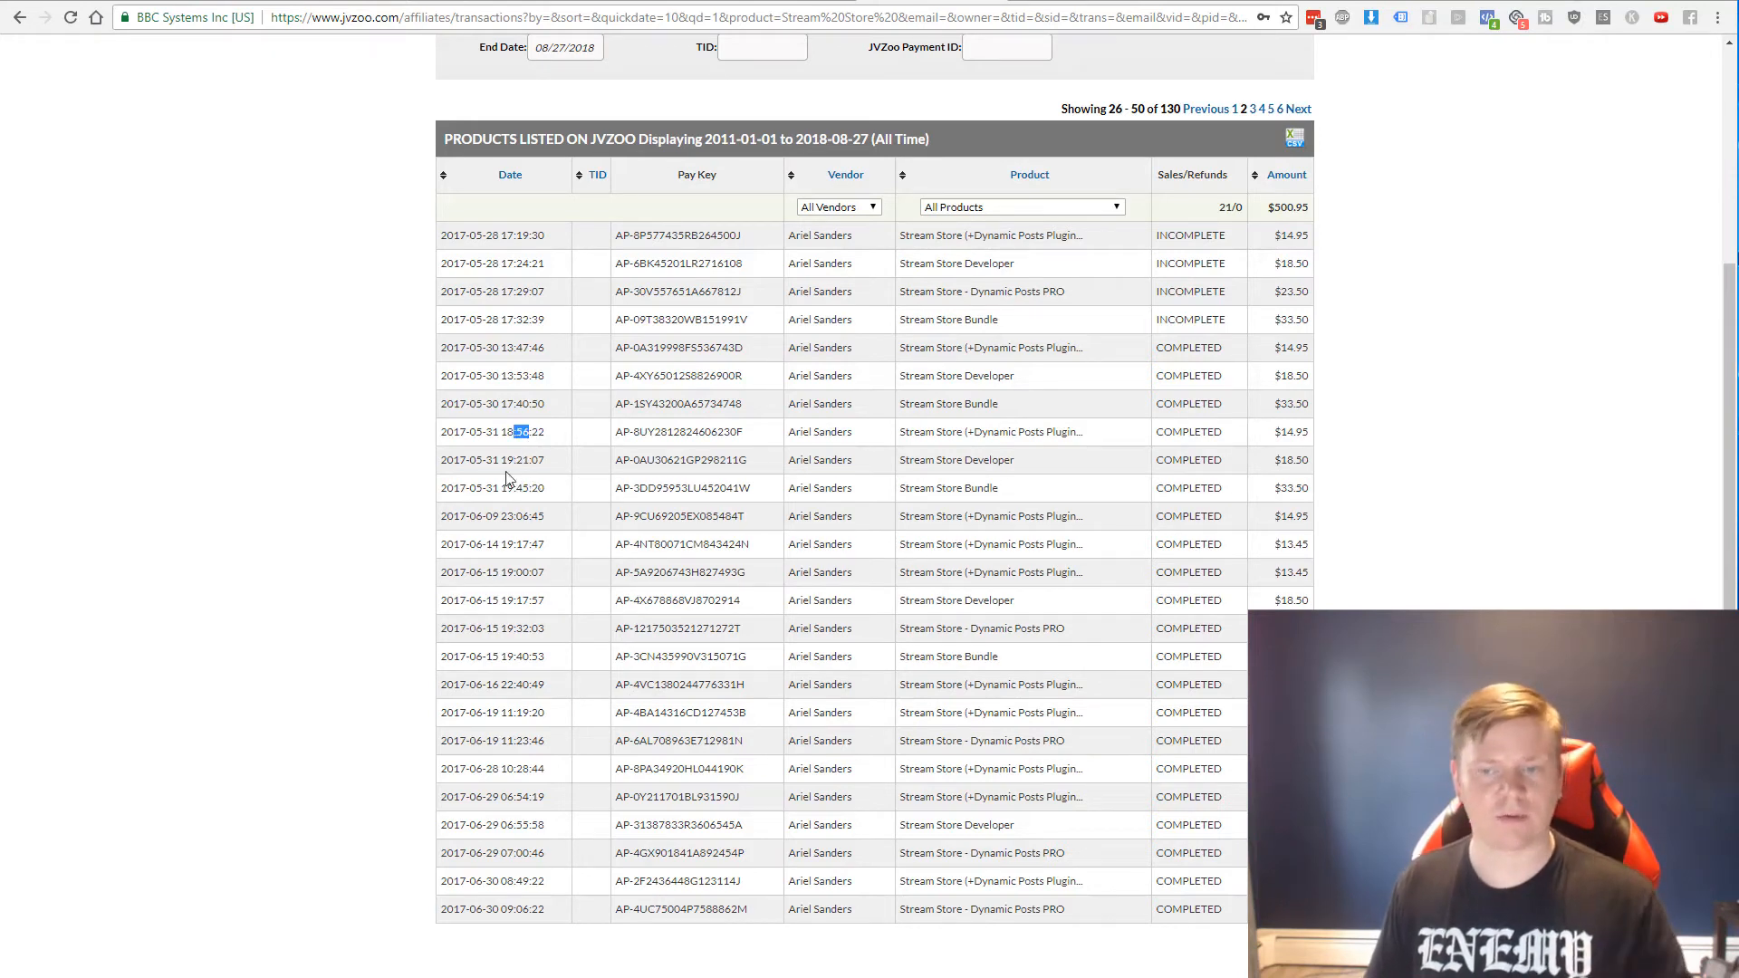
mouse_move(554, 404)
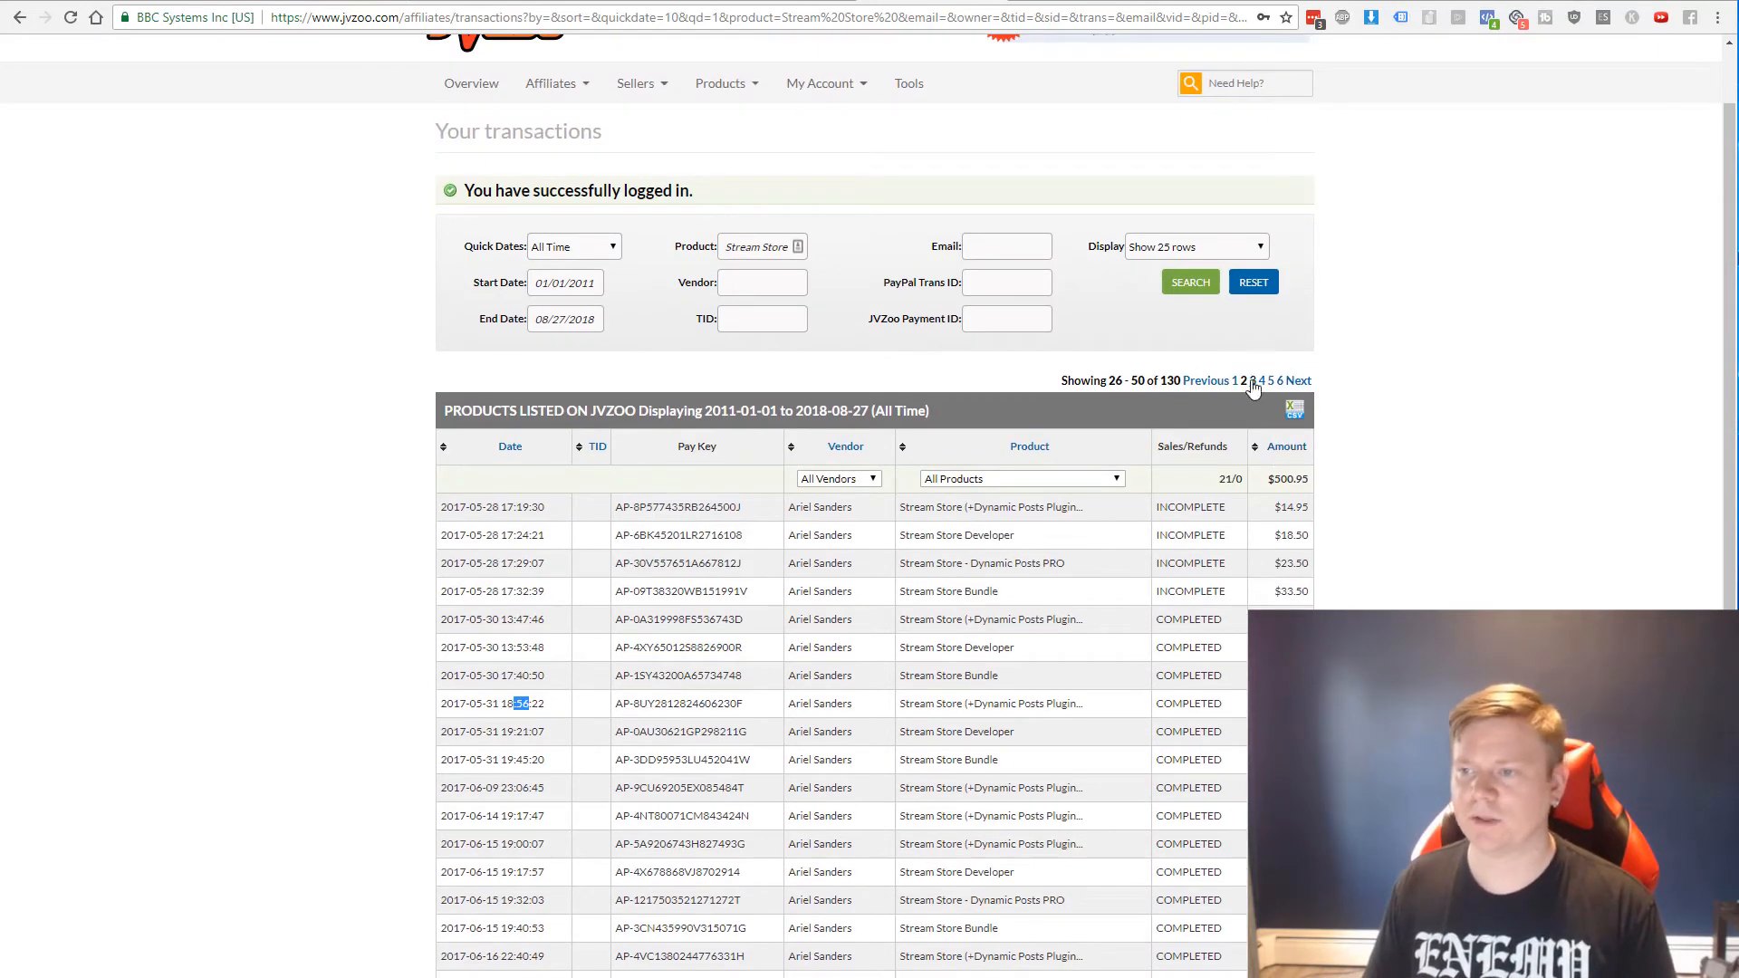
click(1256, 380)
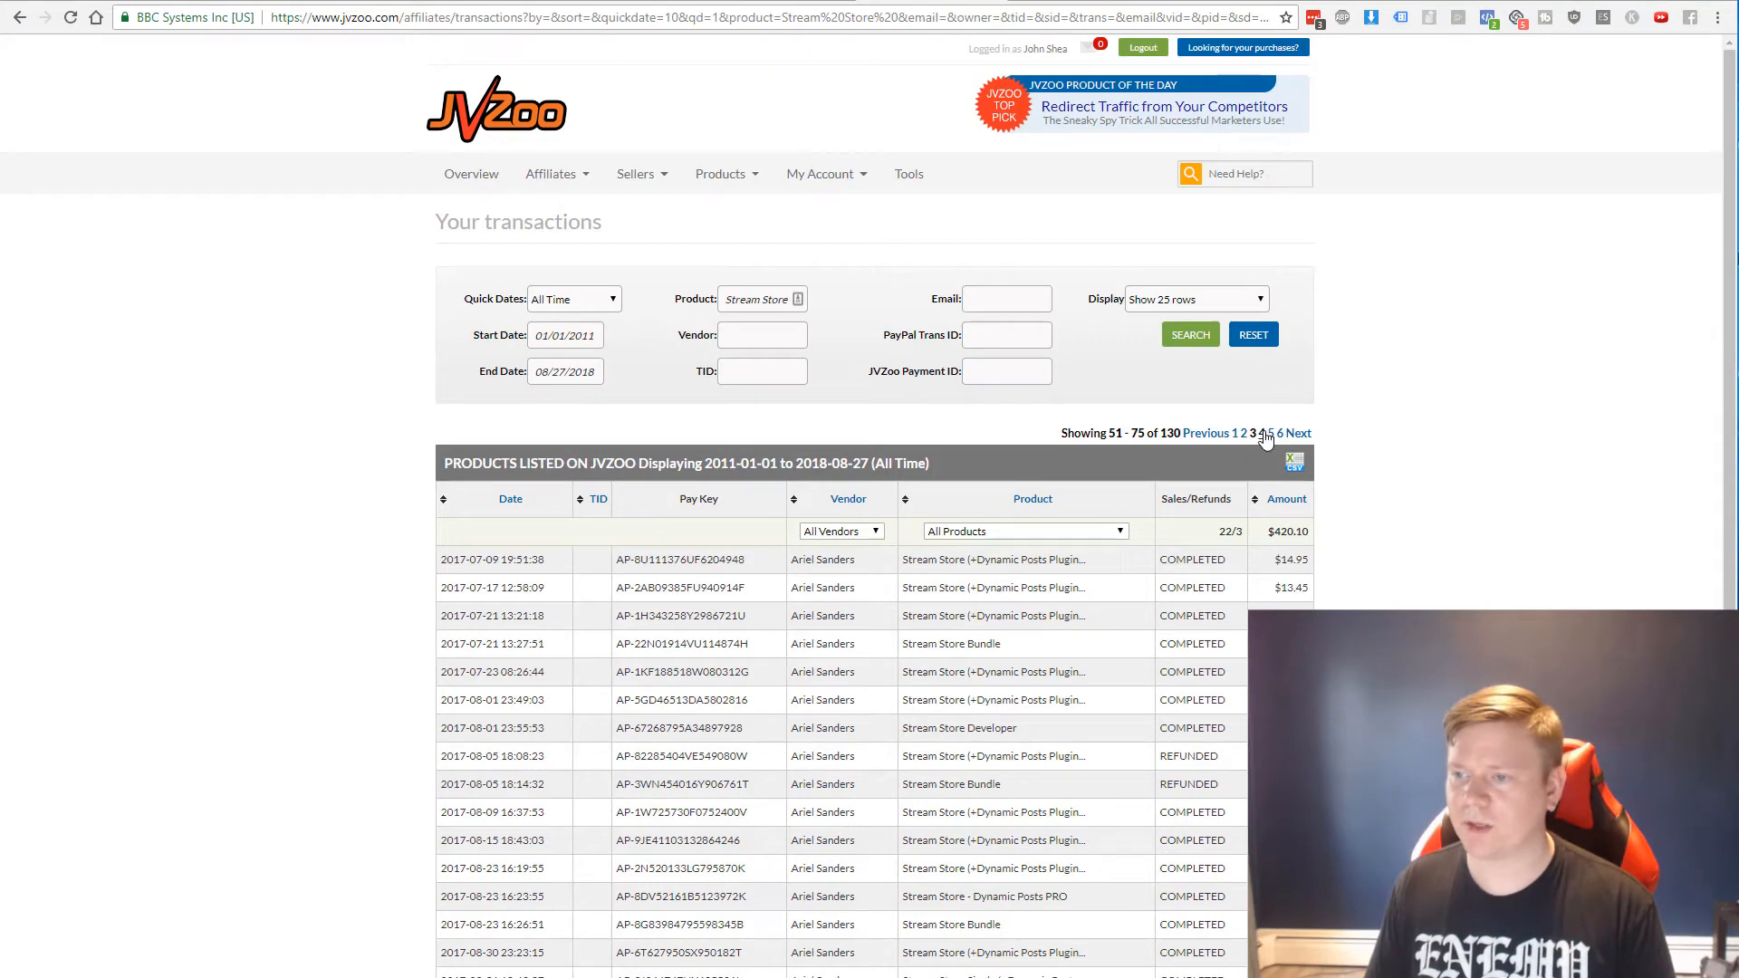
click(1264, 433)
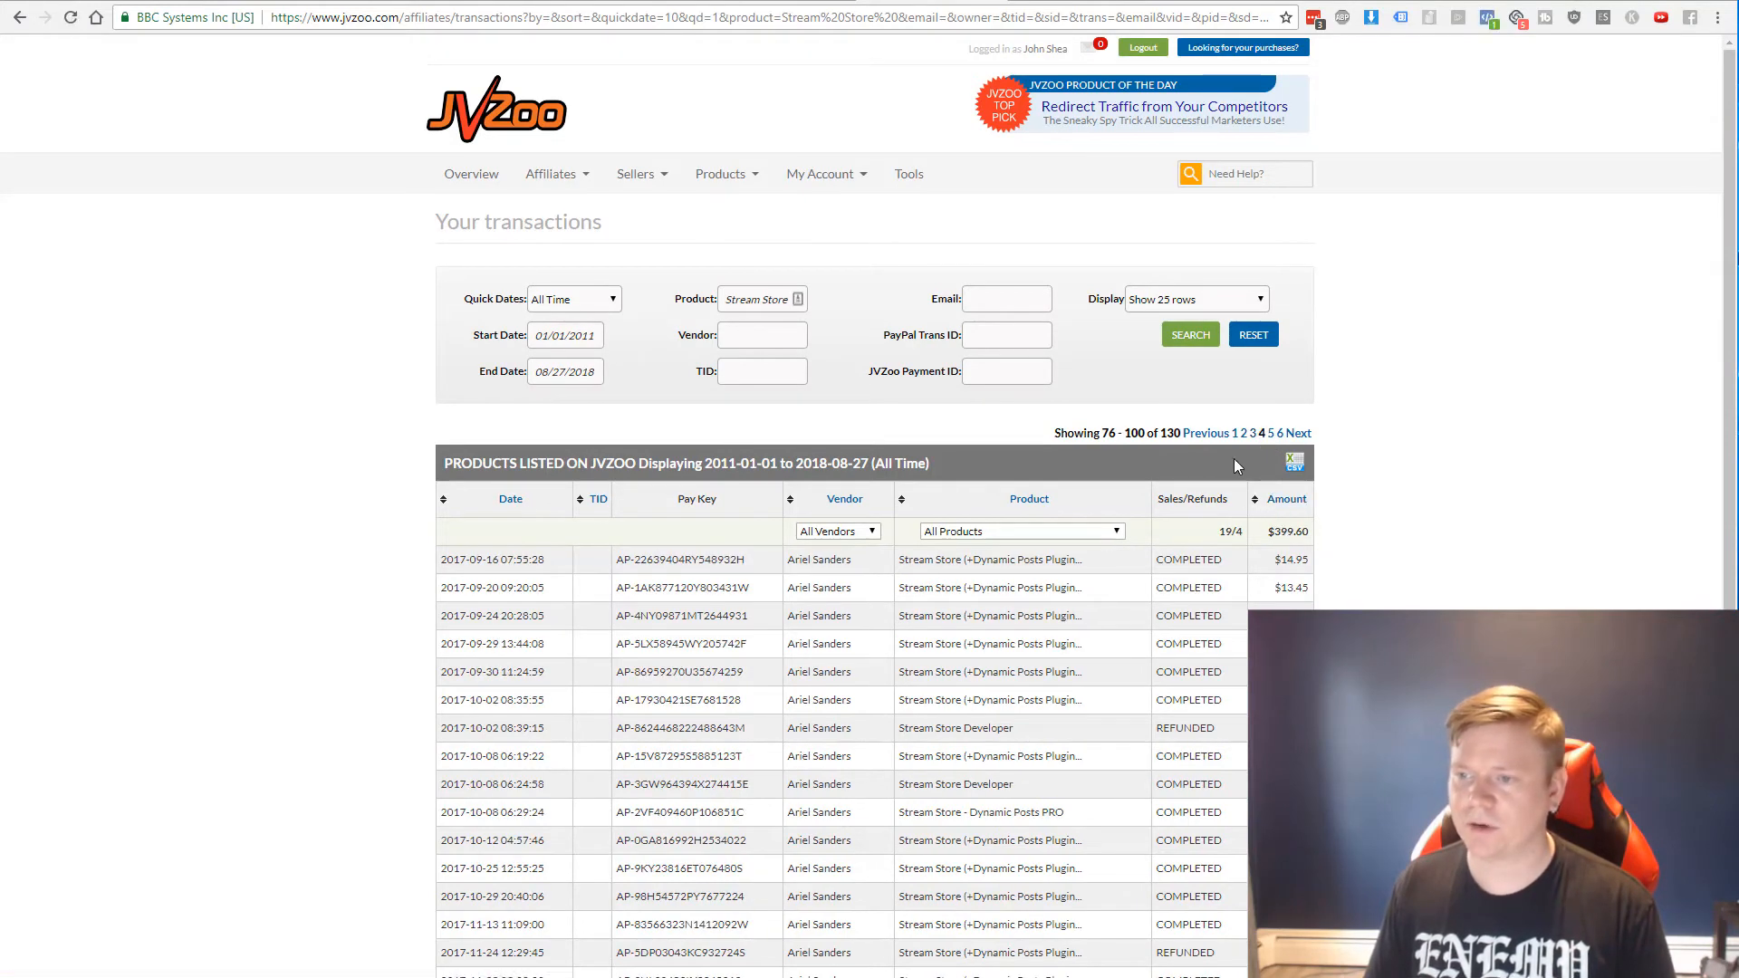
click(1279, 433)
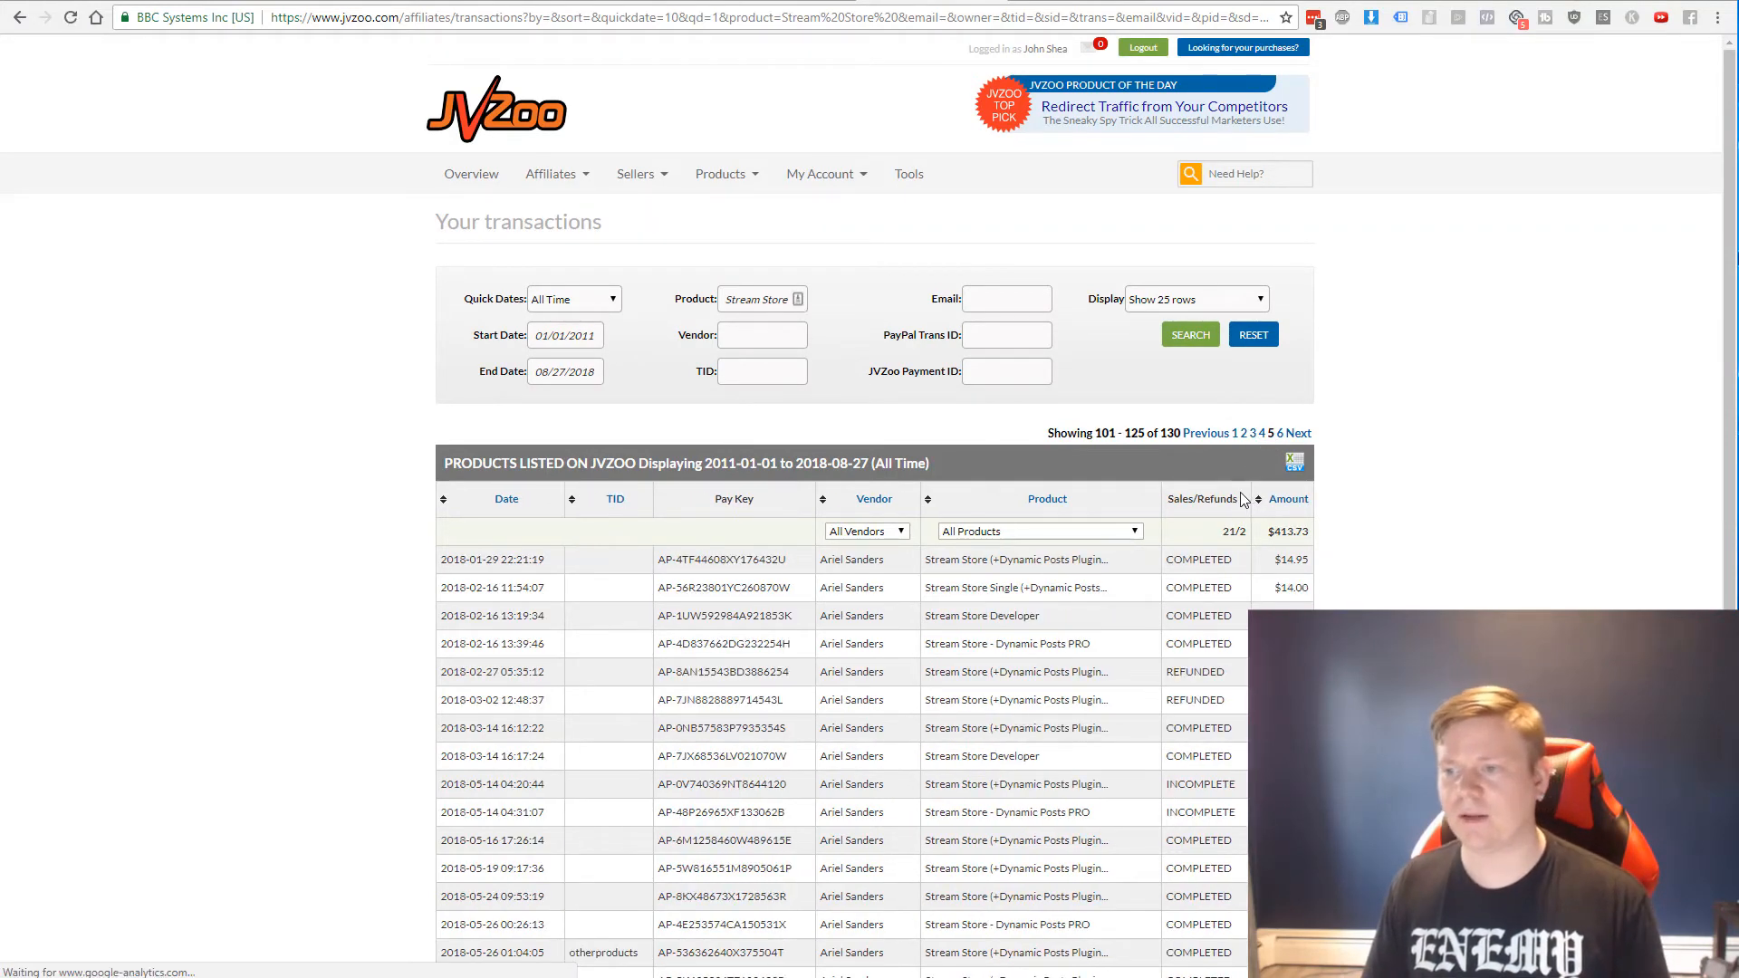
mouse_move(705, 315)
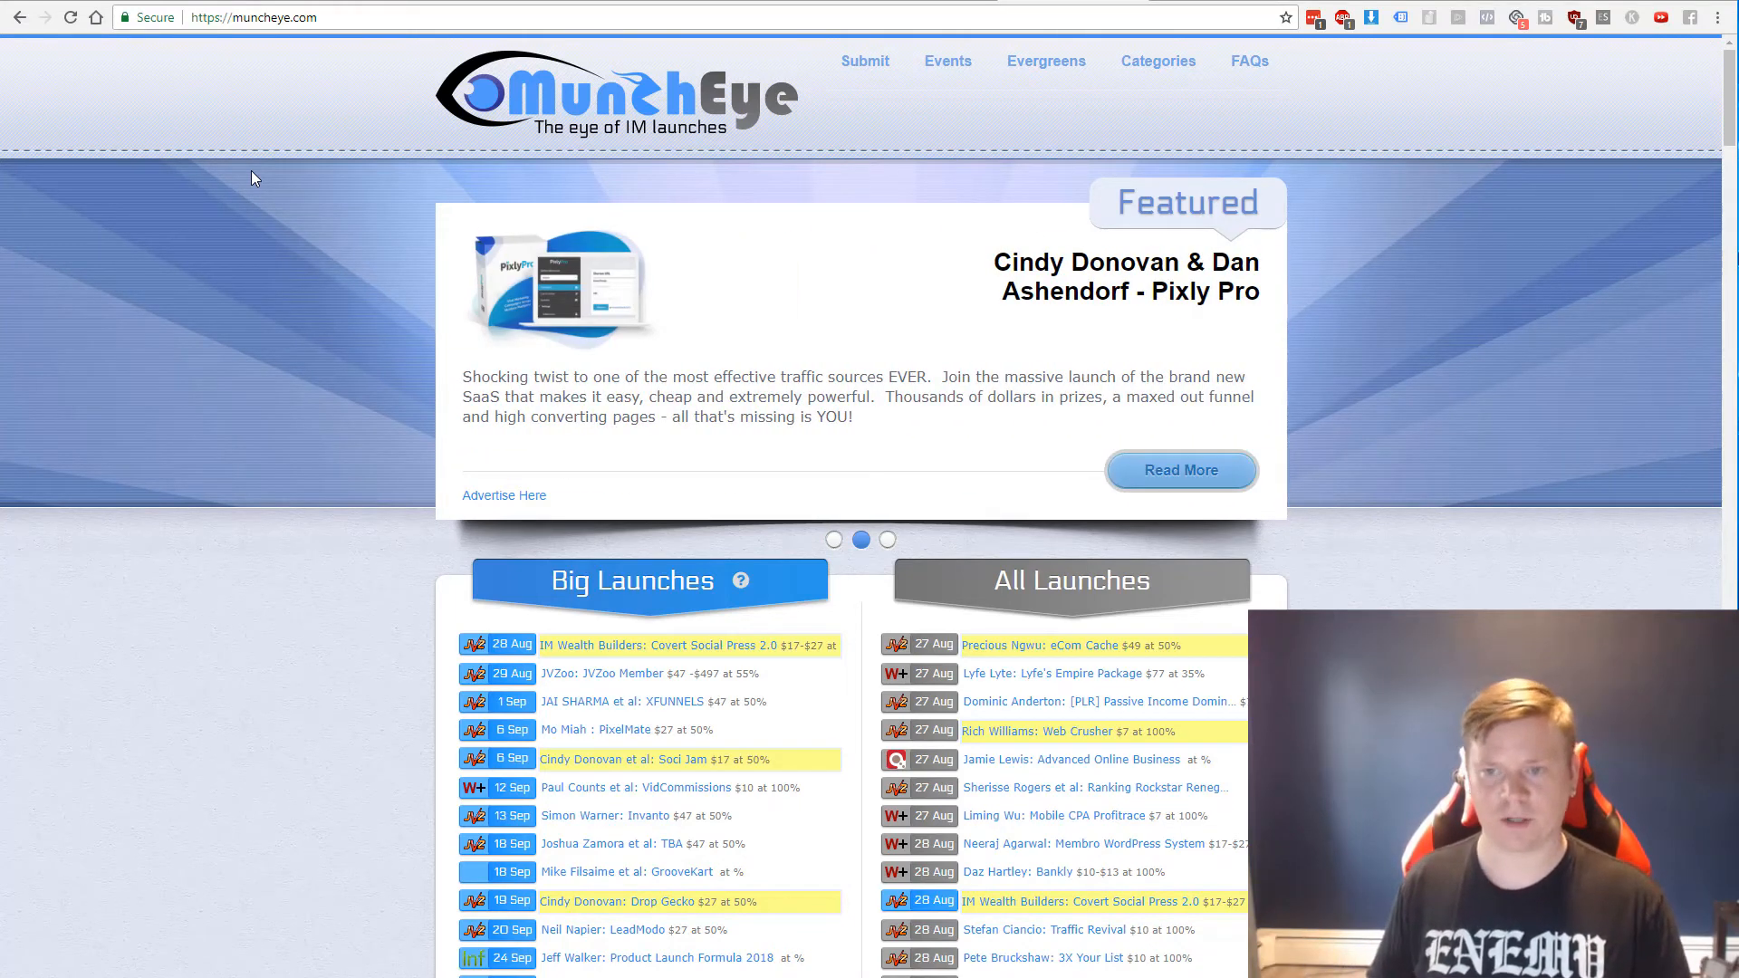
Scroll MunchEye's launch calendar and open the Traffic Revival launch page
scroll(down, 3)
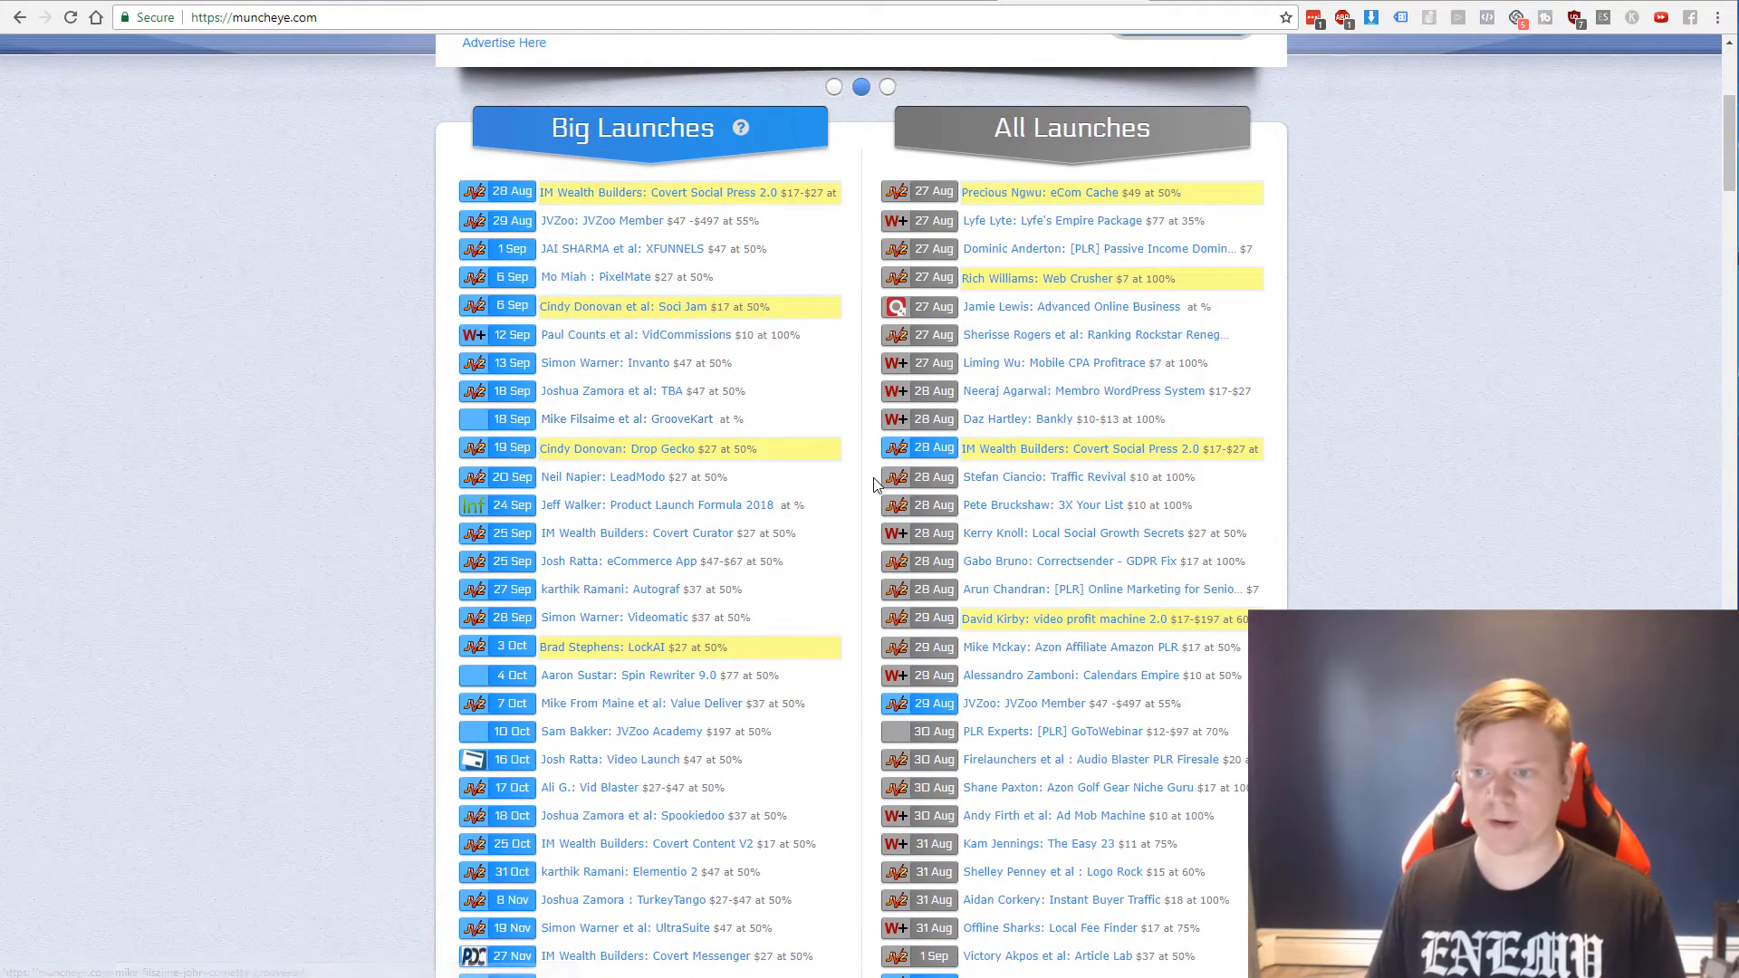
mouse_move(1009, 476)
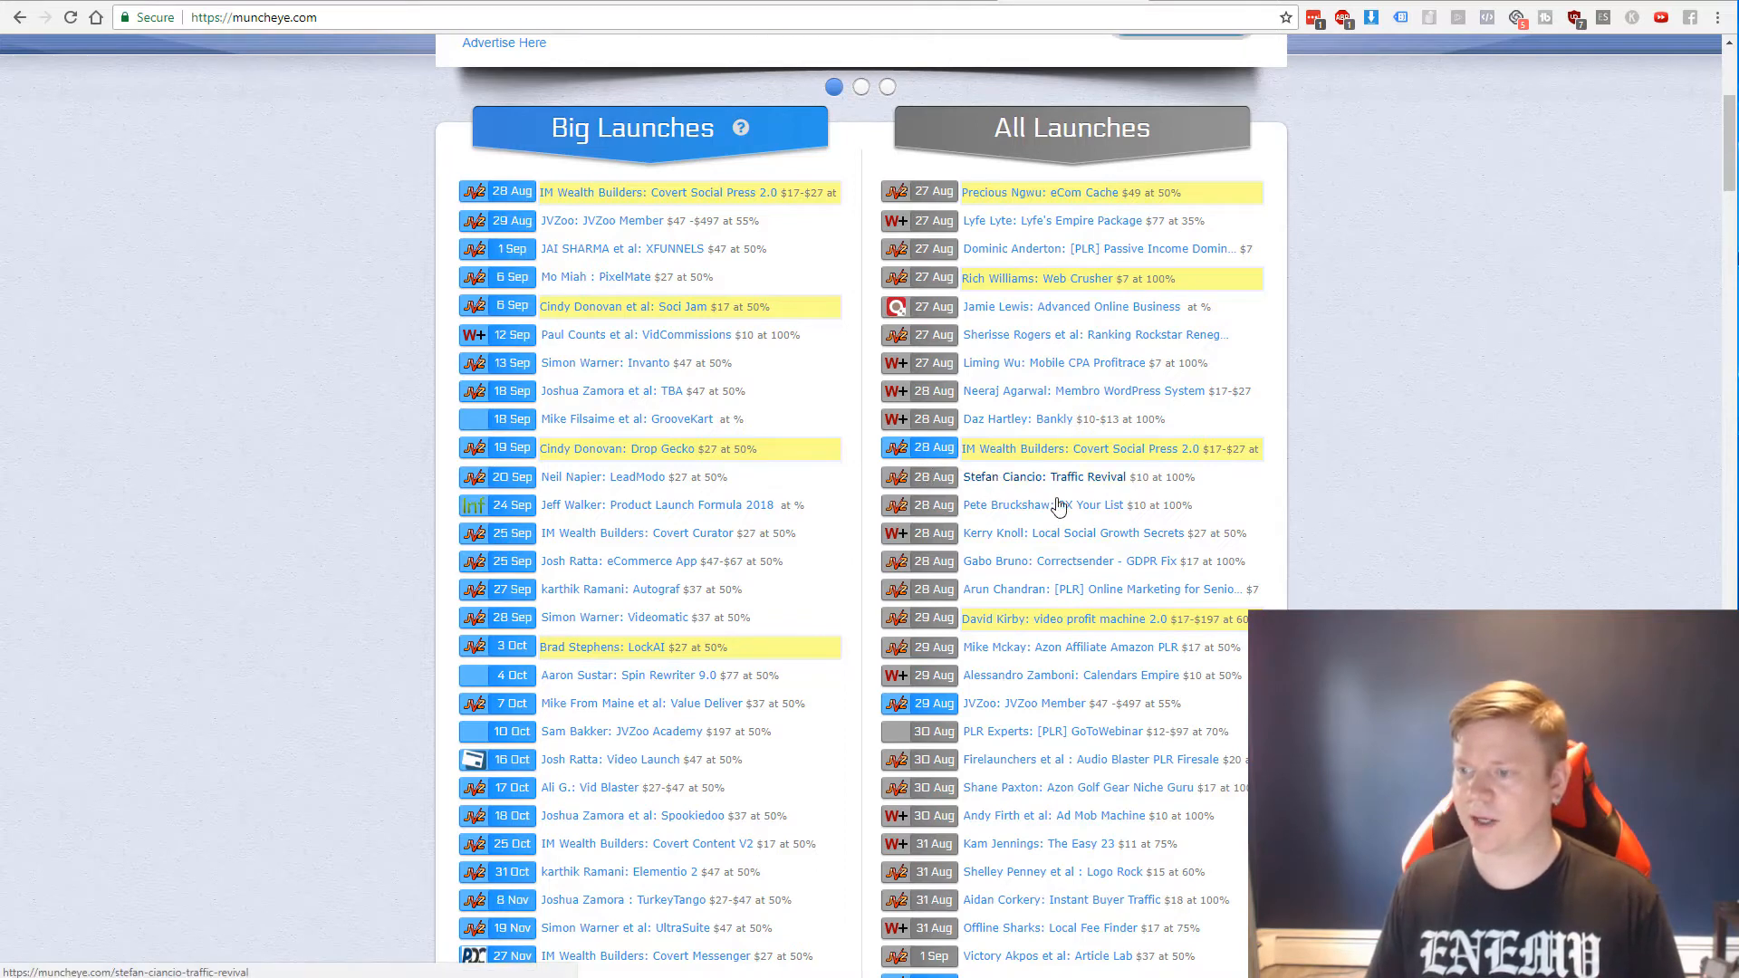
mouse_move(1072, 533)
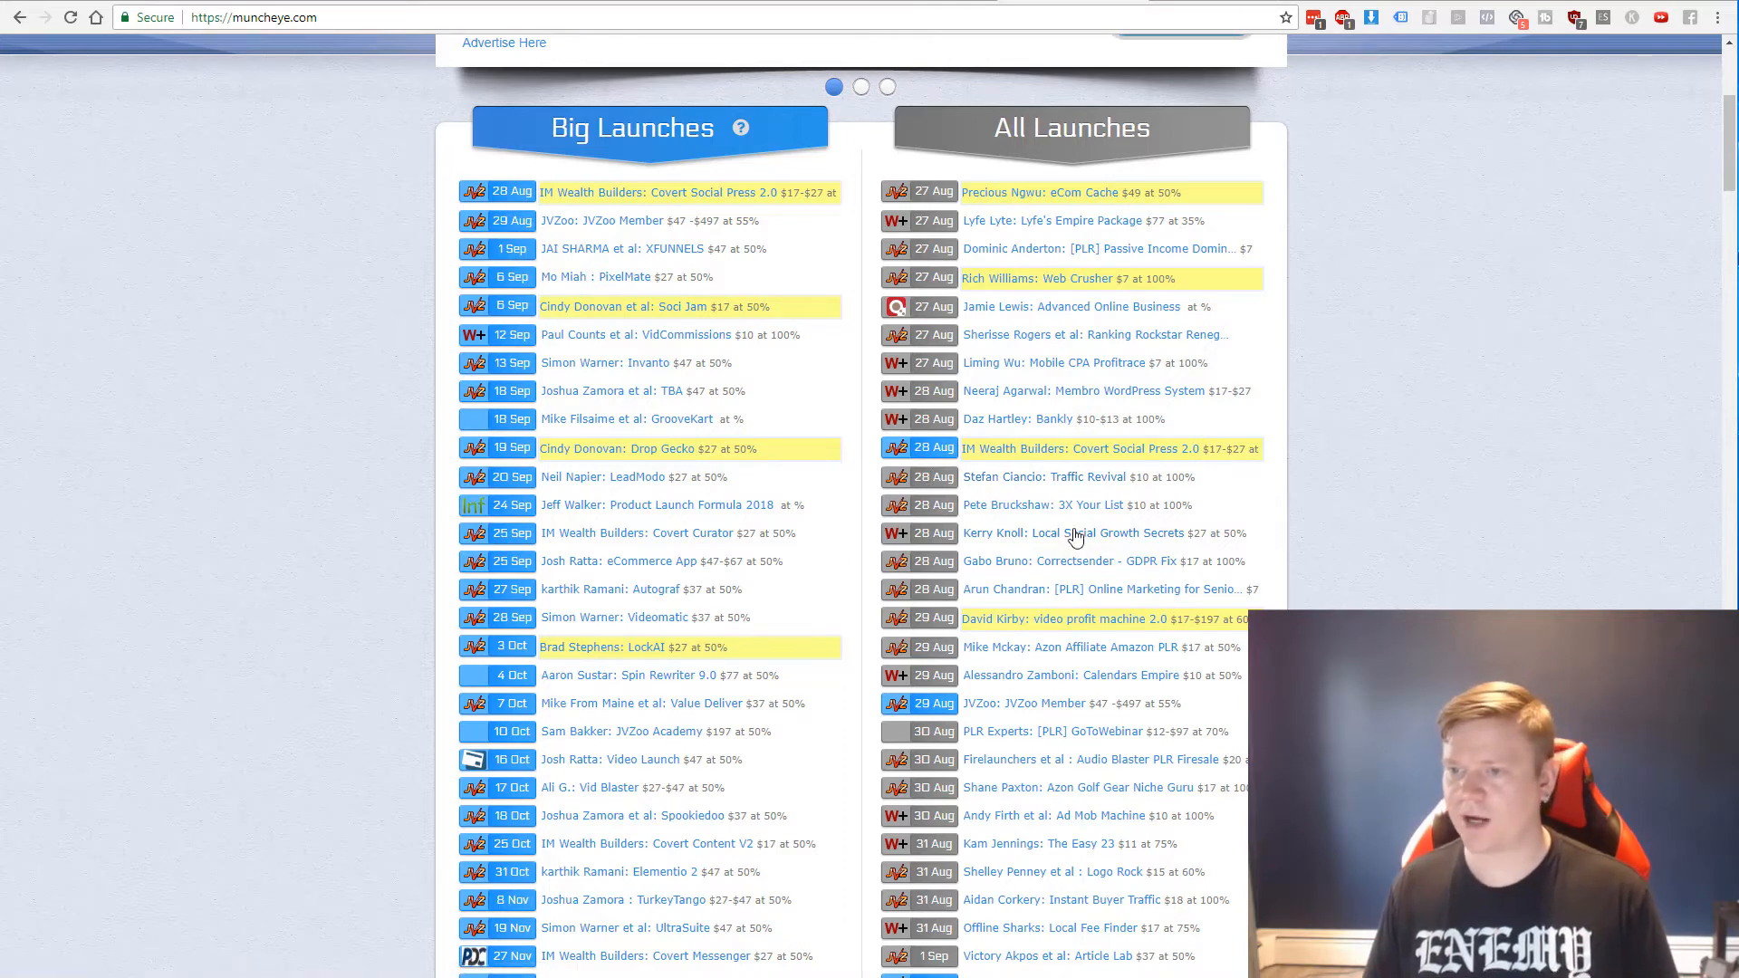
mouse_move(1044, 476)
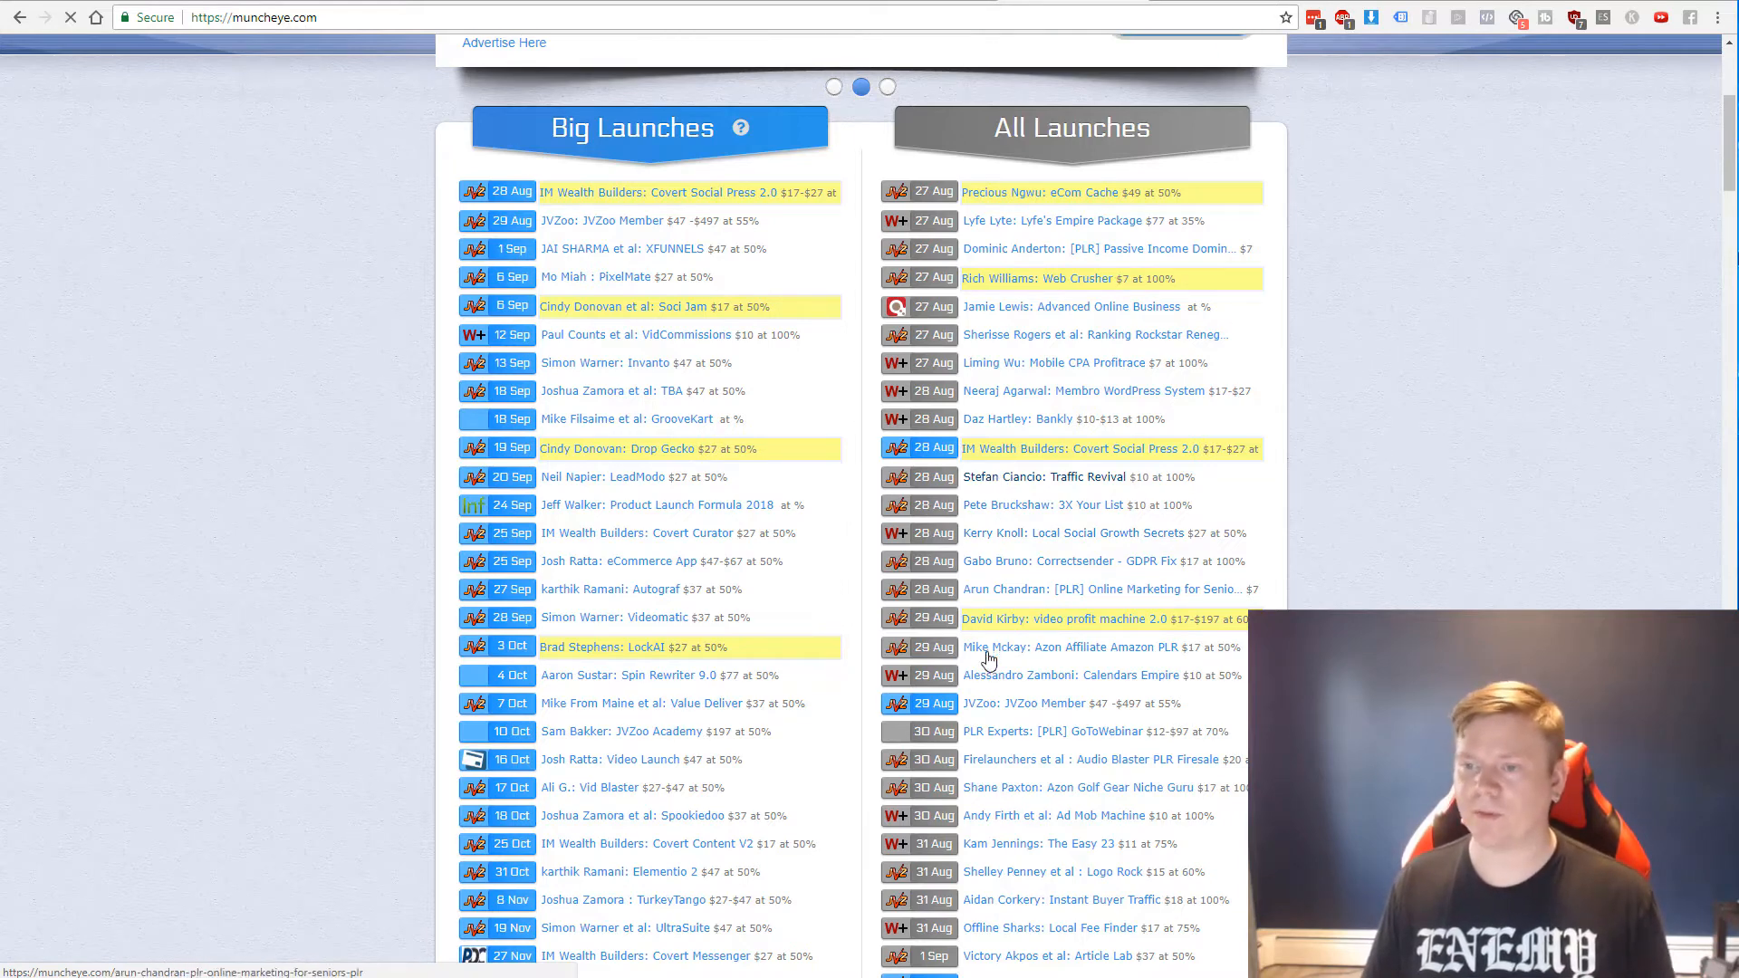
click(1044, 476)
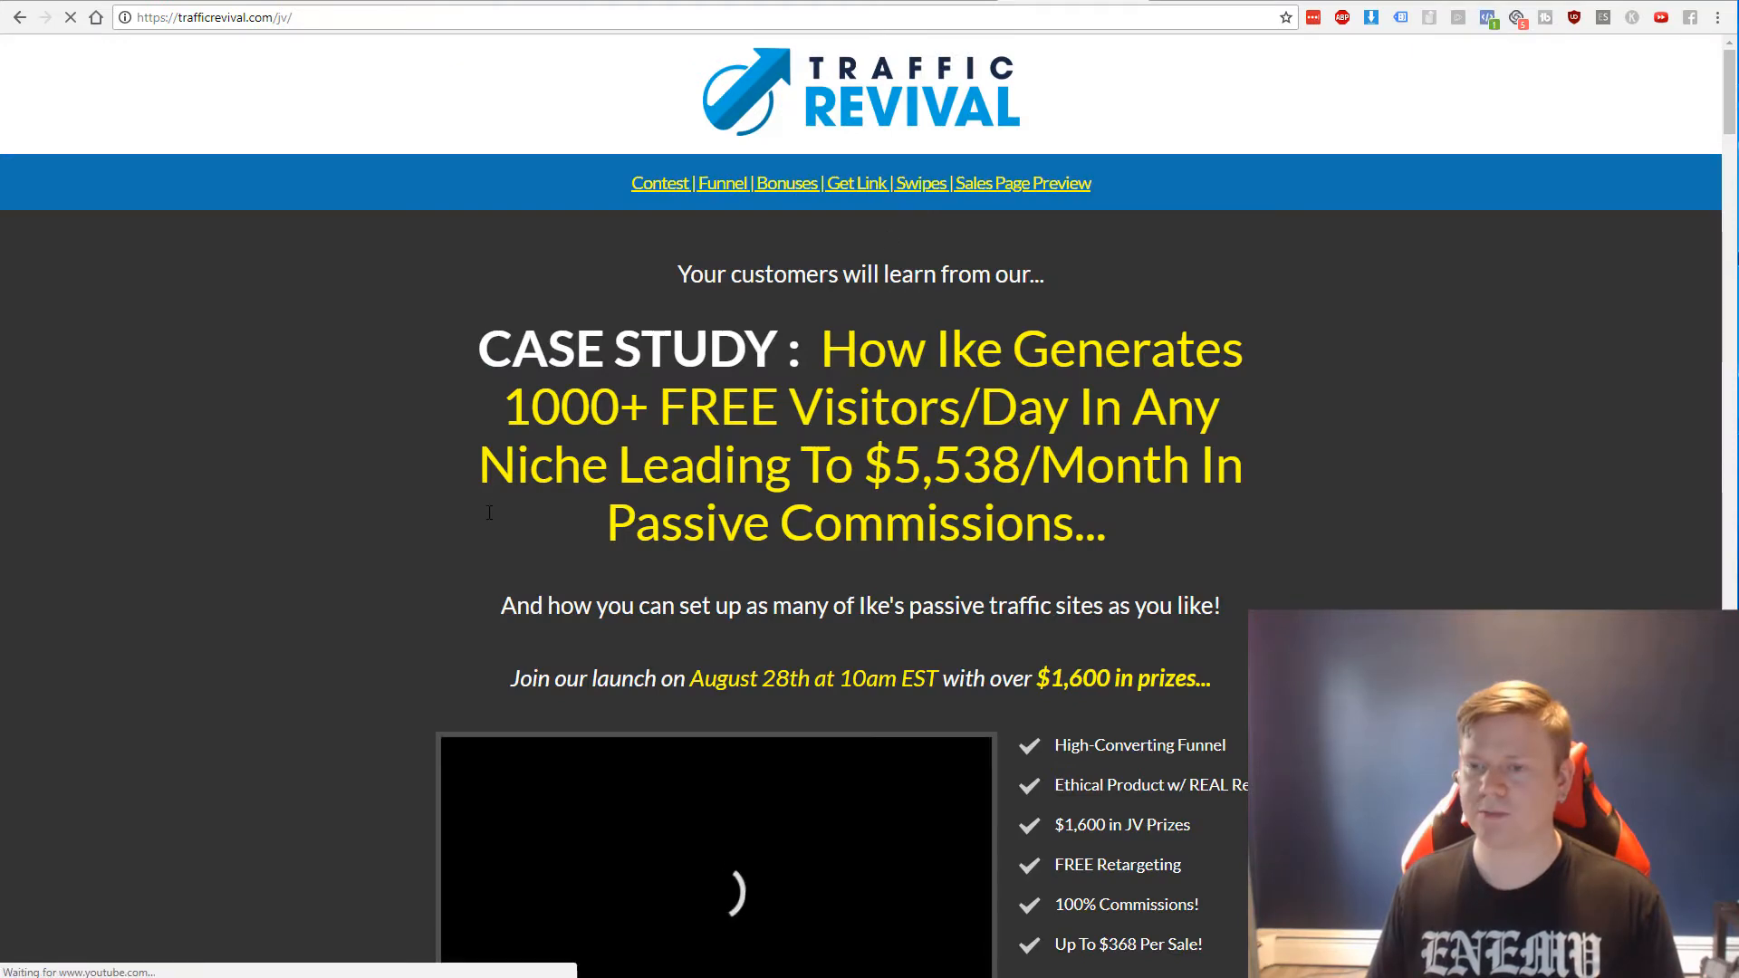
Scroll the Traffic Revival JV page past the launch video and income chart to The Proven Funnel prices and commissions
scroll(down, 3)
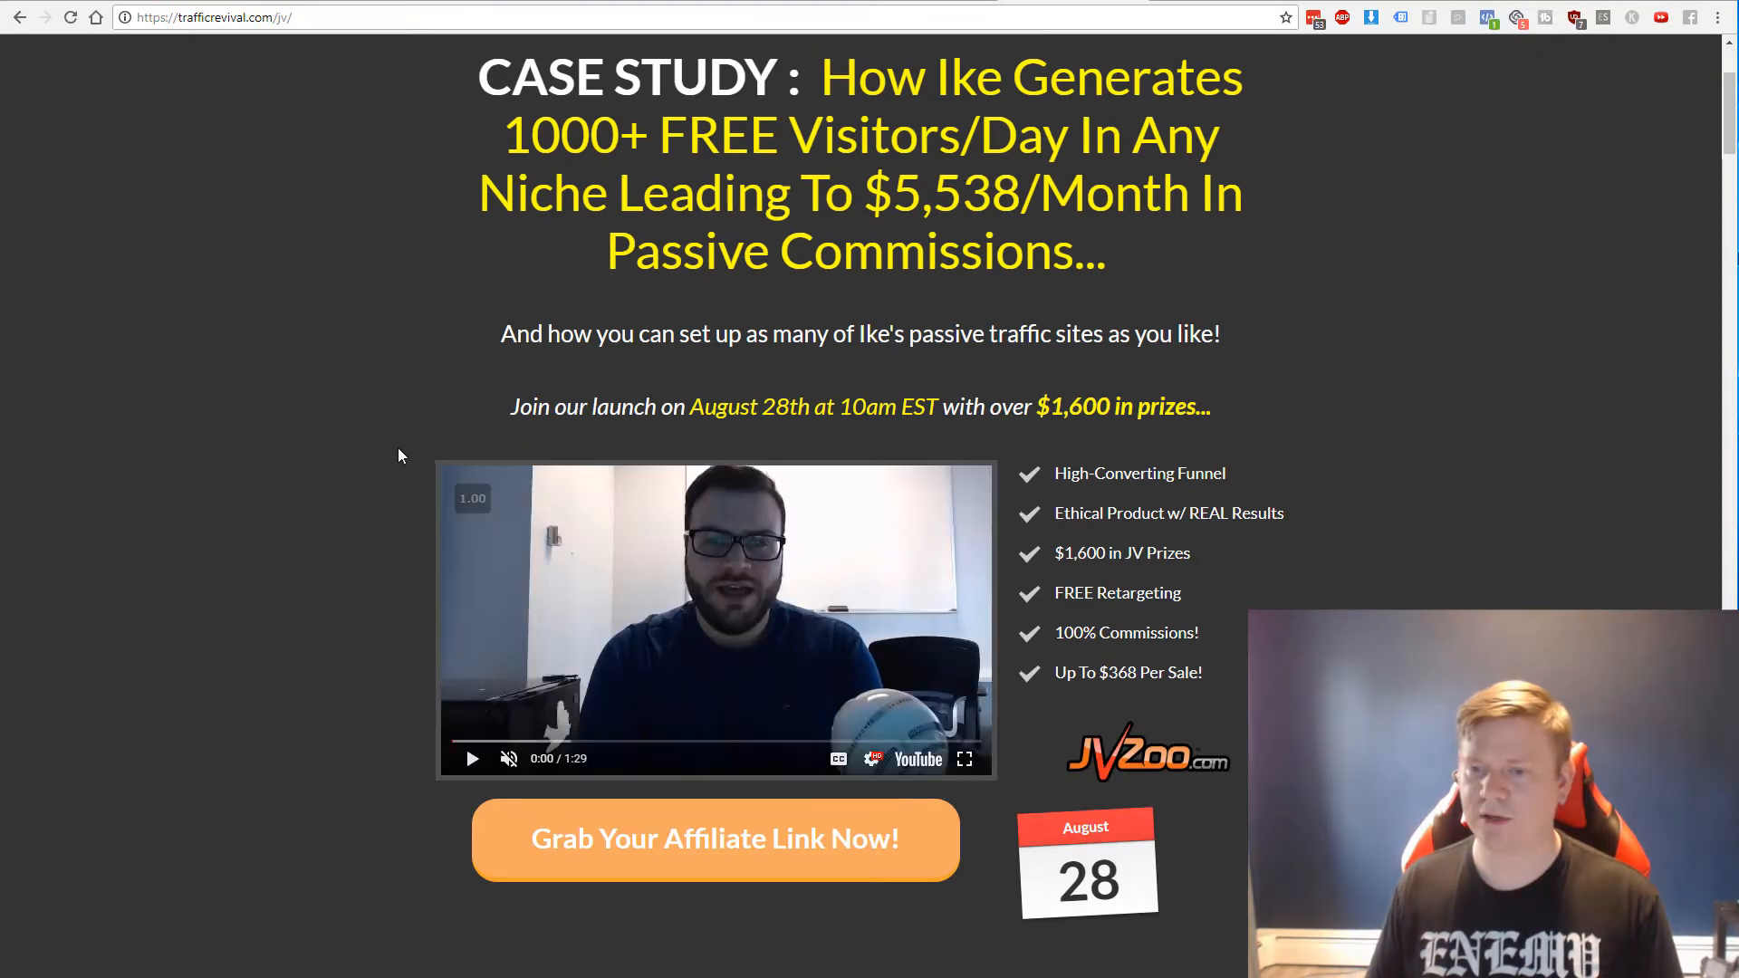
scroll(up, 3)
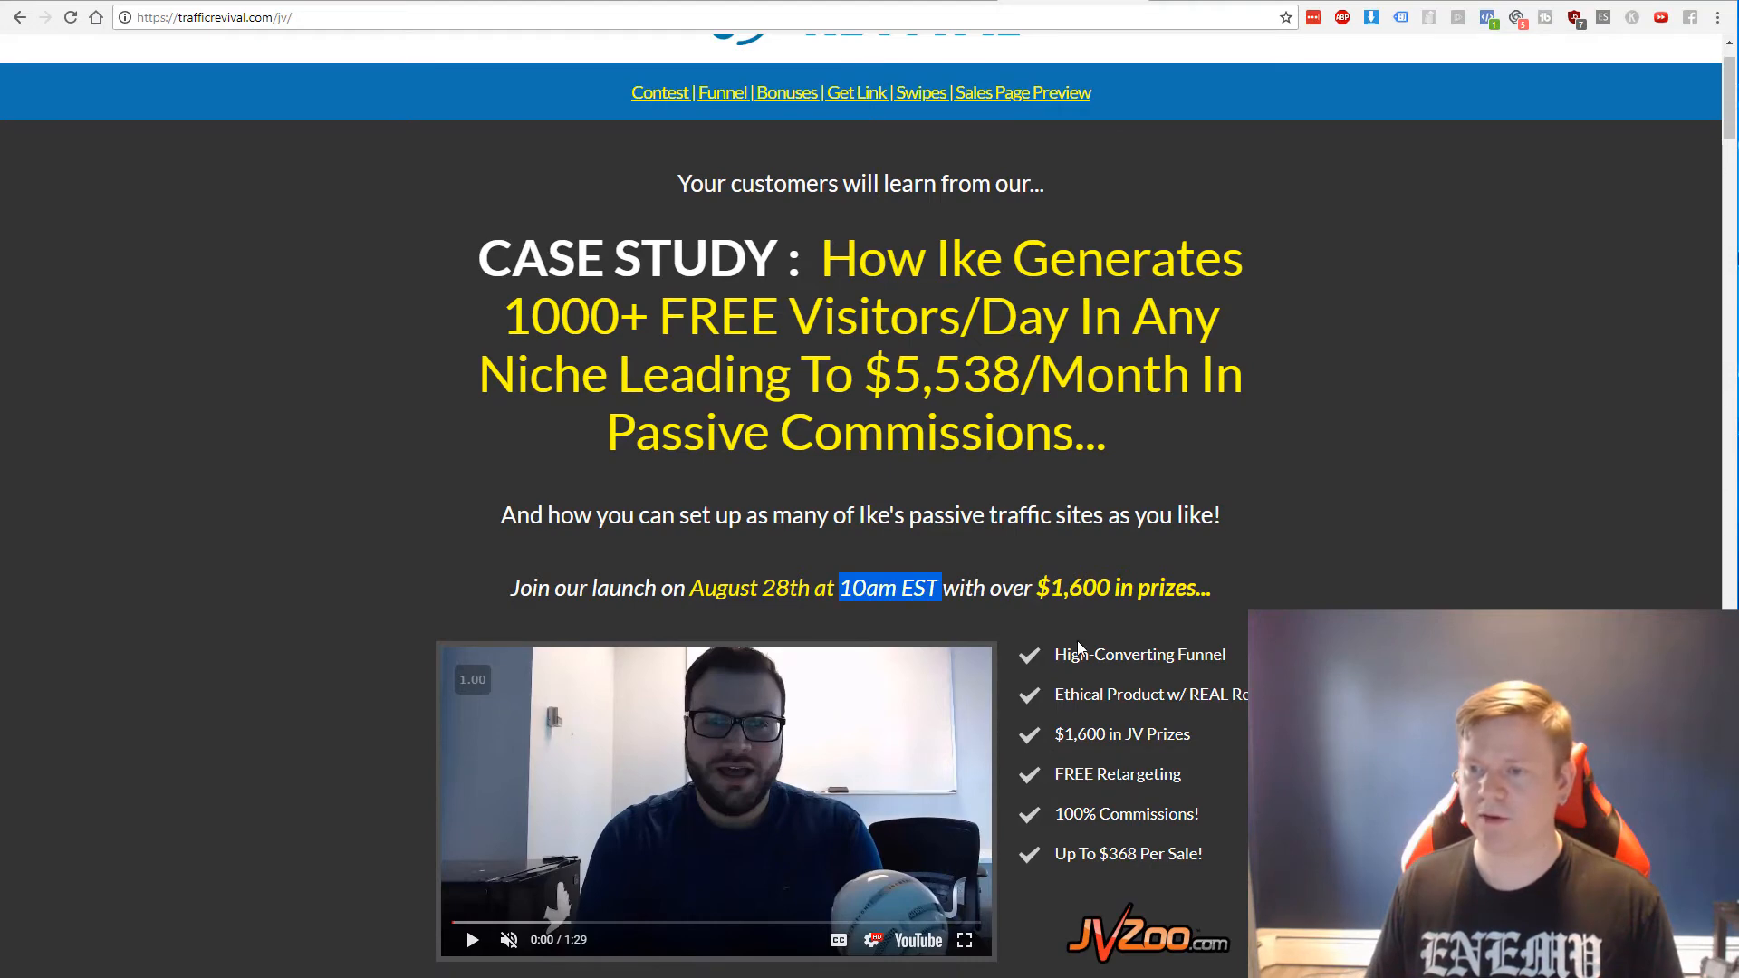
scroll(down, 3)
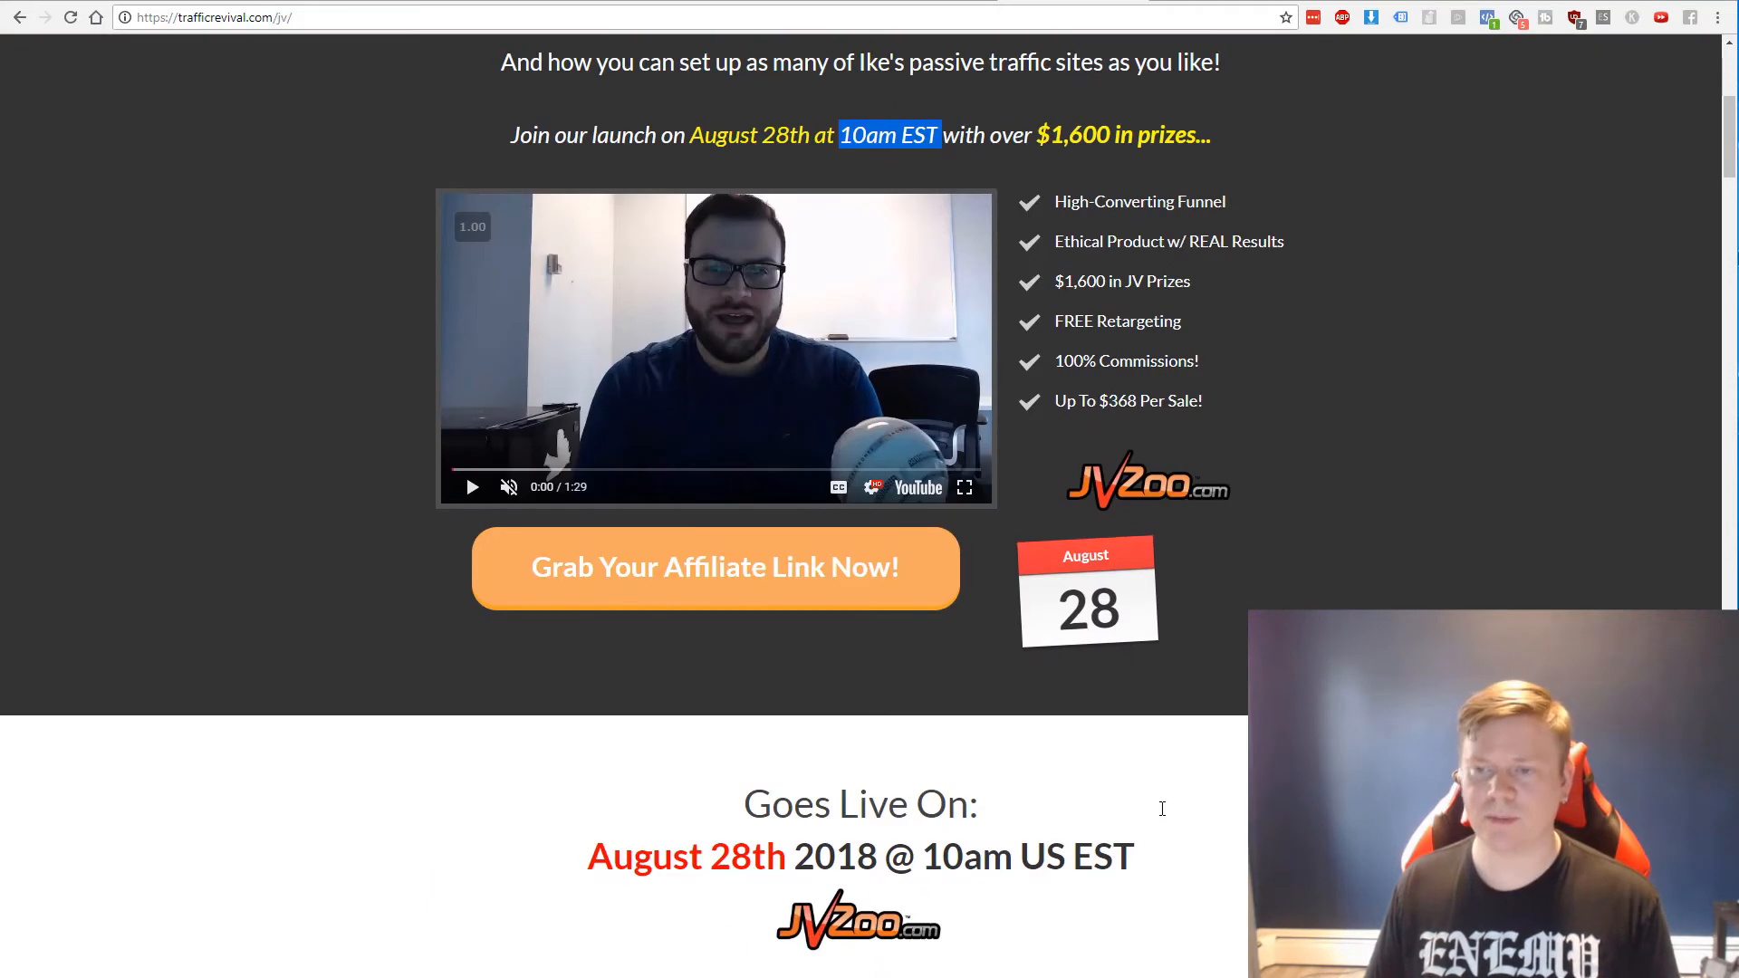
scroll(down, 3)
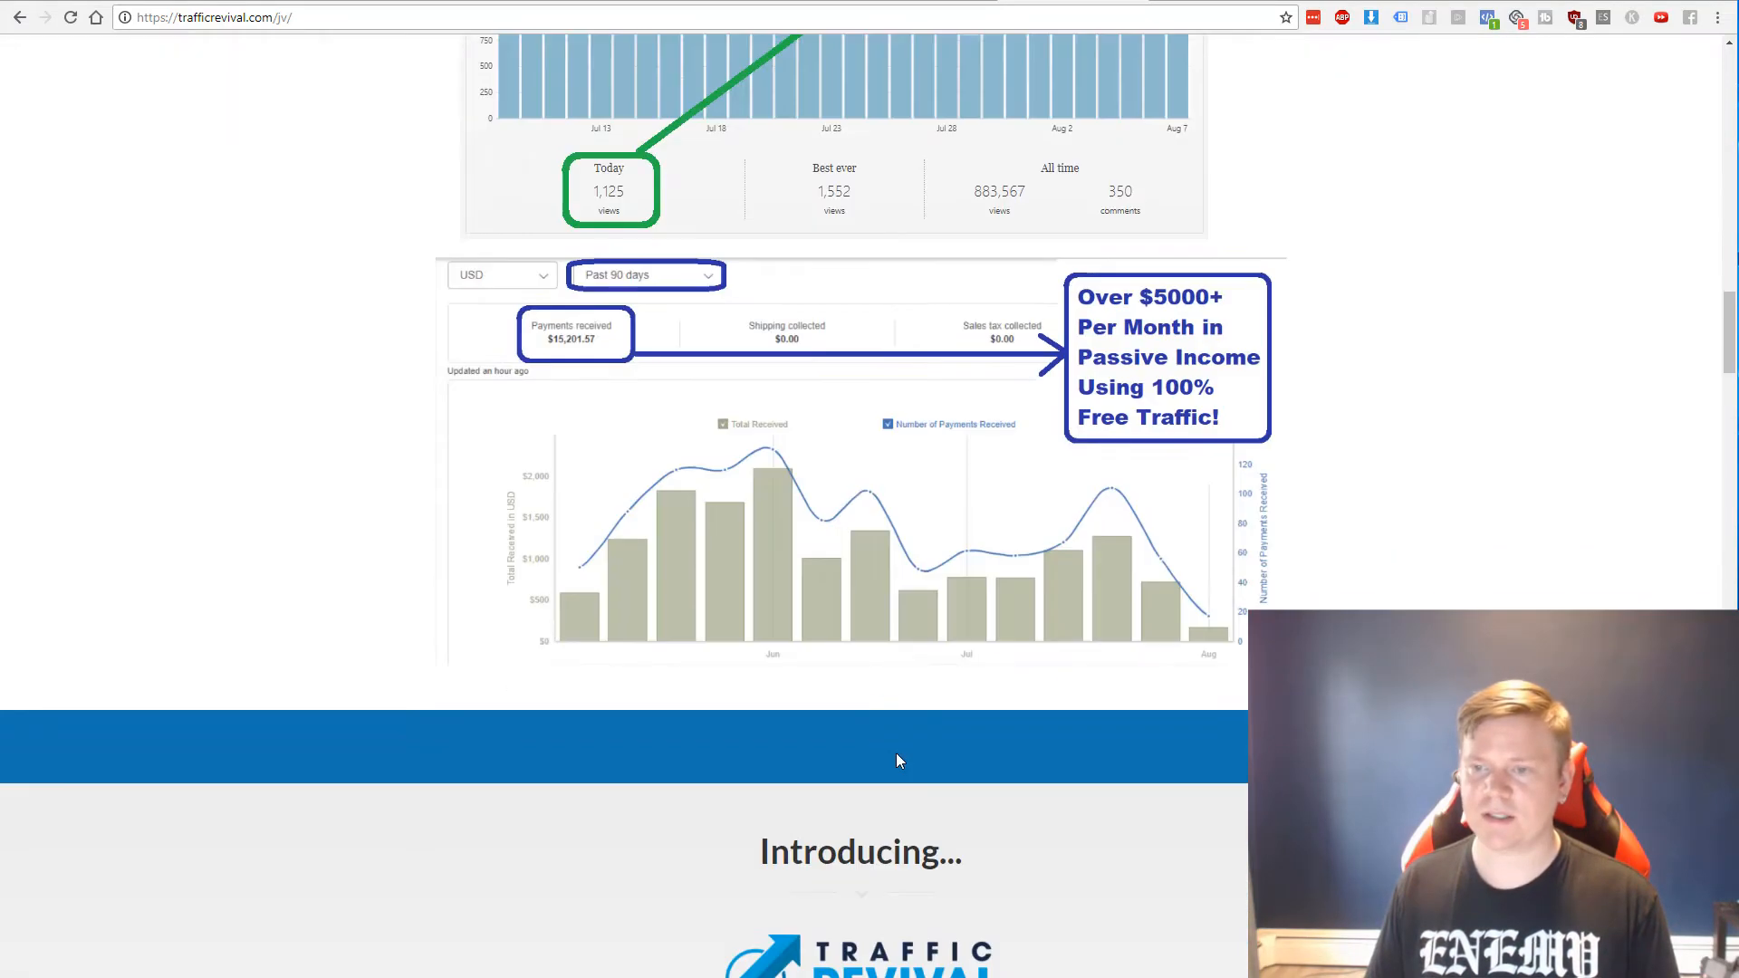
scroll(down, 3)
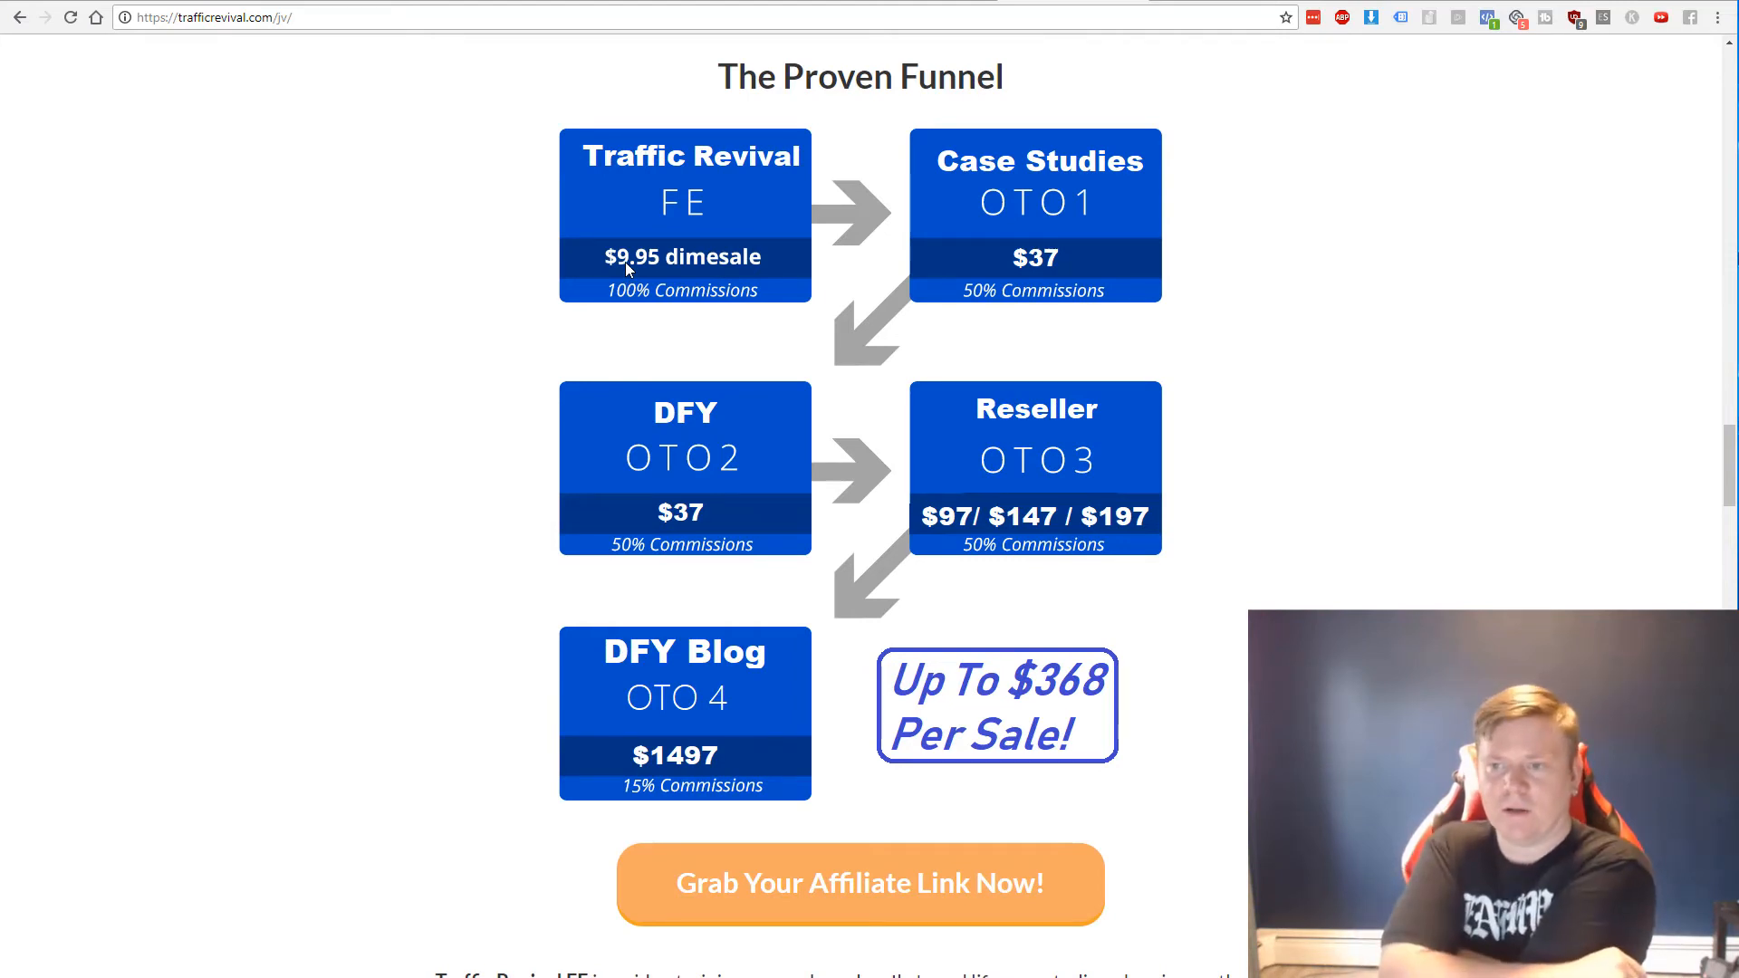
mouse_move(1044, 269)
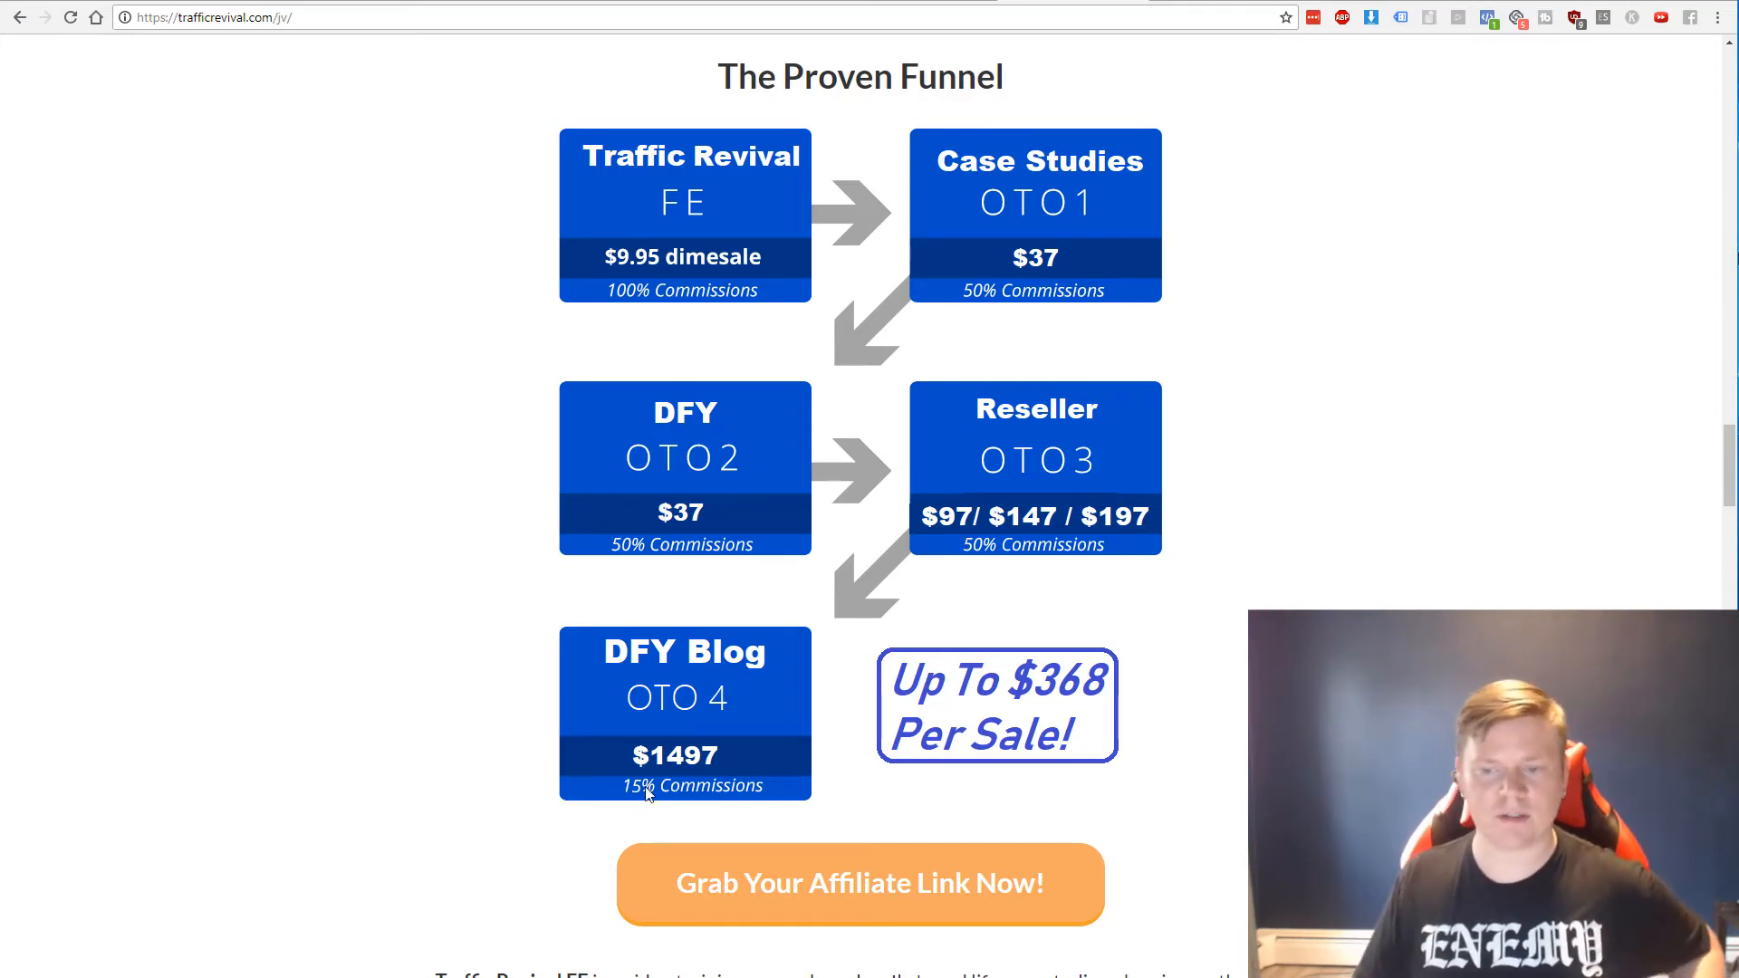
mouse_move(743, 455)
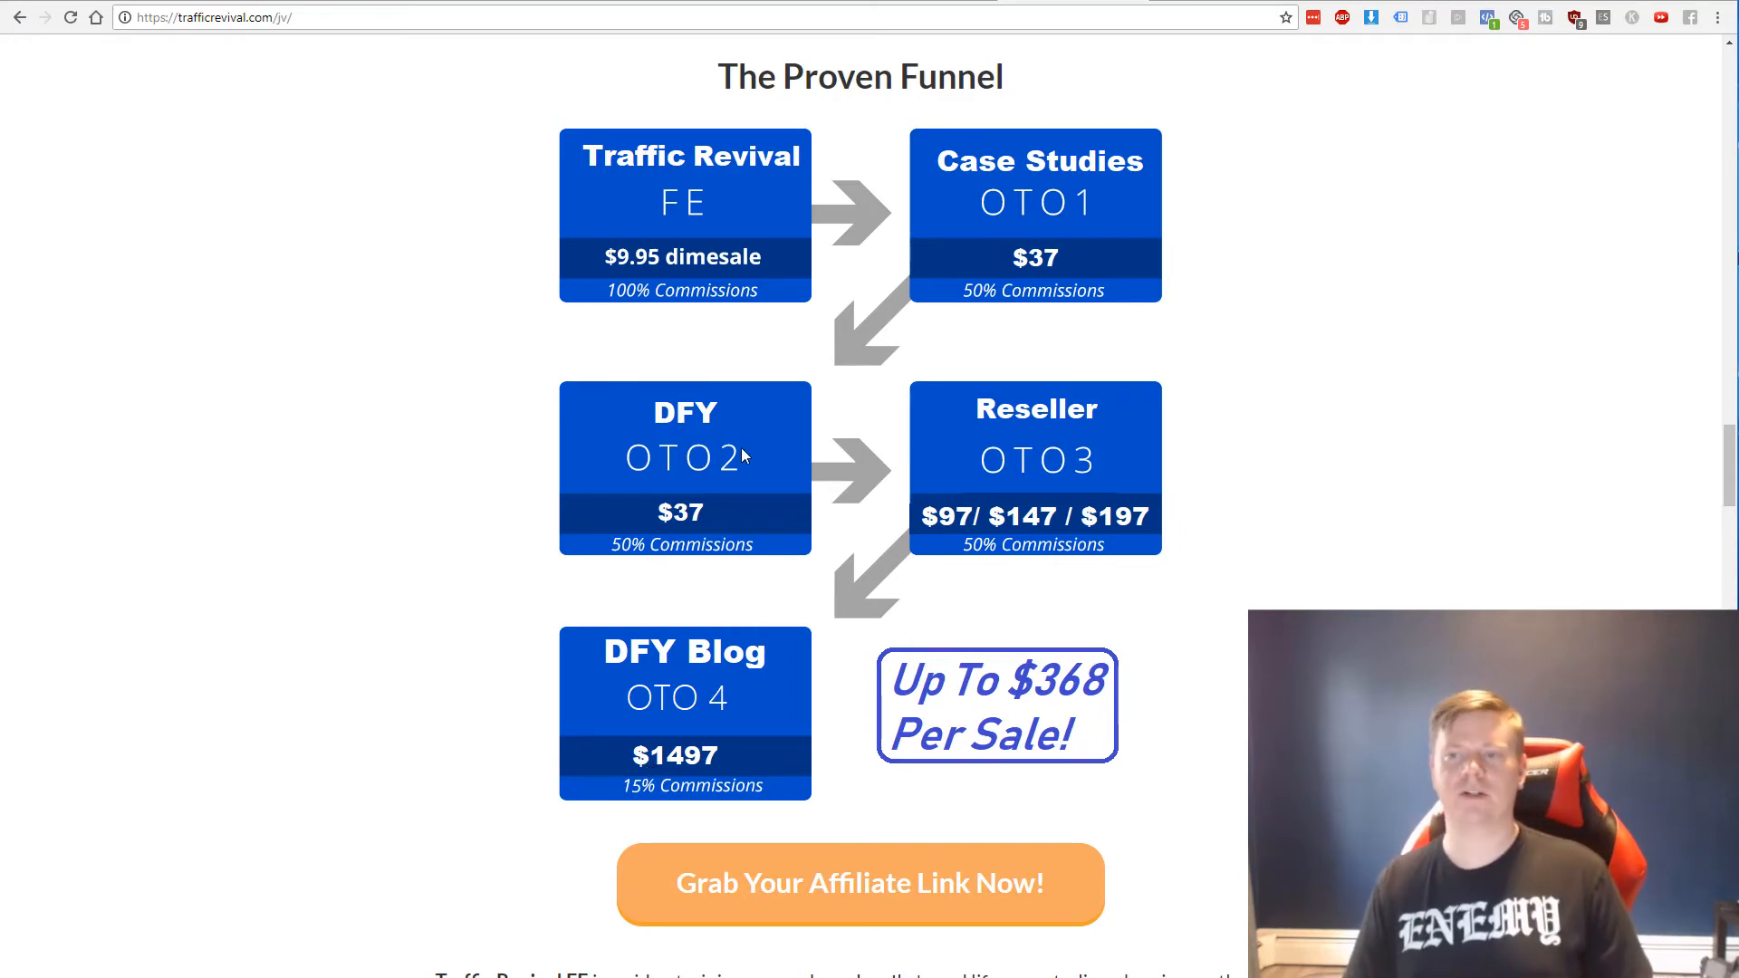
mouse_move(721, 322)
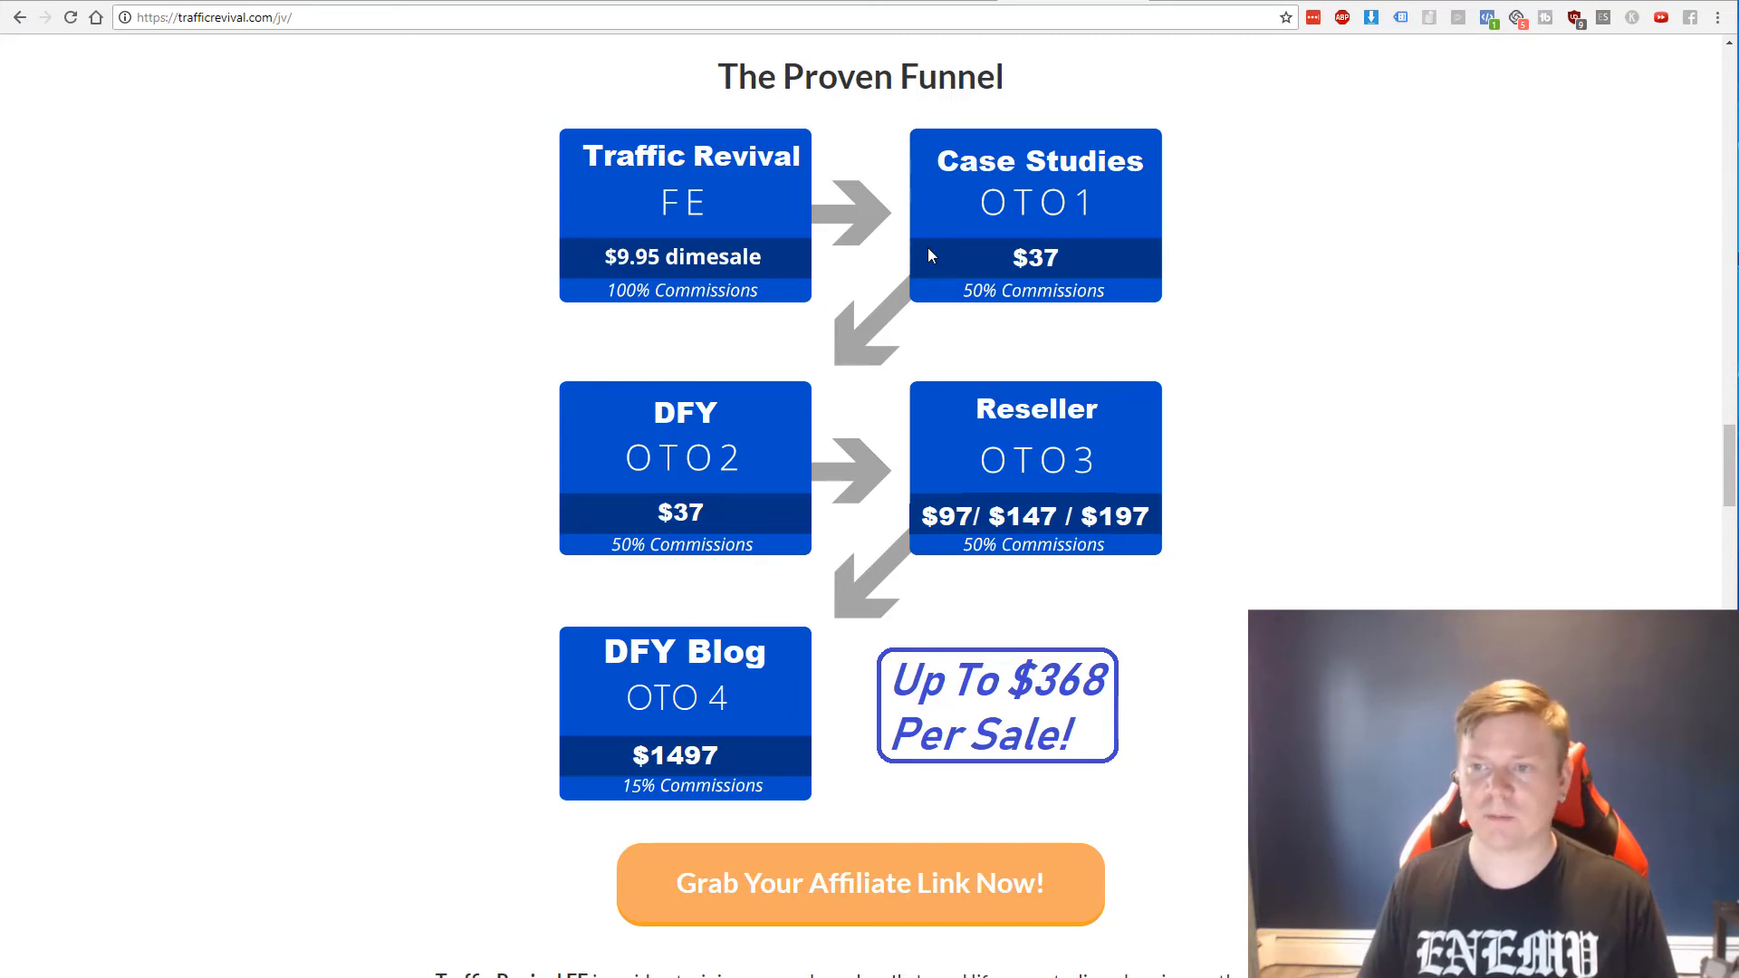
mouse_move(1009, 574)
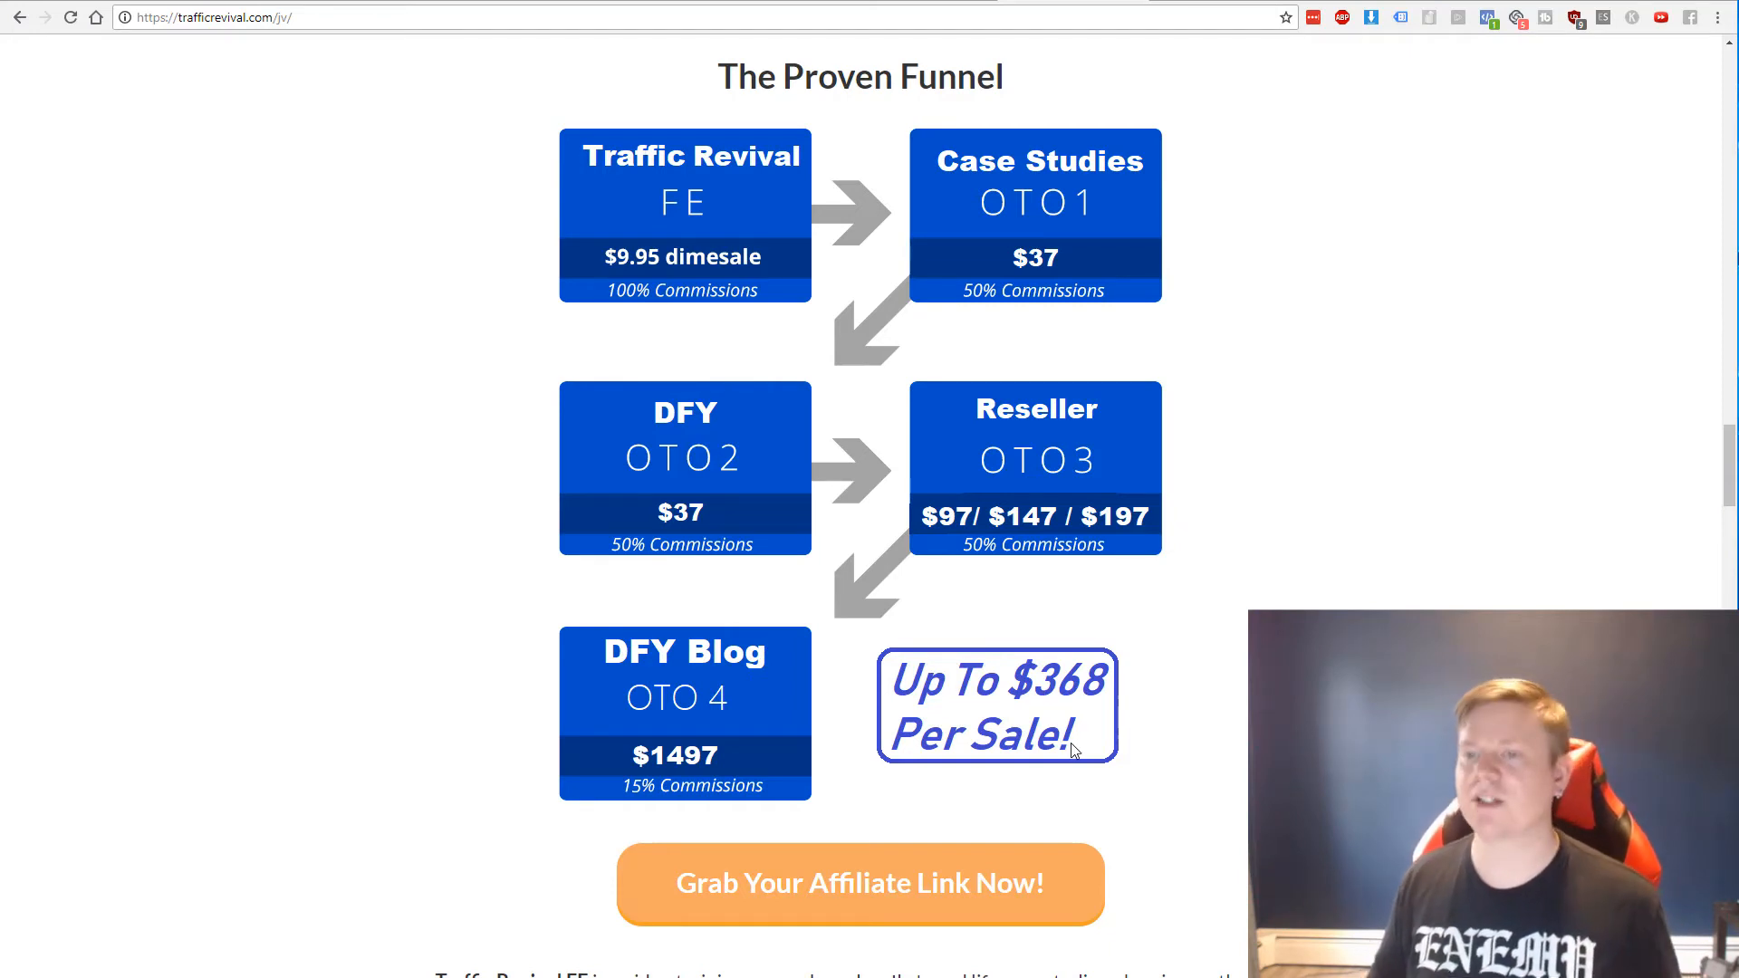
mouse_move(993, 732)
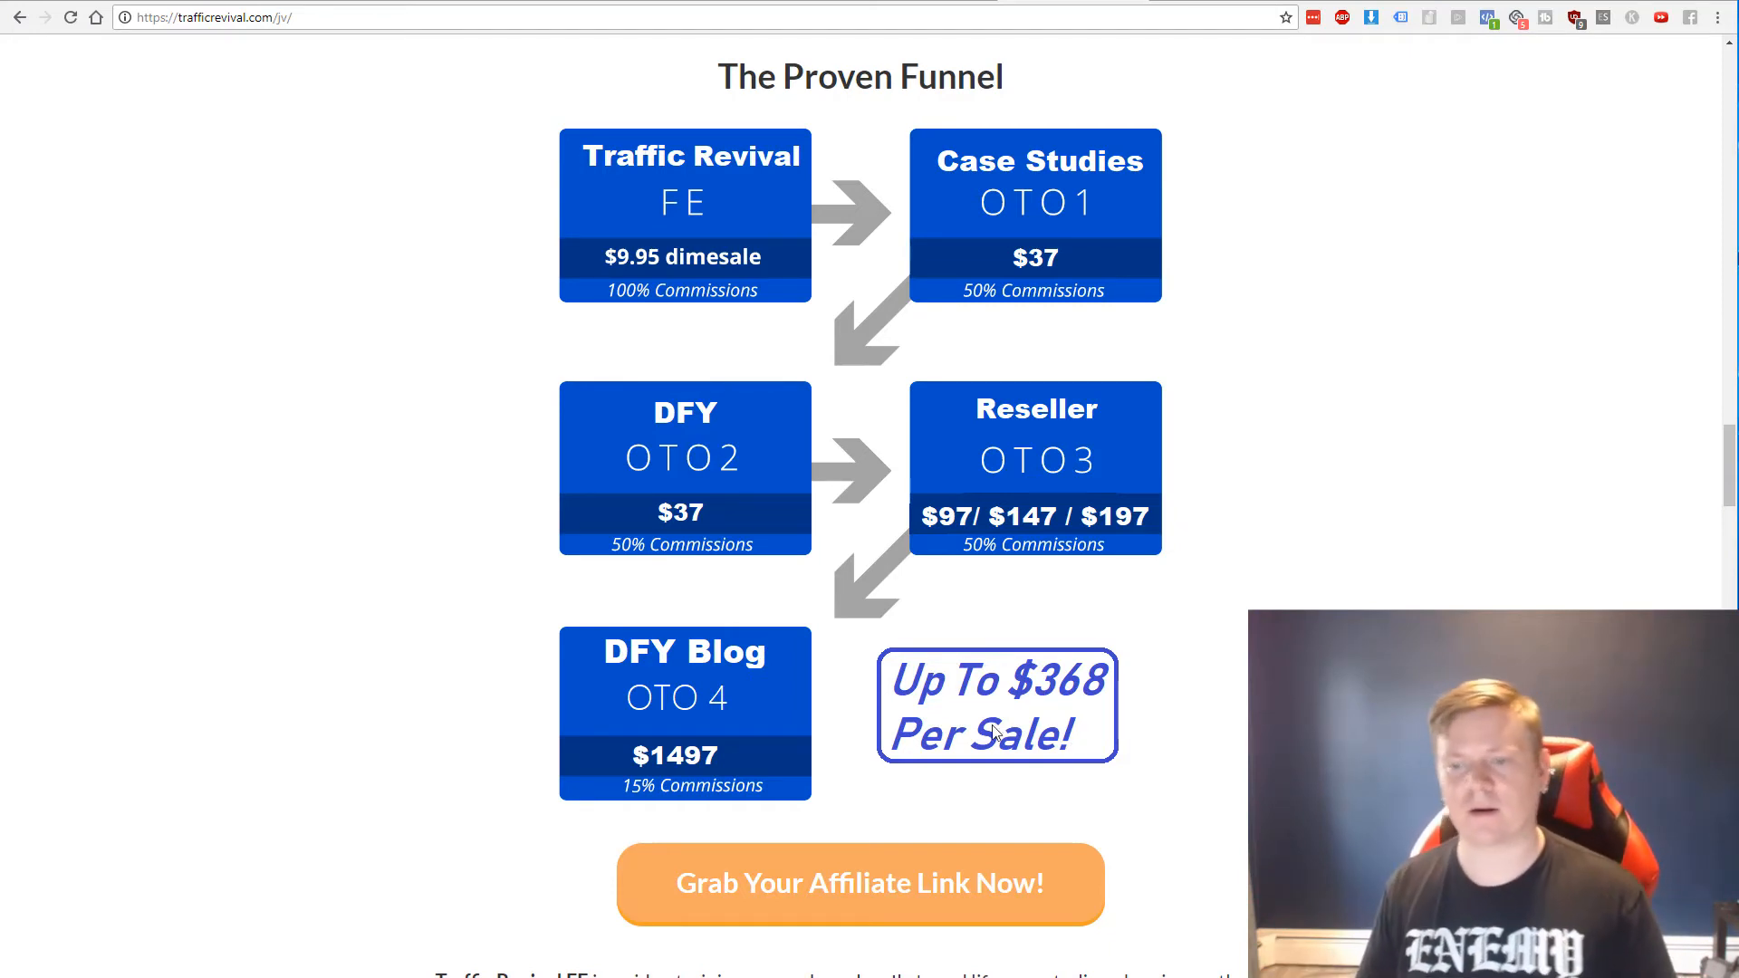
scroll(down, 3)
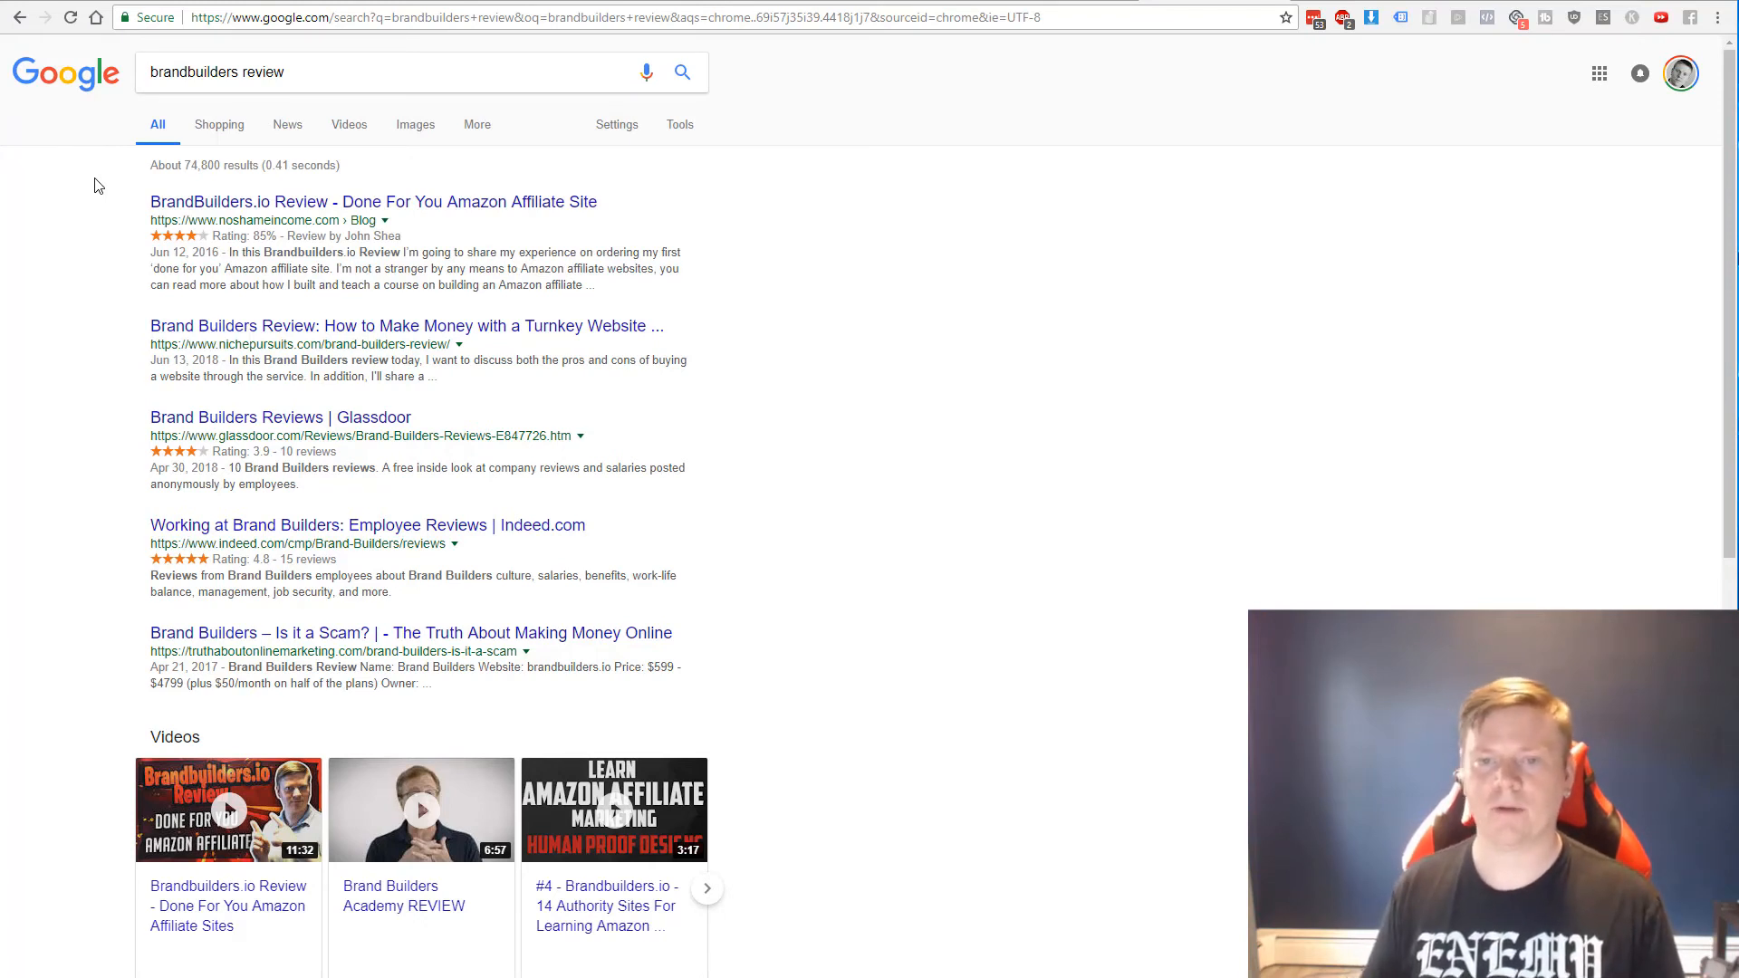
mouse_move(252, 249)
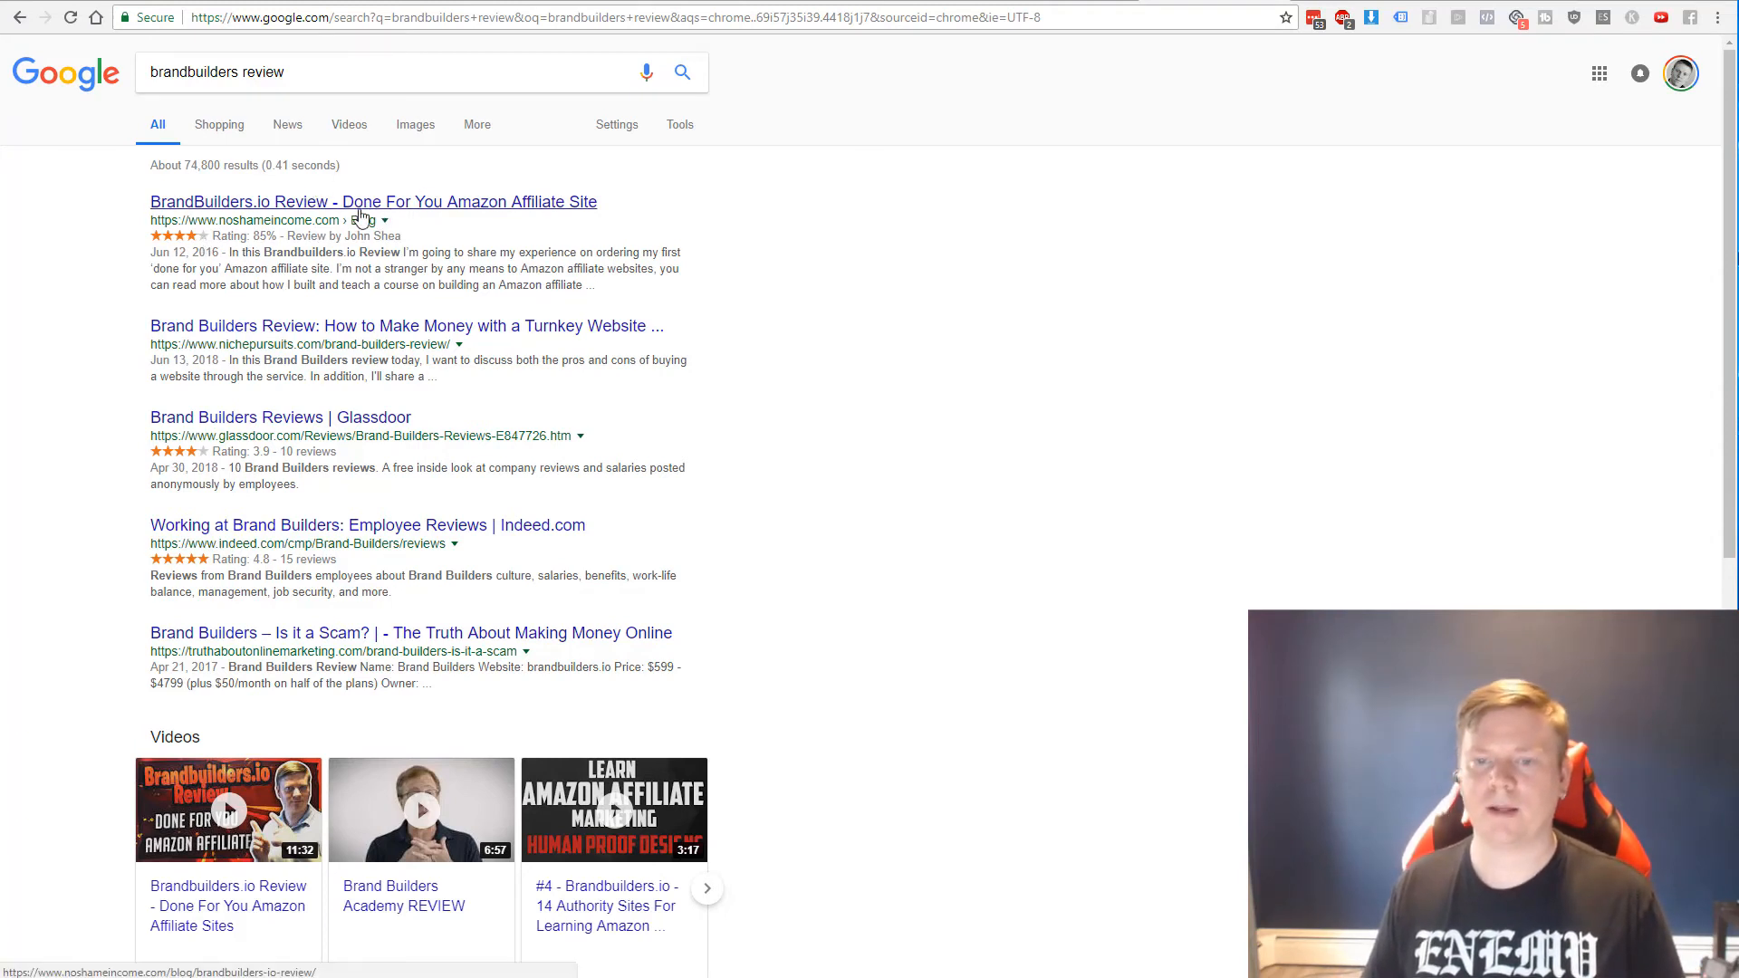
Scroll the 'brandbuilders review' Google results down to the Videos carousel
scroll(down, 3)
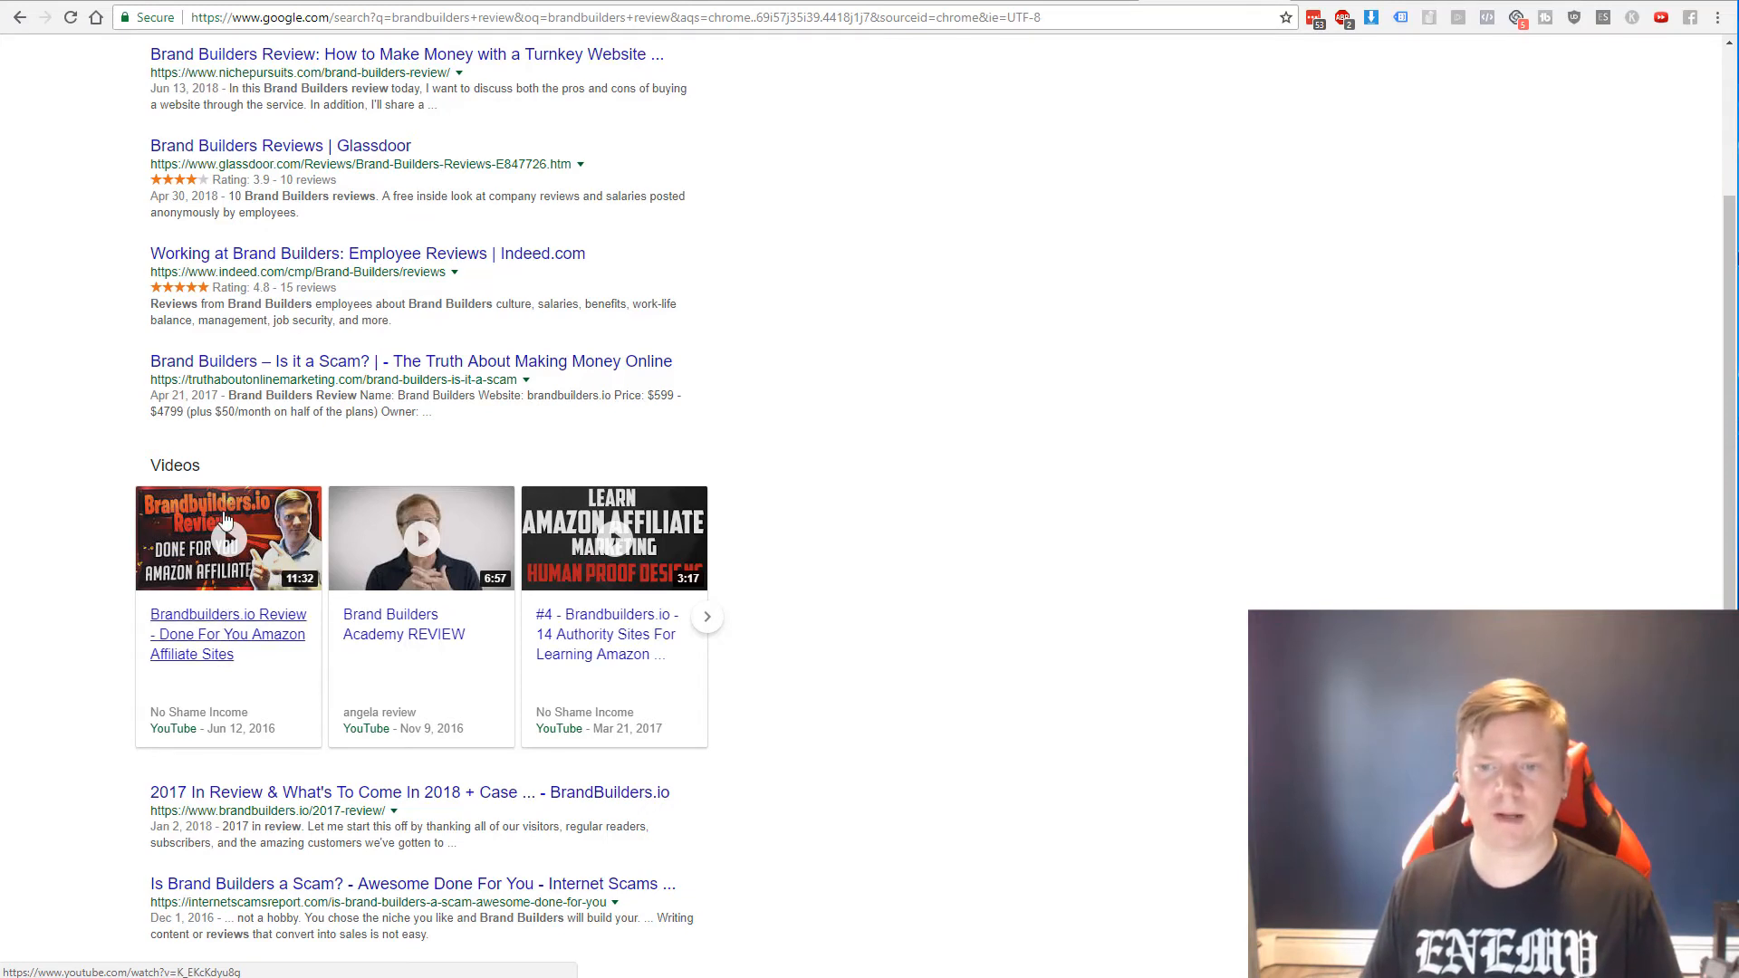
mouse_move(600, 536)
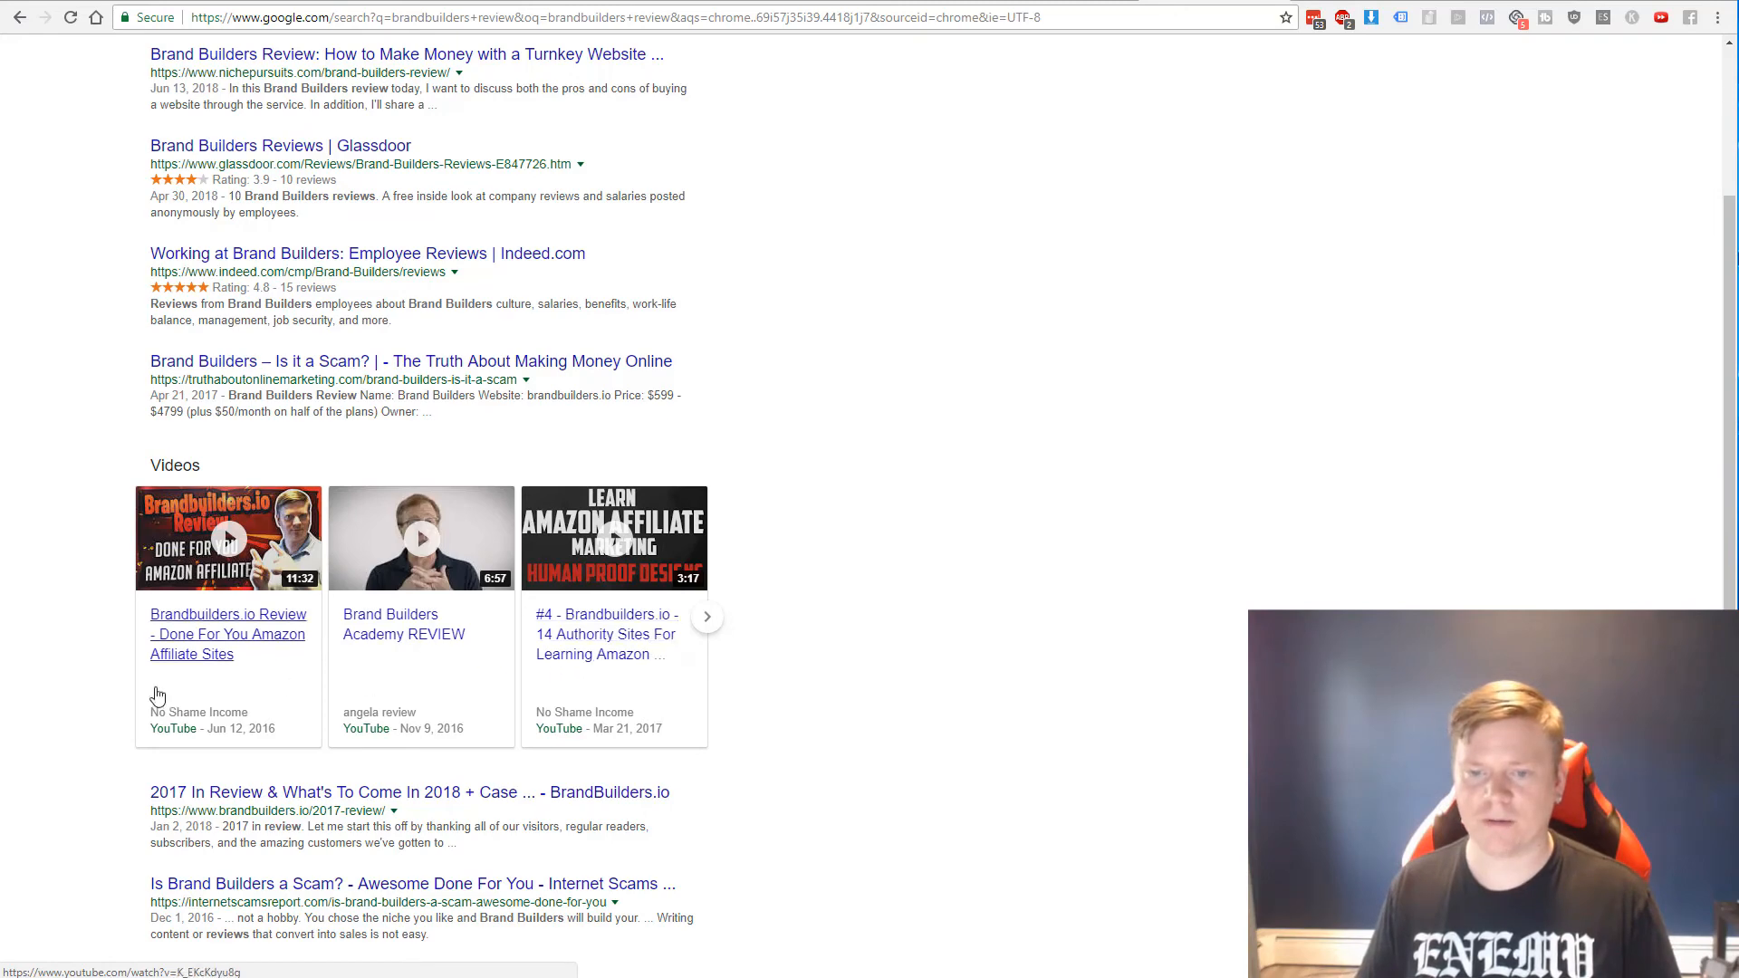
mouse_move(159, 659)
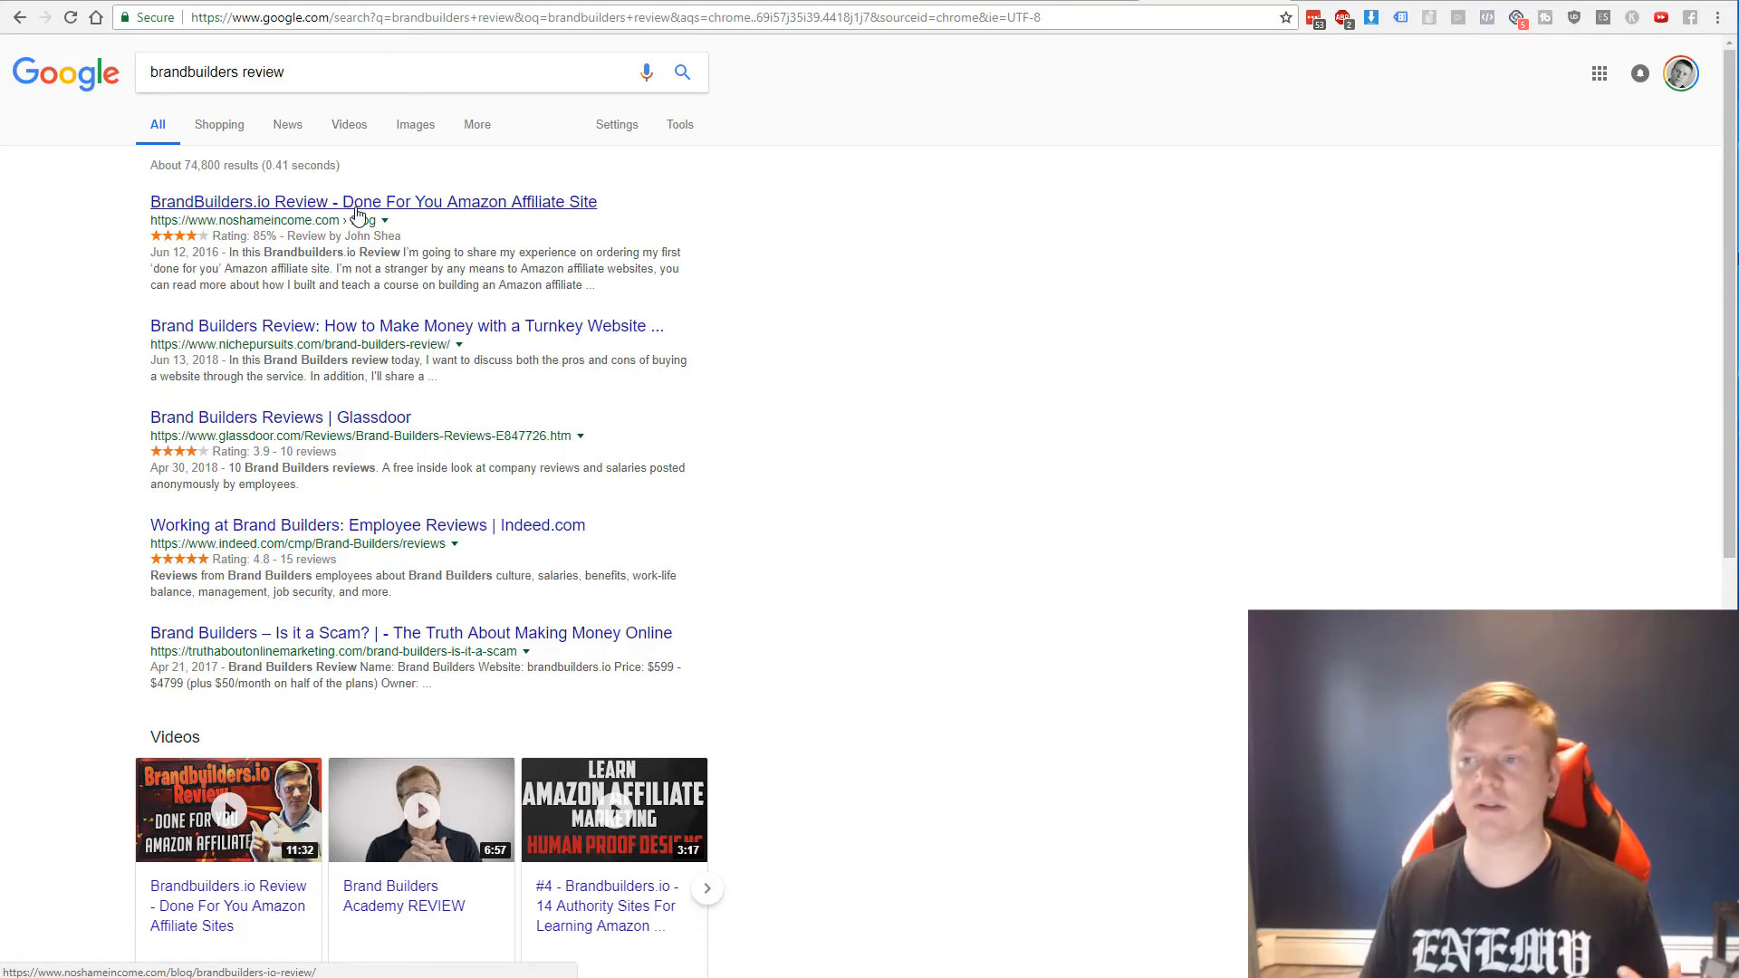
mouse_move(1141, 80)
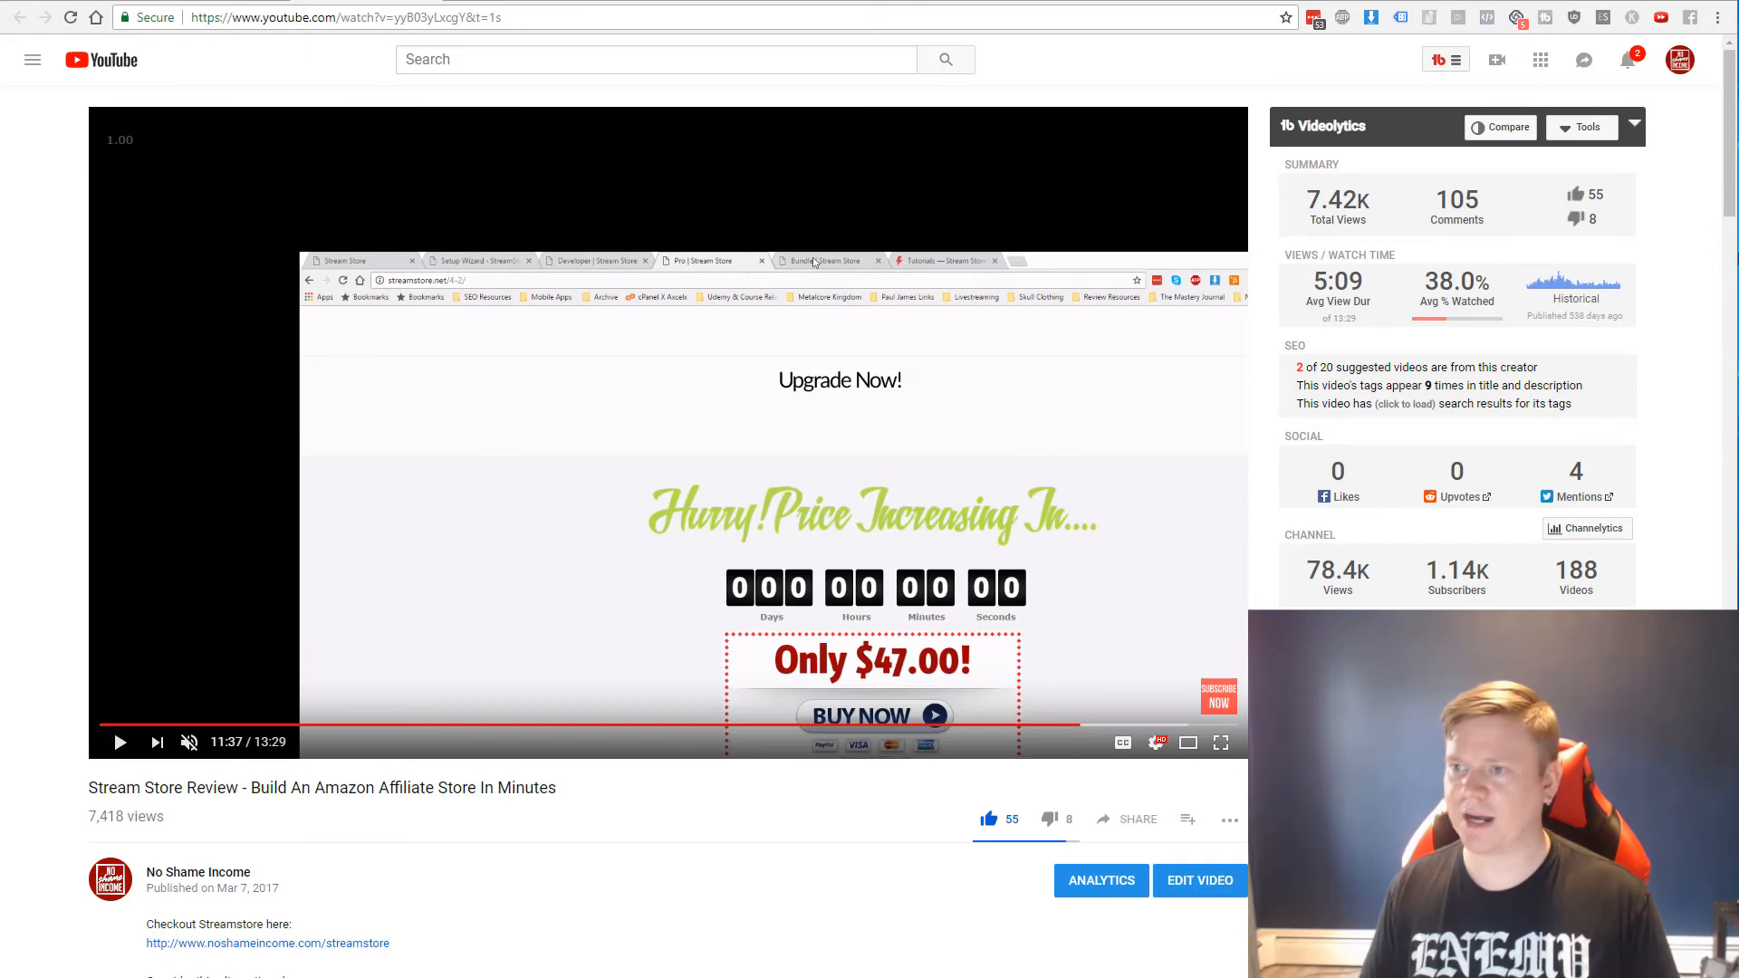
Scroll the TubeBuddy Videolytics panel to Tags and reveal each tag's search ranking
scroll(down, 3)
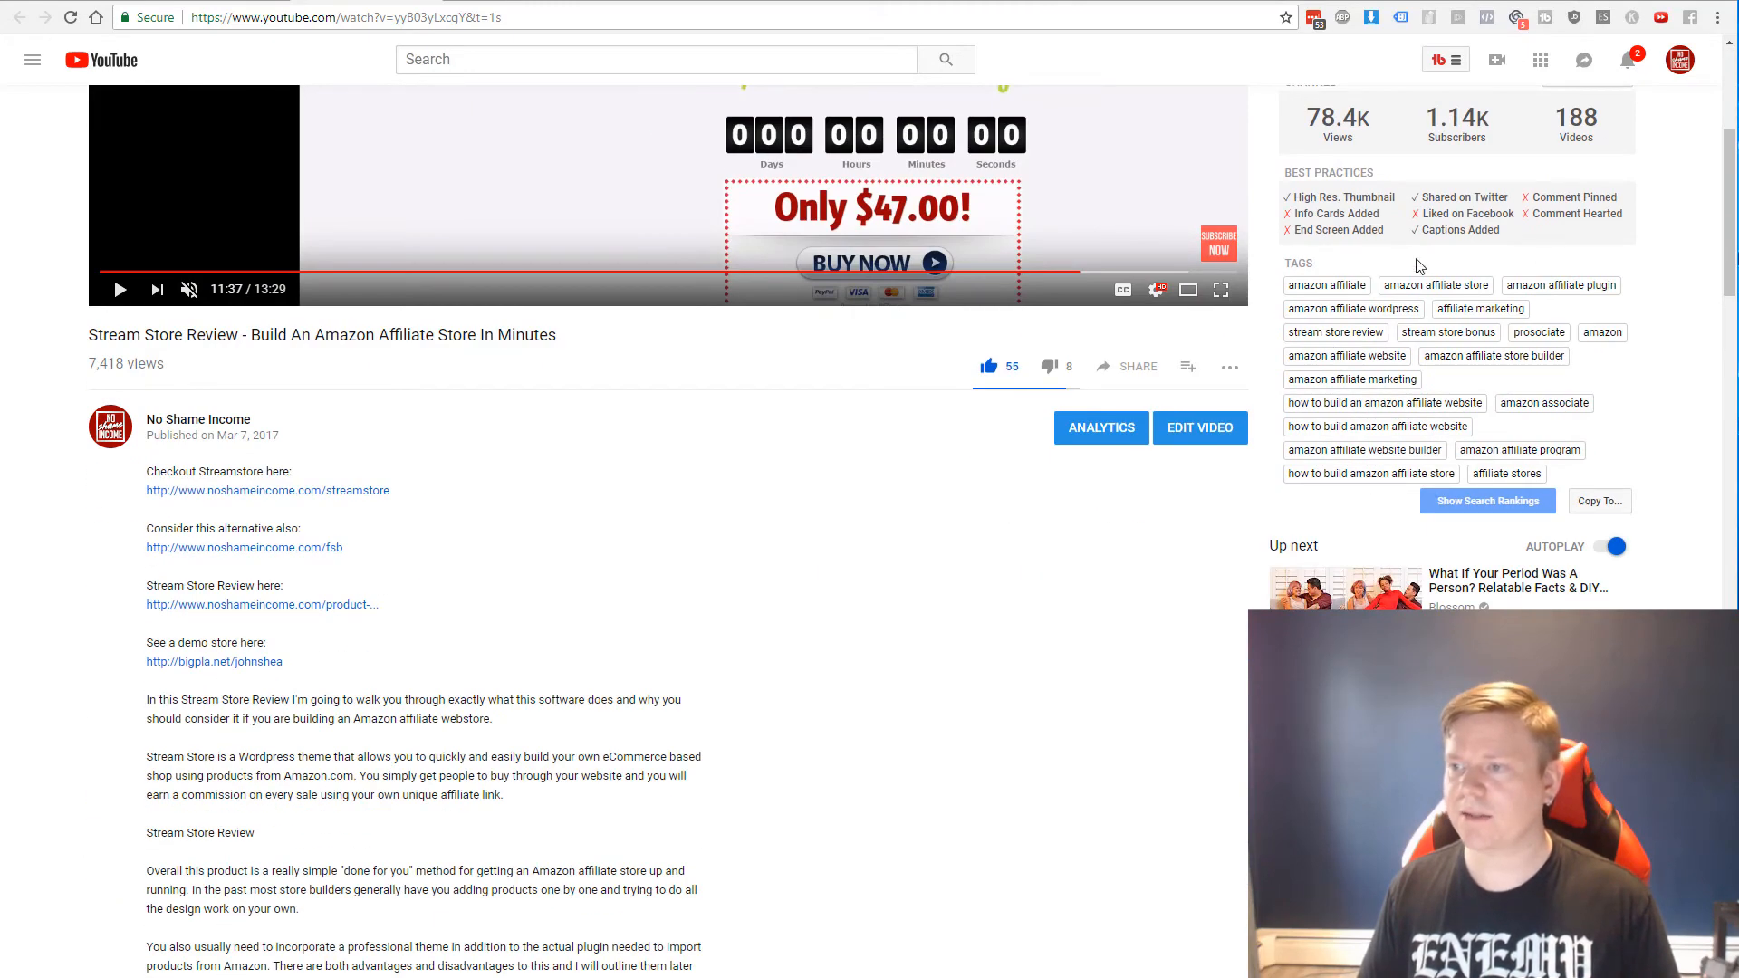
click(1485, 500)
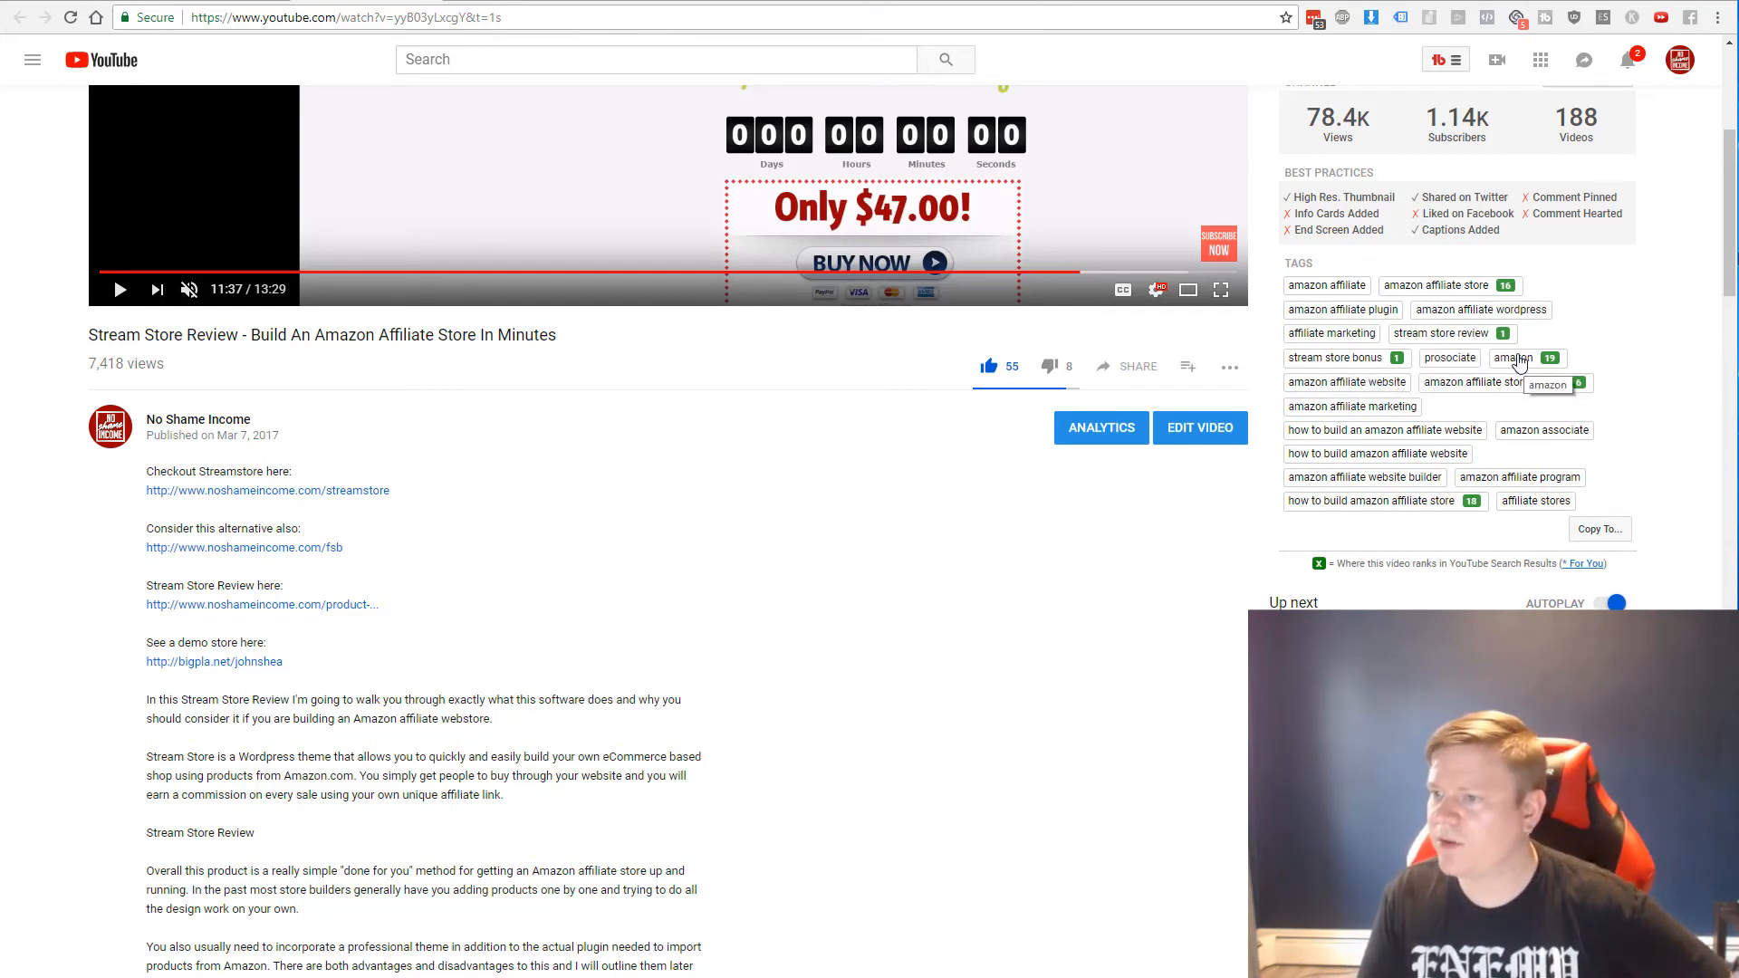
mouse_move(1614, 391)
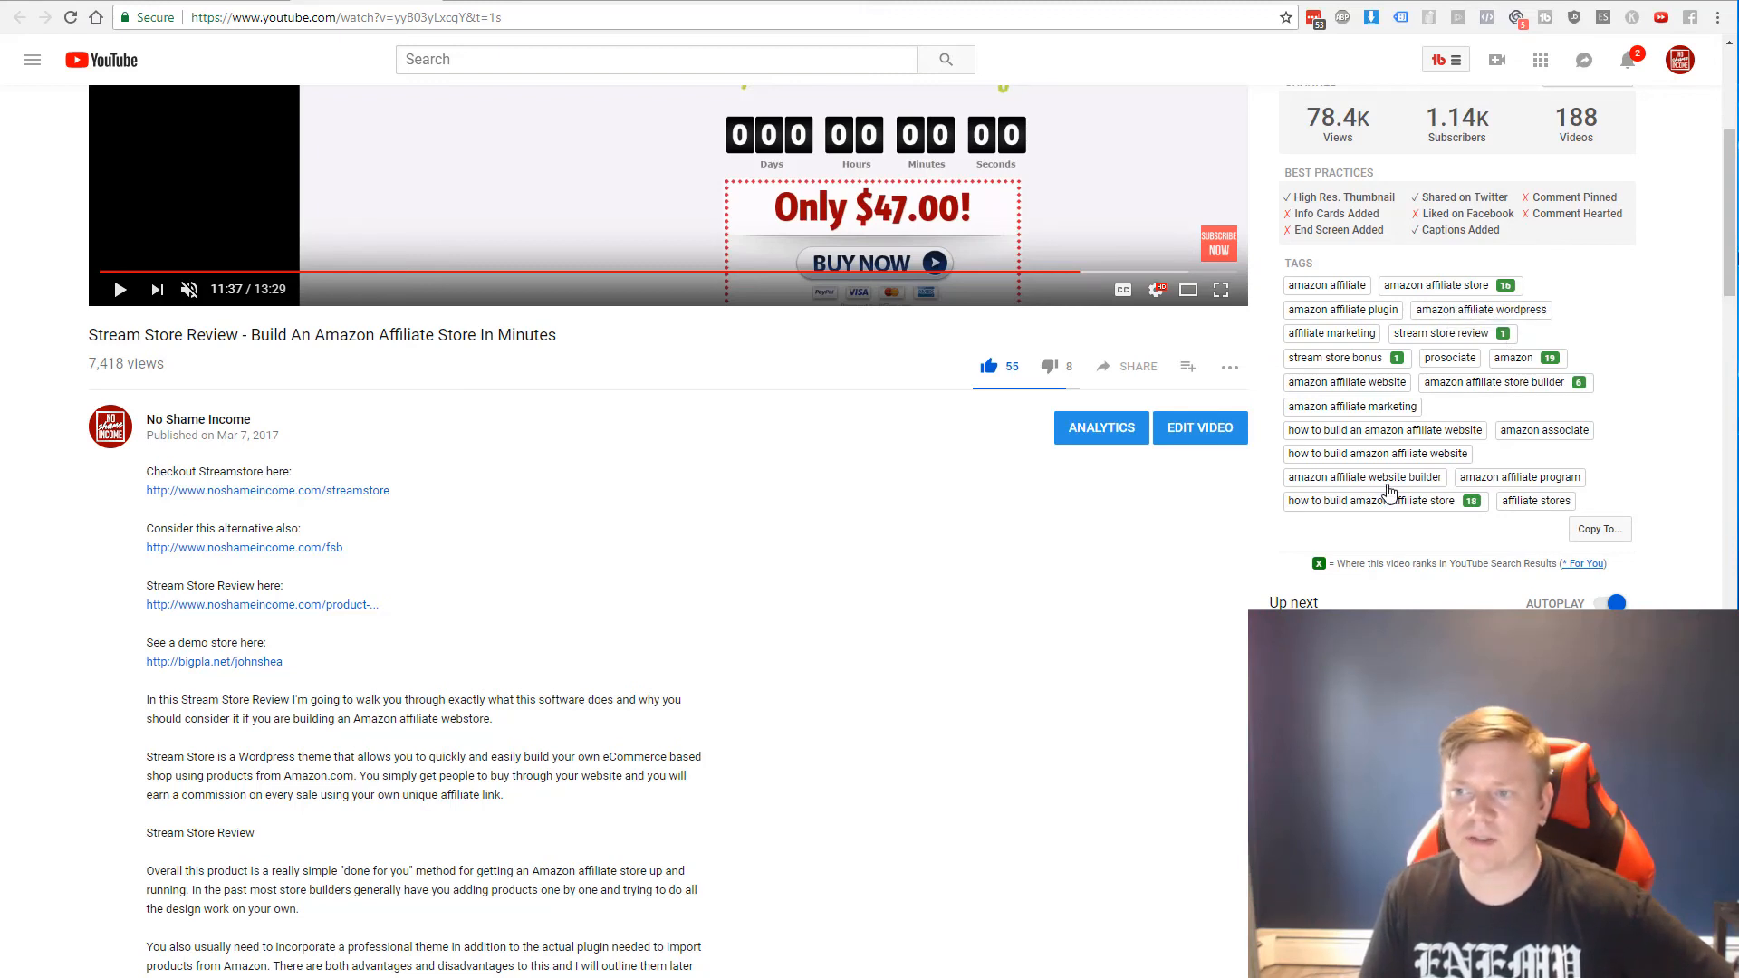
mouse_move(1523, 554)
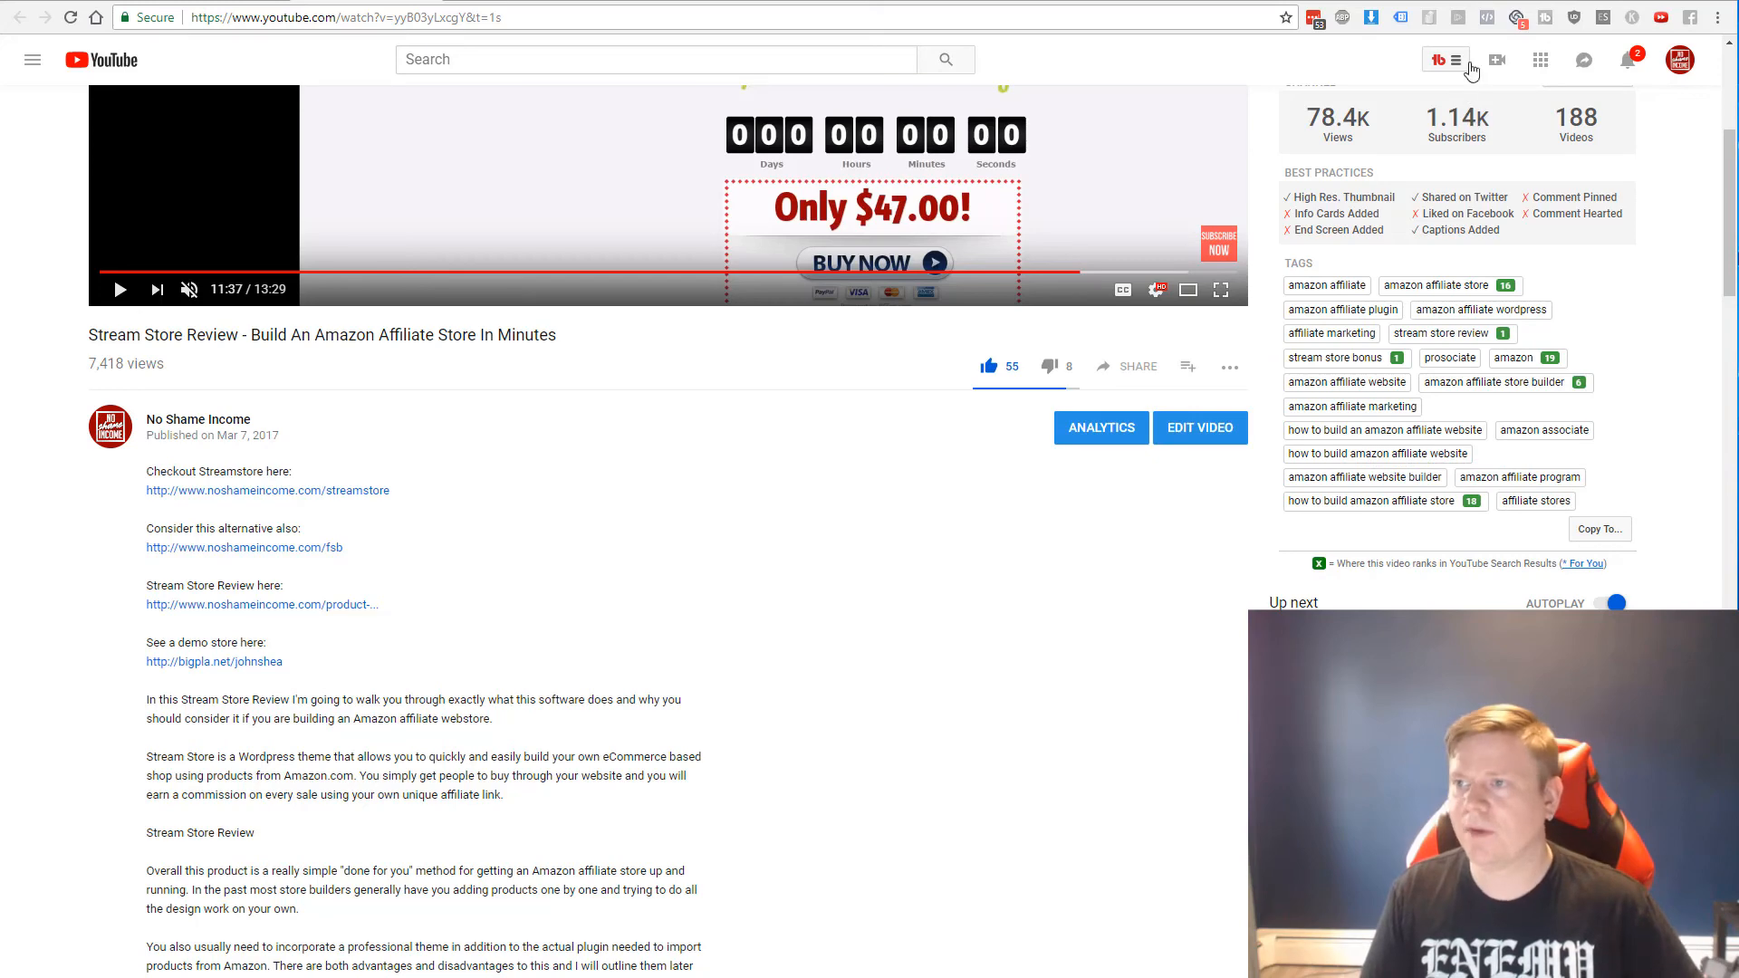
click(1444, 60)
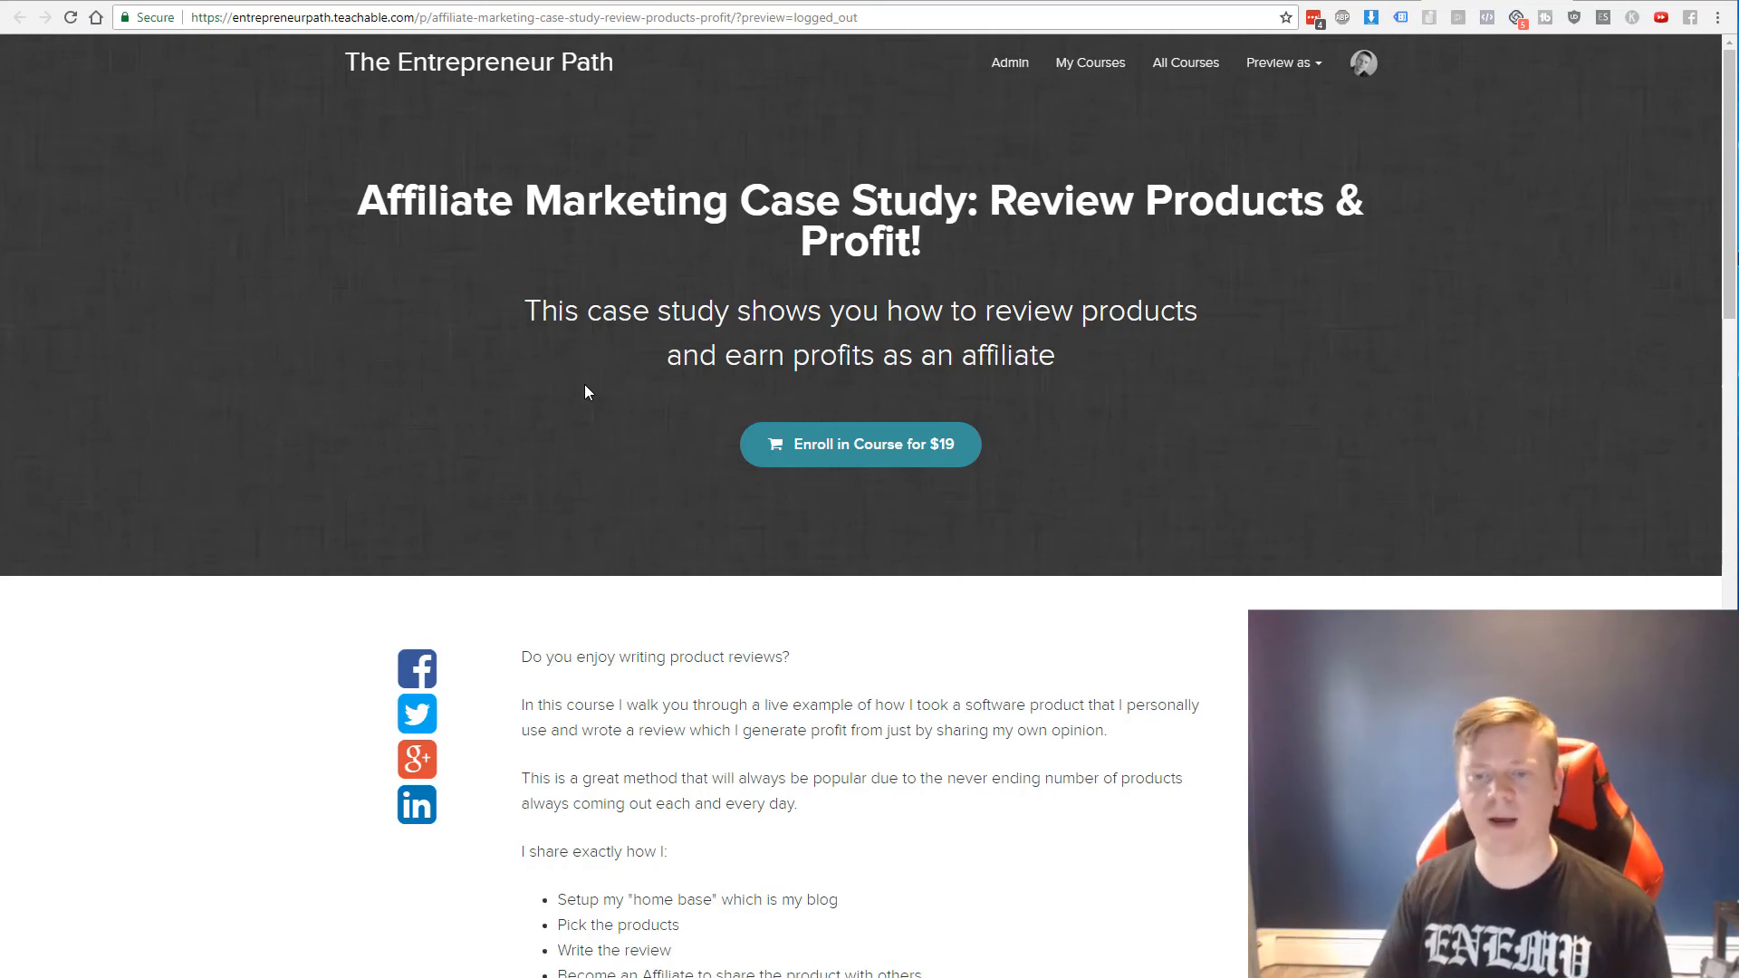
Scroll the Affiliate Marketing Case Study course page to the instructor bio and curriculum, then back to top
scroll(down, 3)
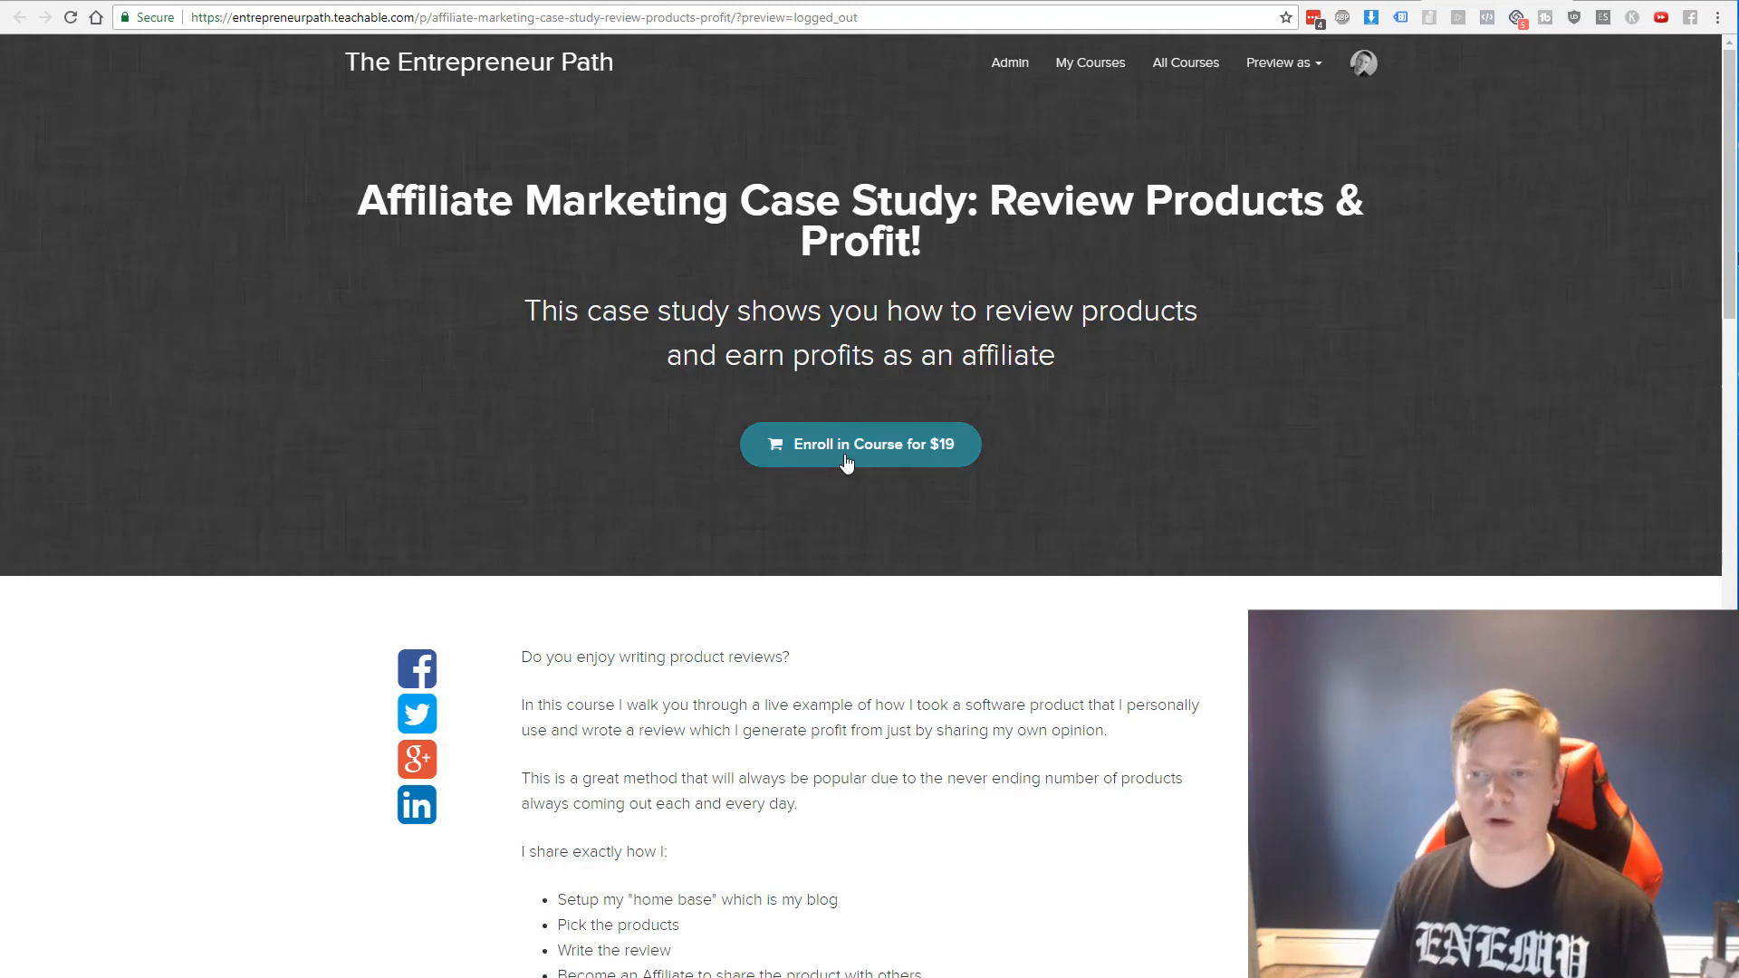
scroll(down, 3)
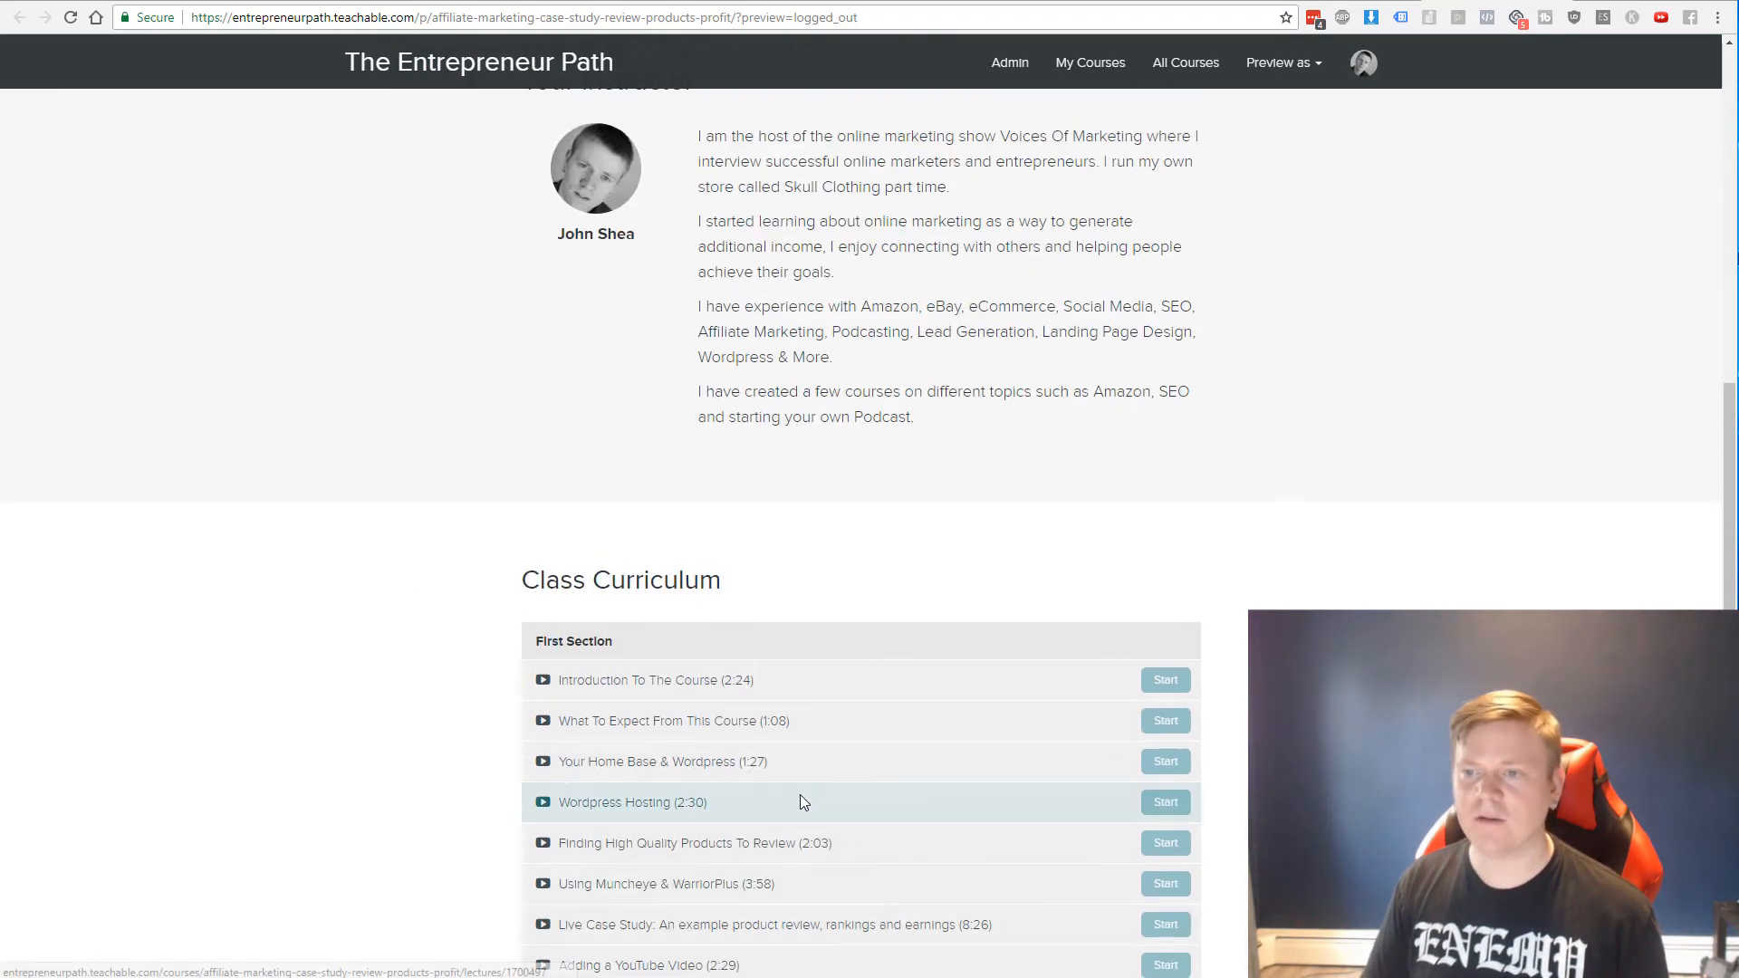
scroll(up, 3)
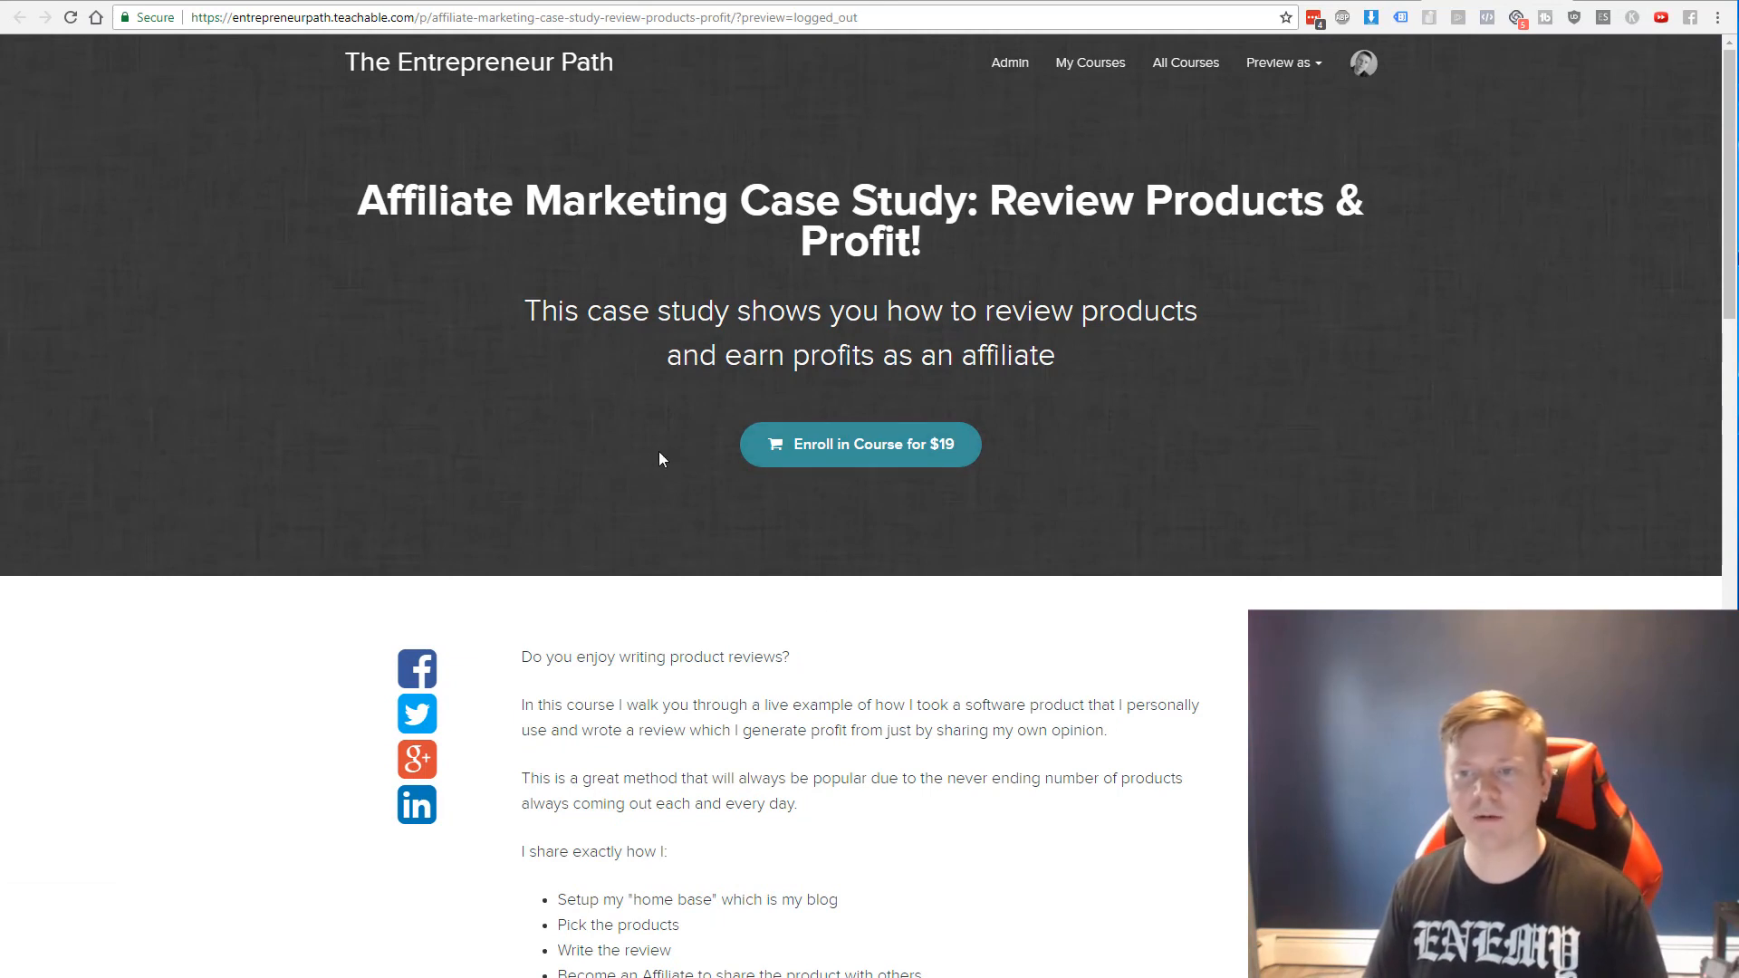
mouse_move(923, 469)
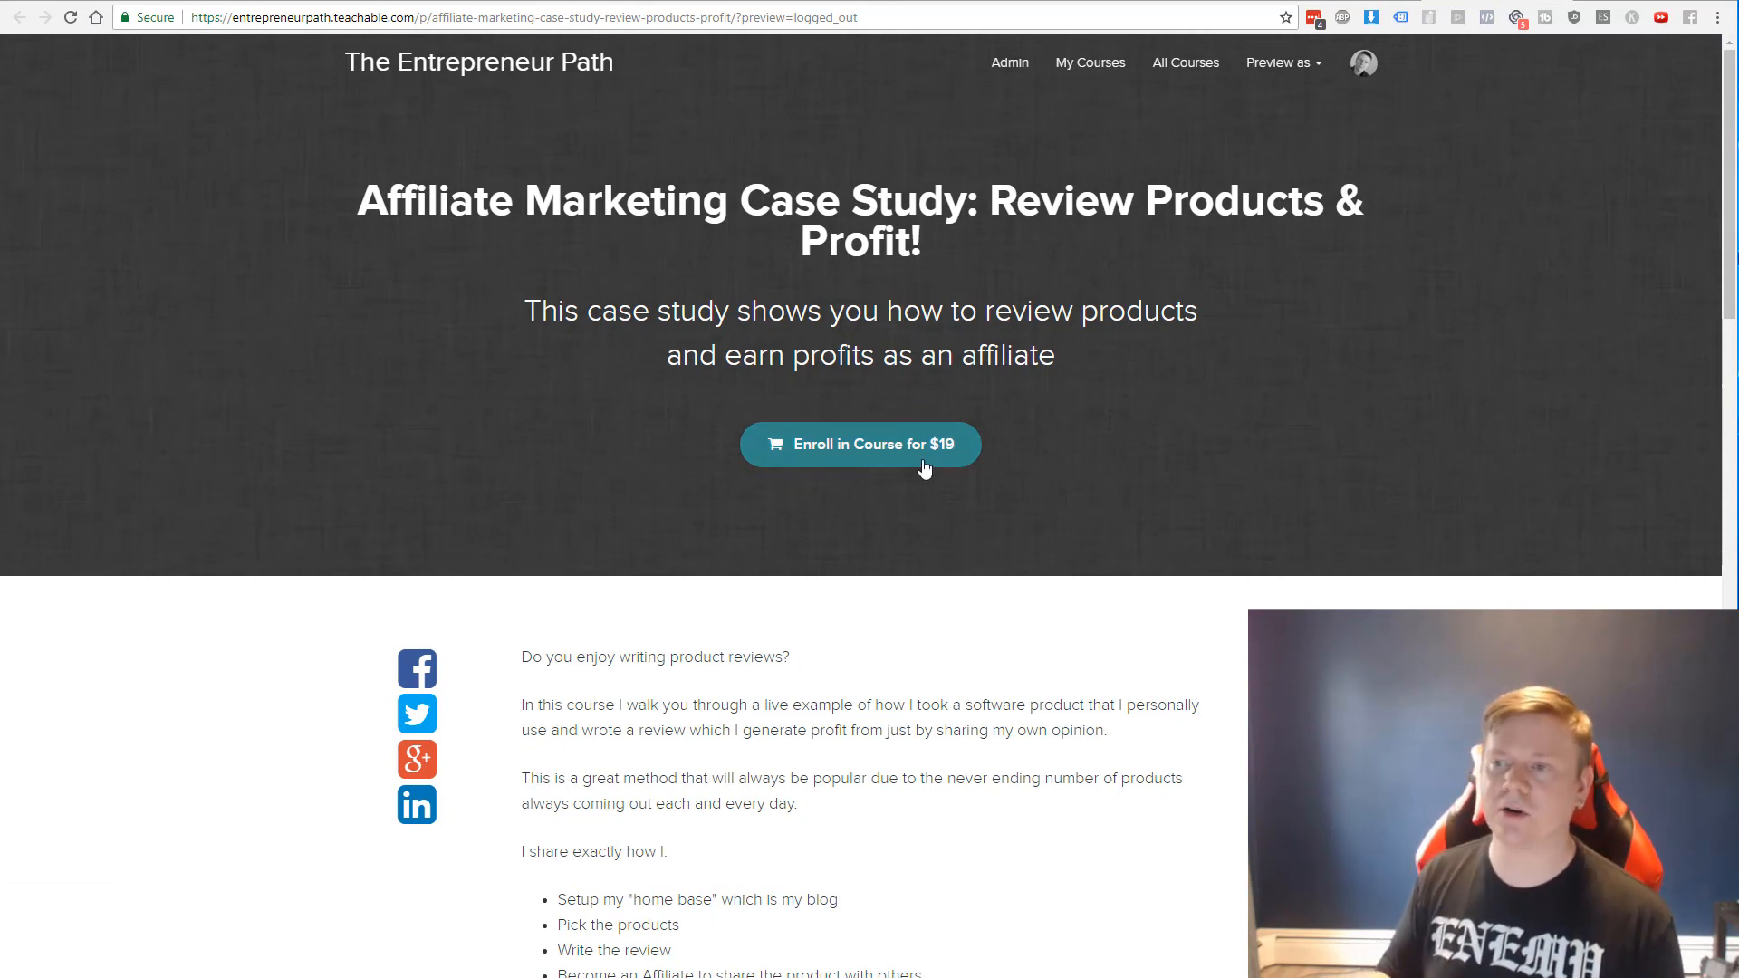